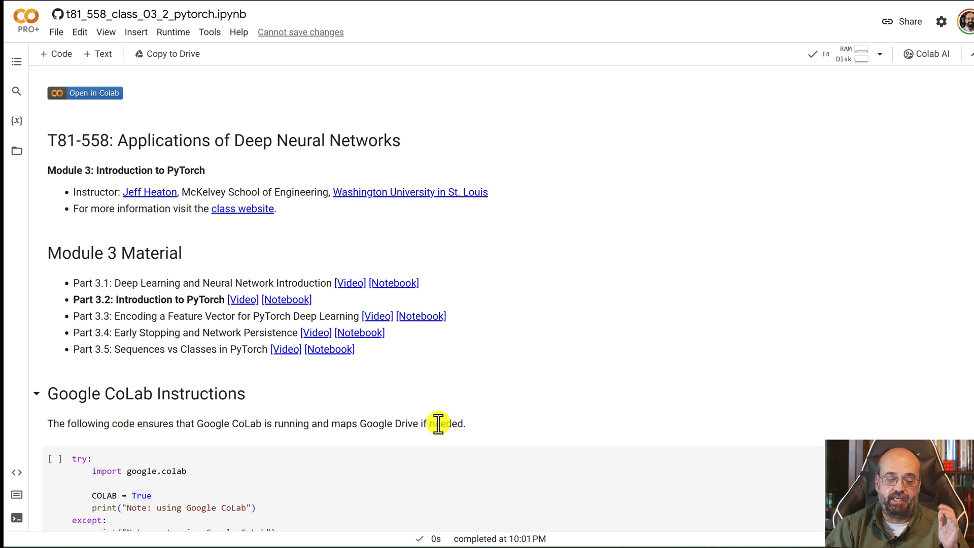
# Scroll past the introduction to the device-detection cell showing Using device: cuda.
pyautogui.scroll(-3)
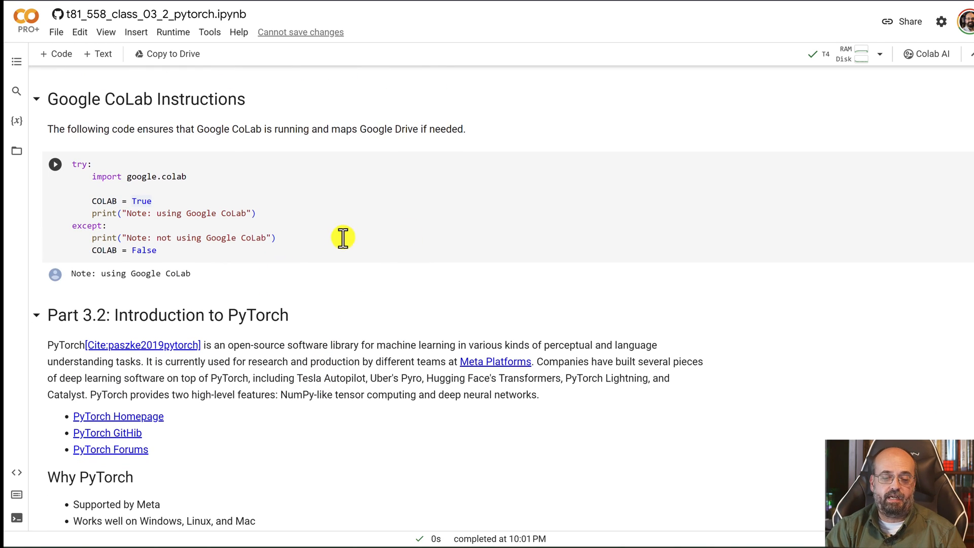
pyautogui.moveTo(149, 202)
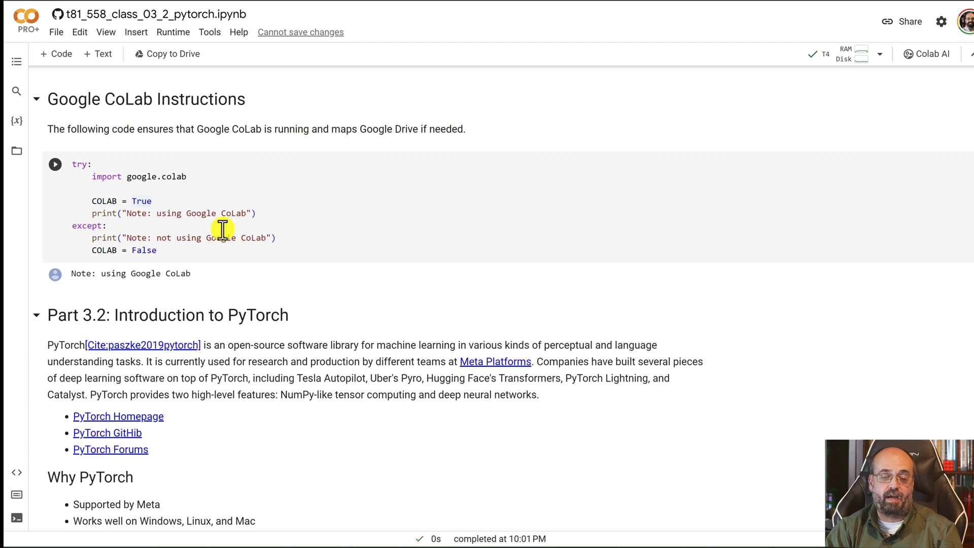
pyautogui.scroll(-3)
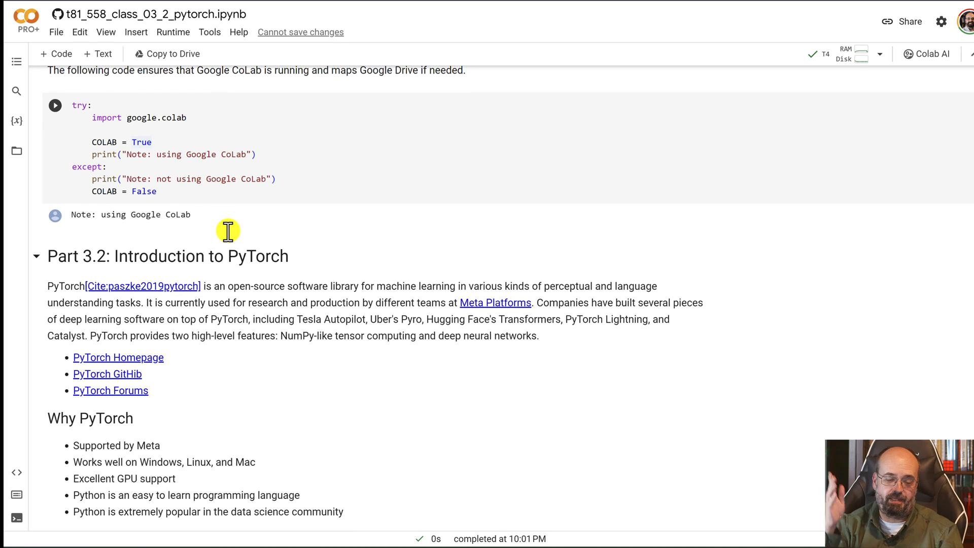
pyautogui.scroll(-3)
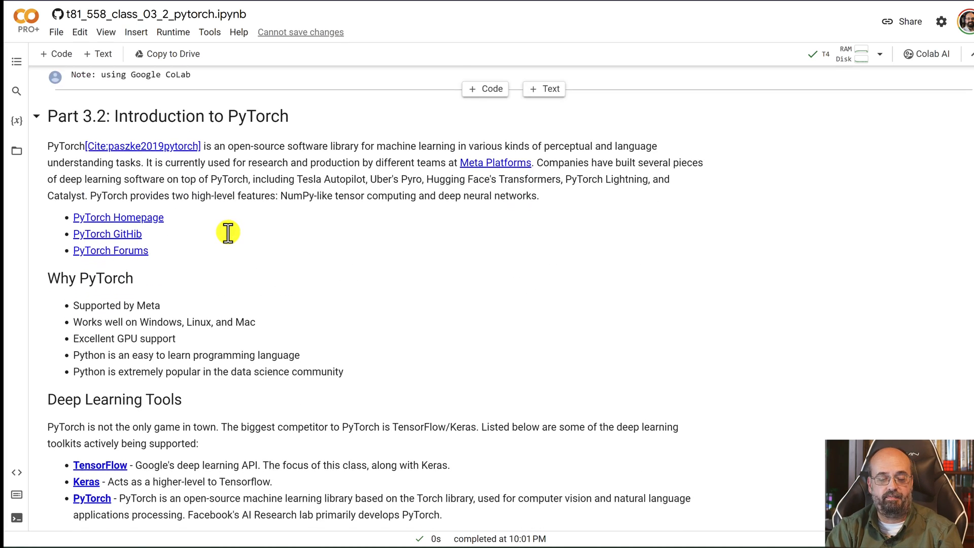
pyautogui.scroll(-3)
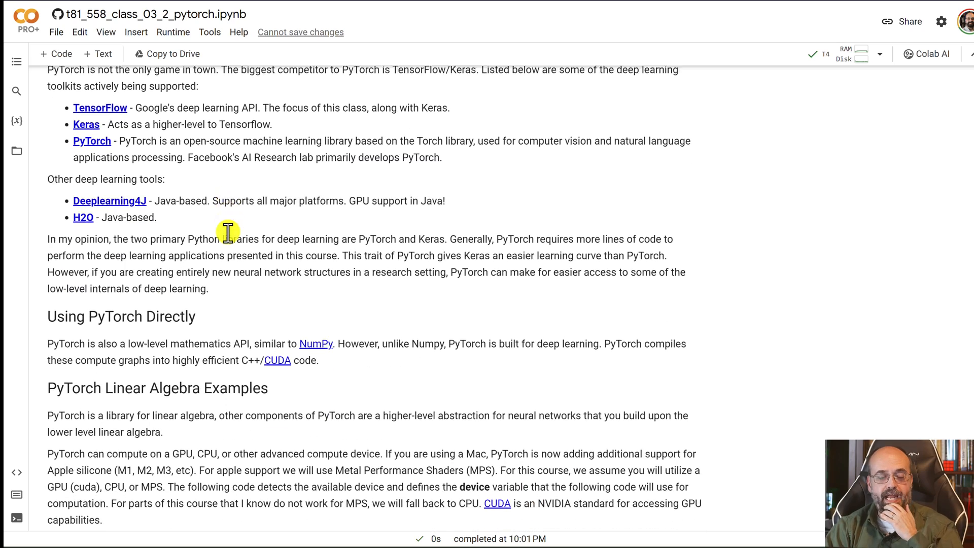
pyautogui.scroll(-3)
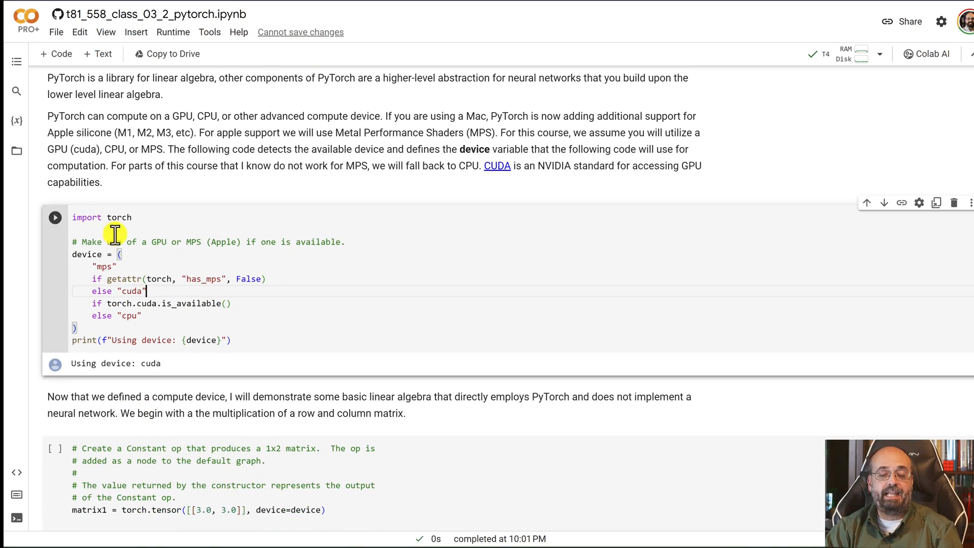
pyautogui.moveTo(55, 218)
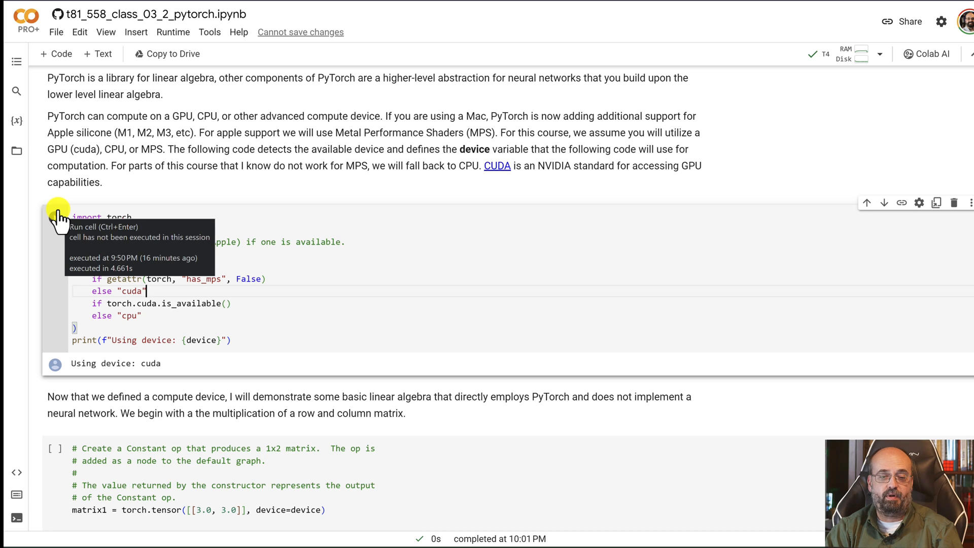
# Open Change runtime type from the Runtime menu to check the T4 GPU accelerator.
pyautogui.click(173, 32)
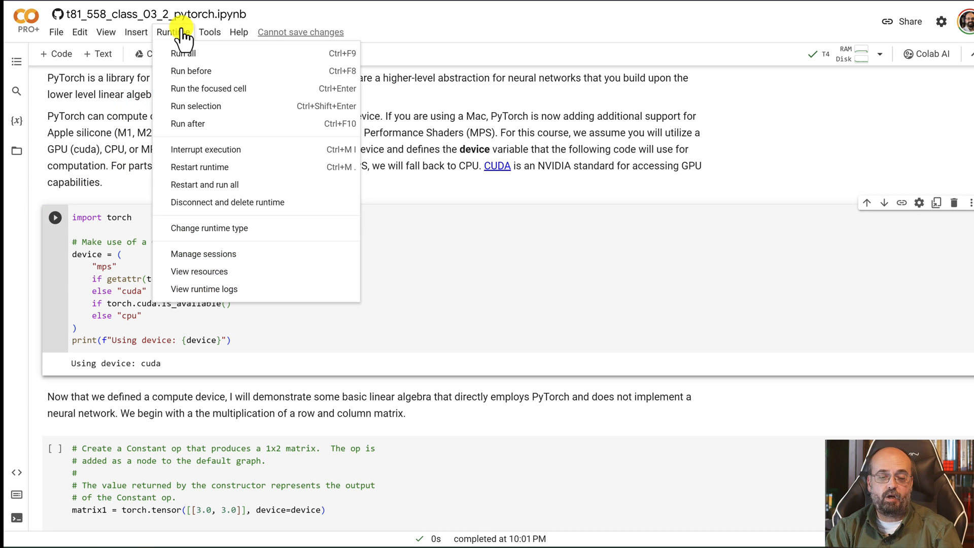
pyautogui.moveTo(202, 253)
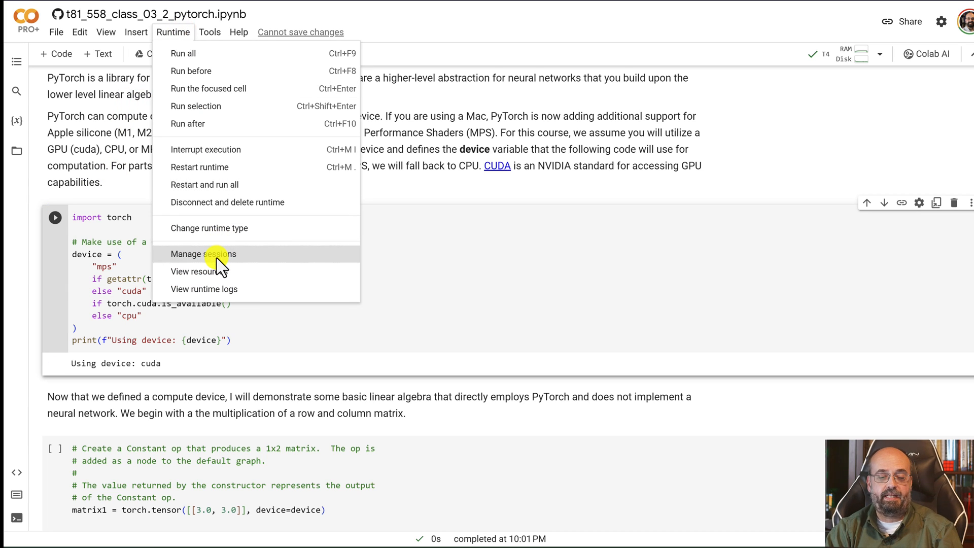
pyautogui.click(209, 227)
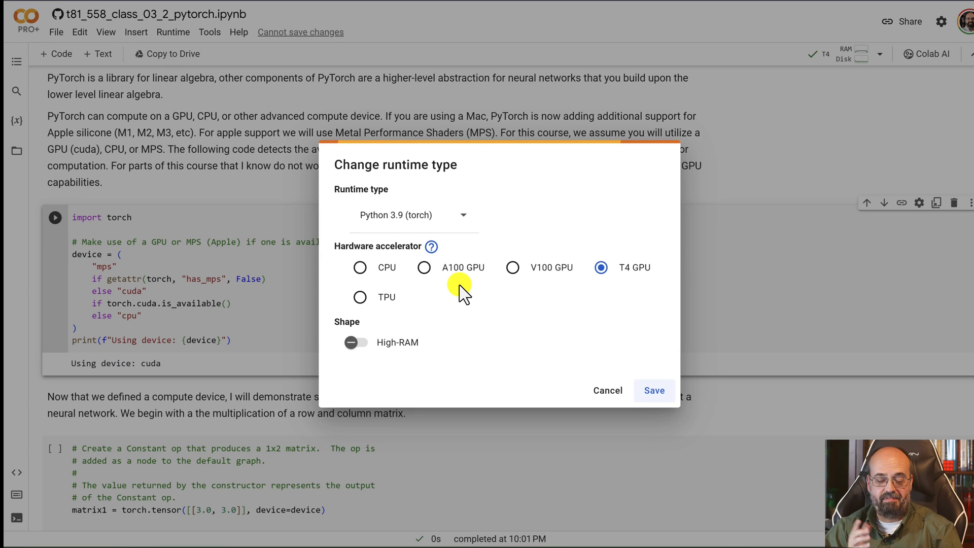
pyautogui.moveTo(420, 267)
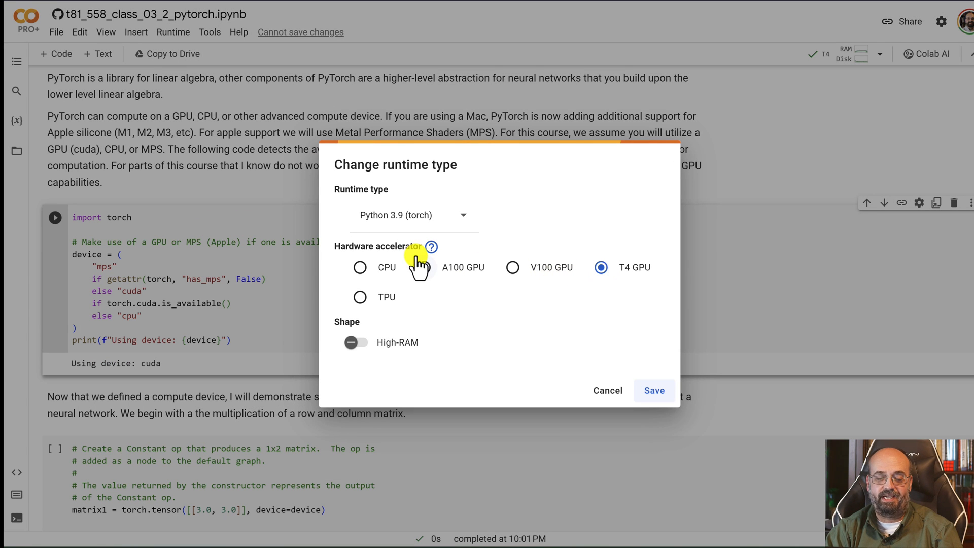
pyautogui.moveTo(360, 261)
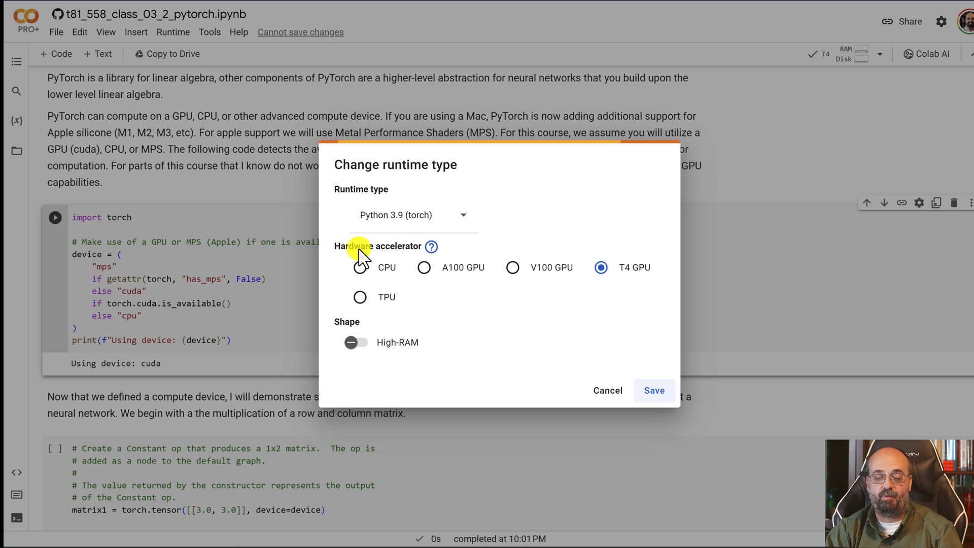
pyautogui.moveTo(445, 296)
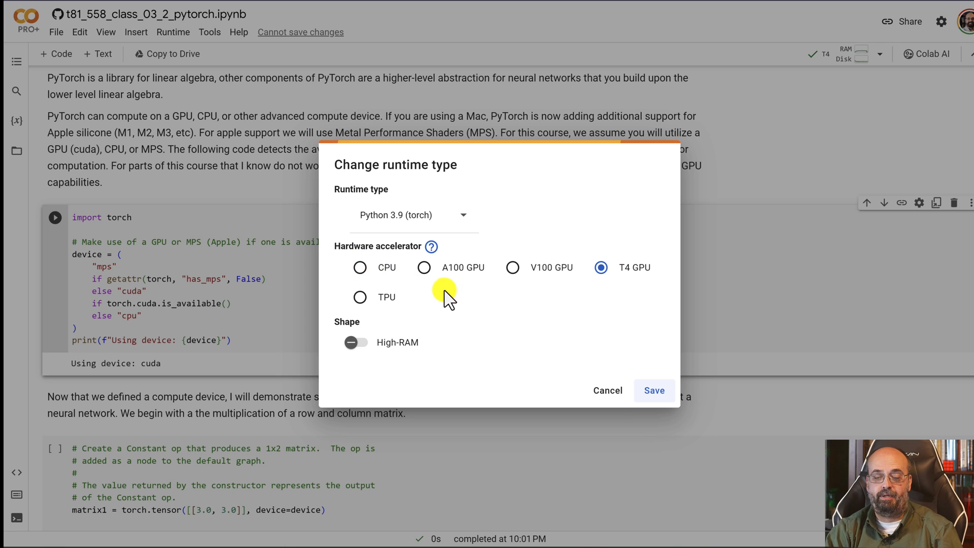
pyautogui.moveTo(640, 286)
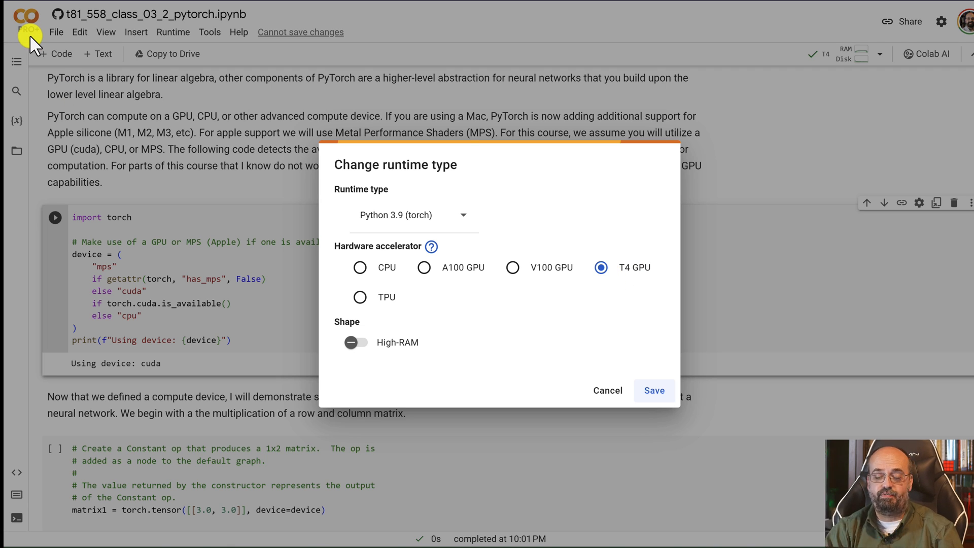
pyautogui.moveTo(205, 54)
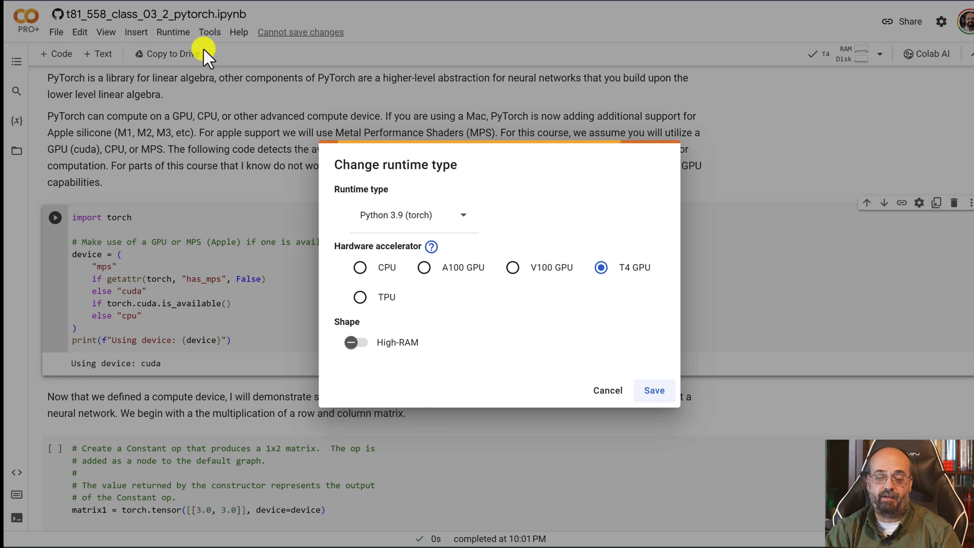
pyautogui.moveTo(429, 348)
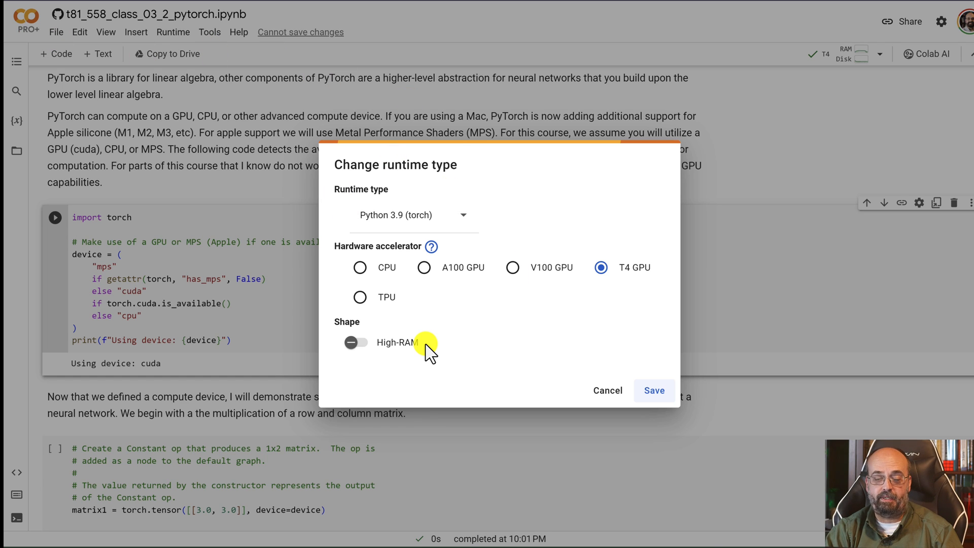
pyautogui.moveTo(618, 348)
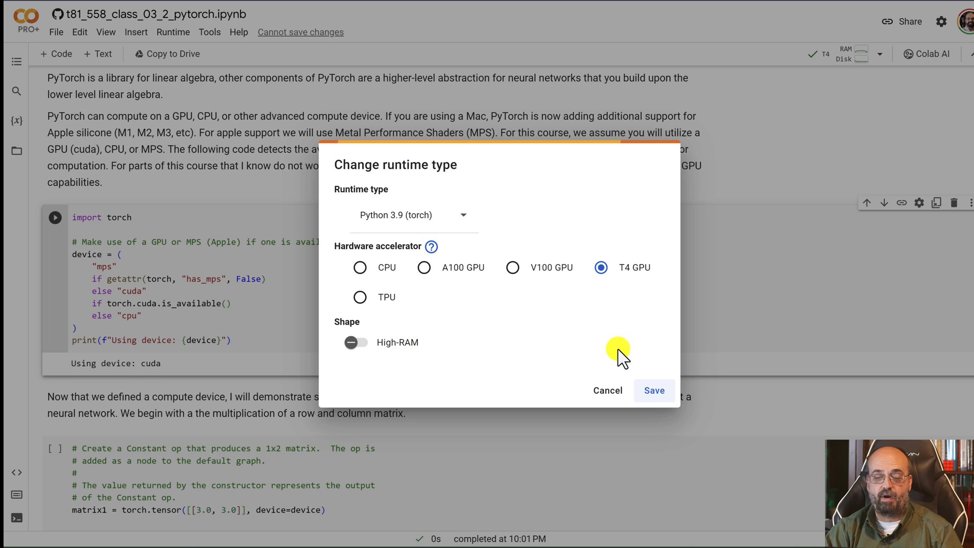
pyautogui.moveTo(438, 211)
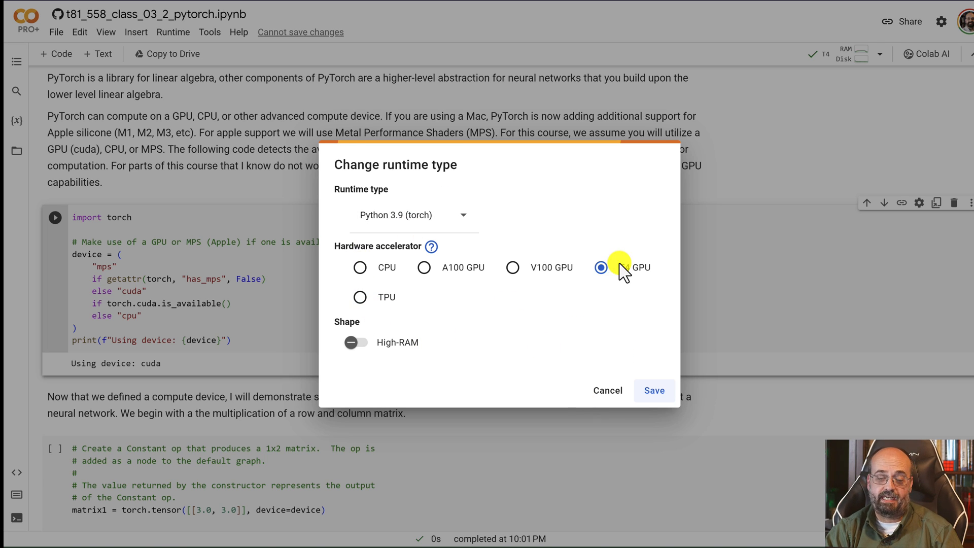
# Close the runtime settings and rerun the device-detection cell, printing Using device: cuda.
pyautogui.click(606, 390)
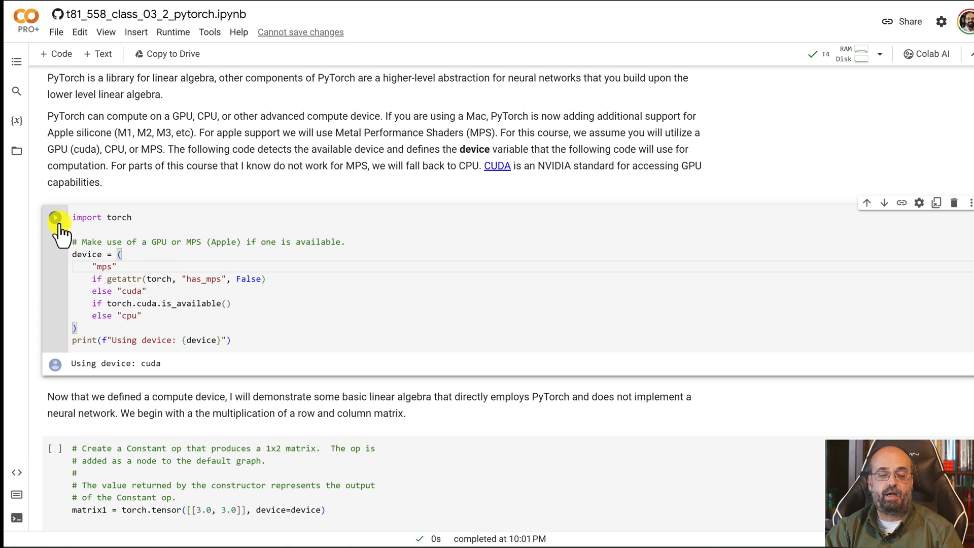
pyautogui.click(55, 217)
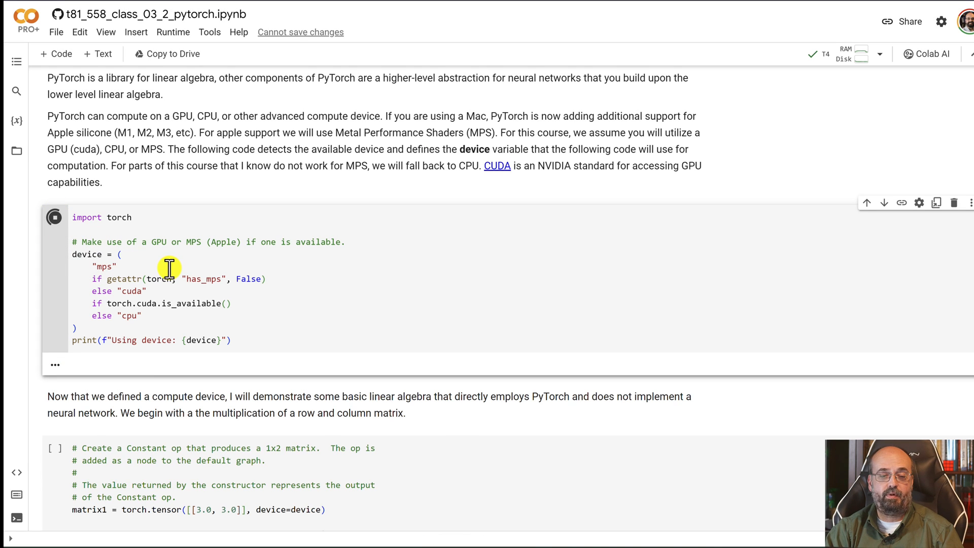
pyautogui.click(55, 218)
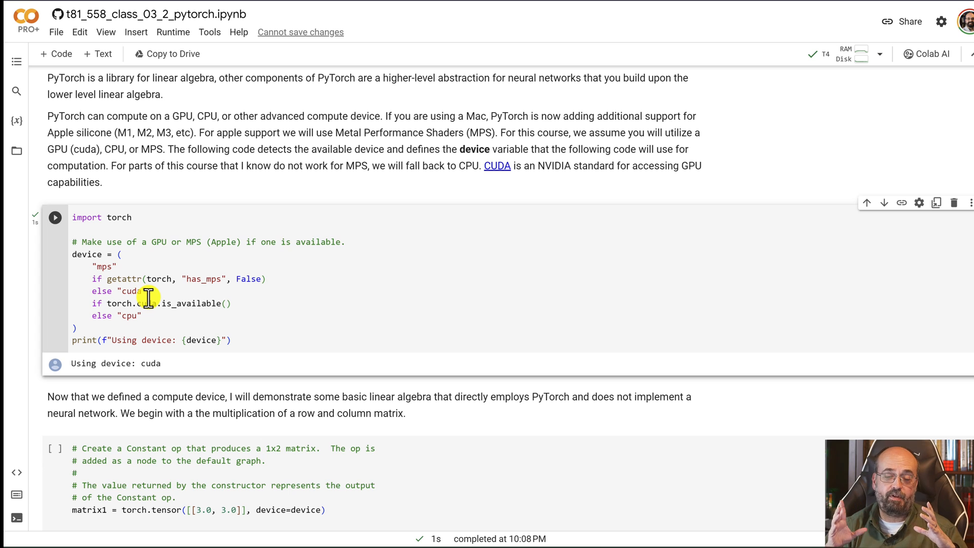
pyautogui.moveTo(111, 310)
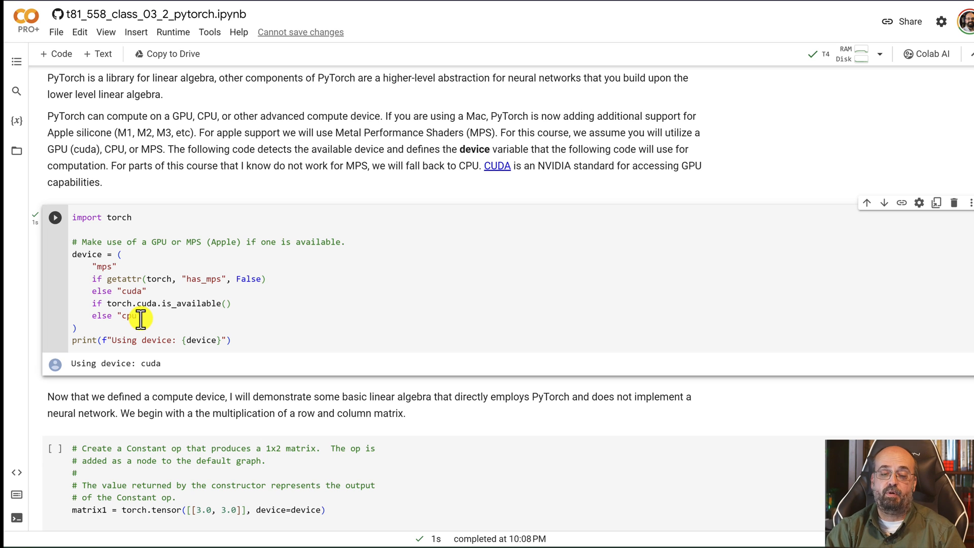
pyautogui.moveTo(274, 280)
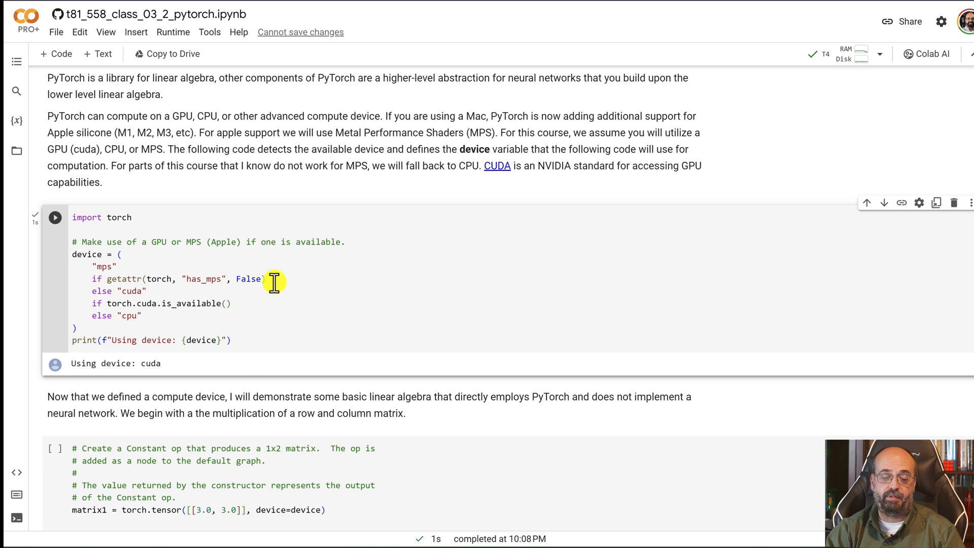
pyautogui.moveTo(111, 402)
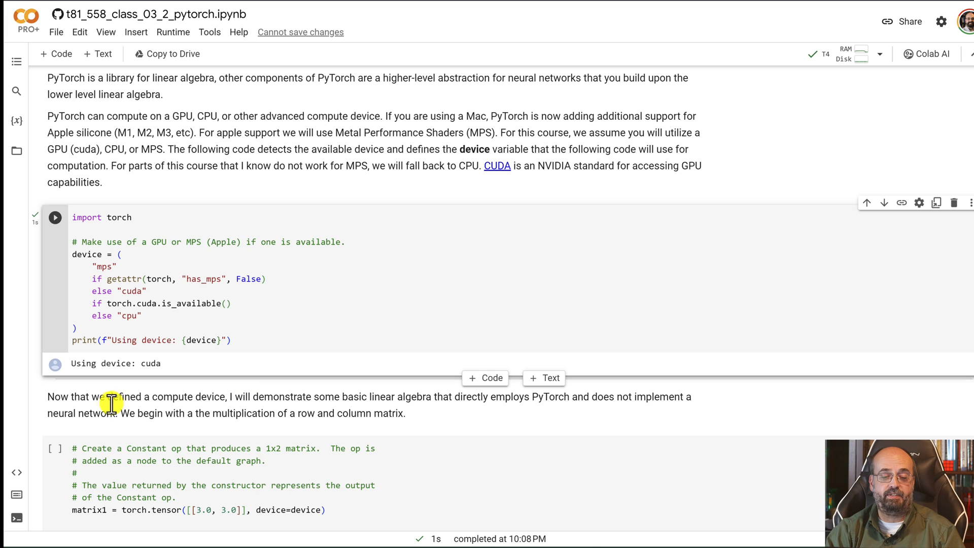
# Run the matrix-multiplication and tensor subtraction cells, with x set to 4.0 and 6.0, giving [1. 3.].
pyautogui.scroll(-3)
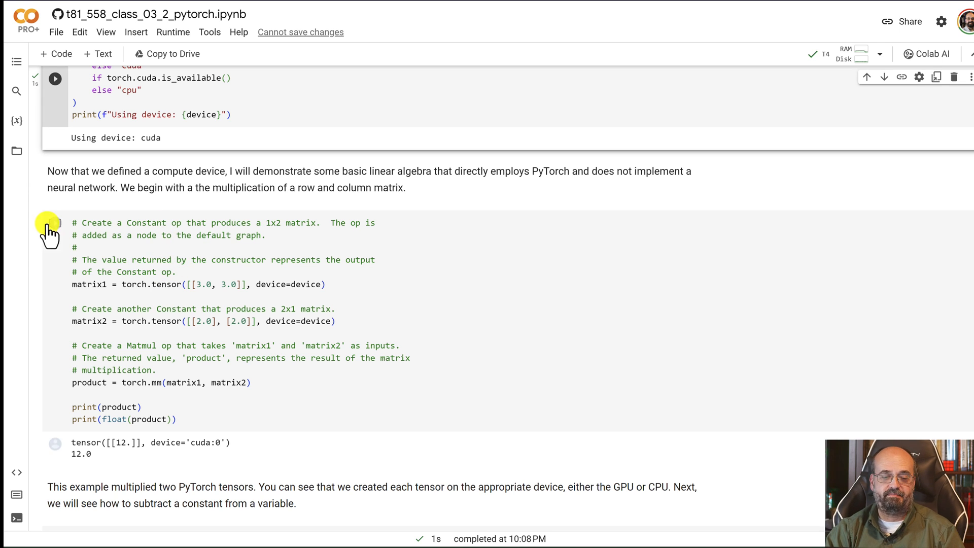
pyautogui.click(55, 223)
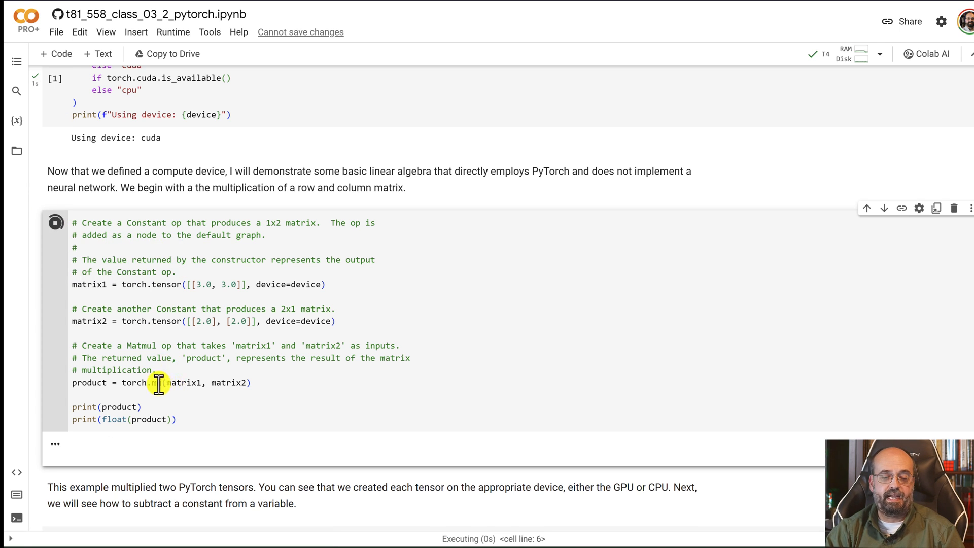
pyautogui.click(54, 222)
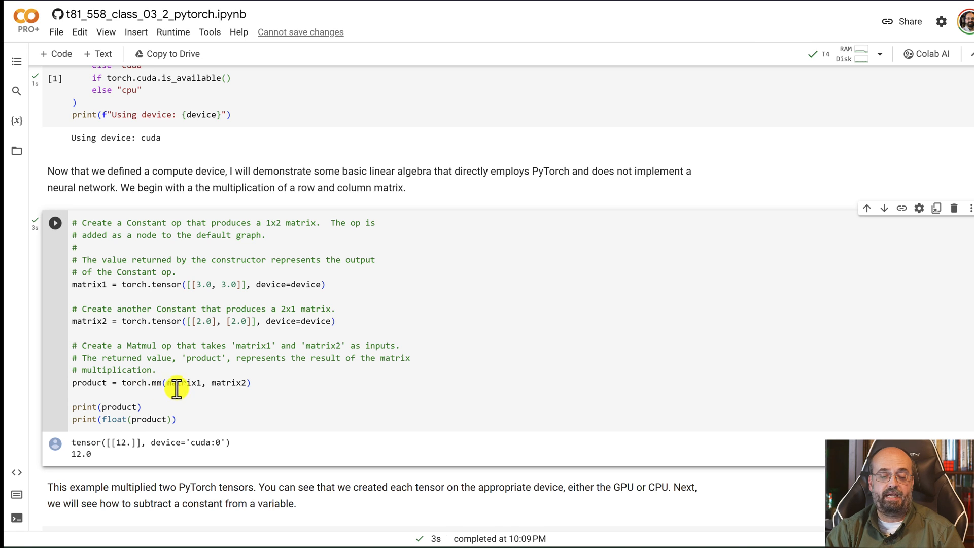
pyautogui.moveTo(86, 445)
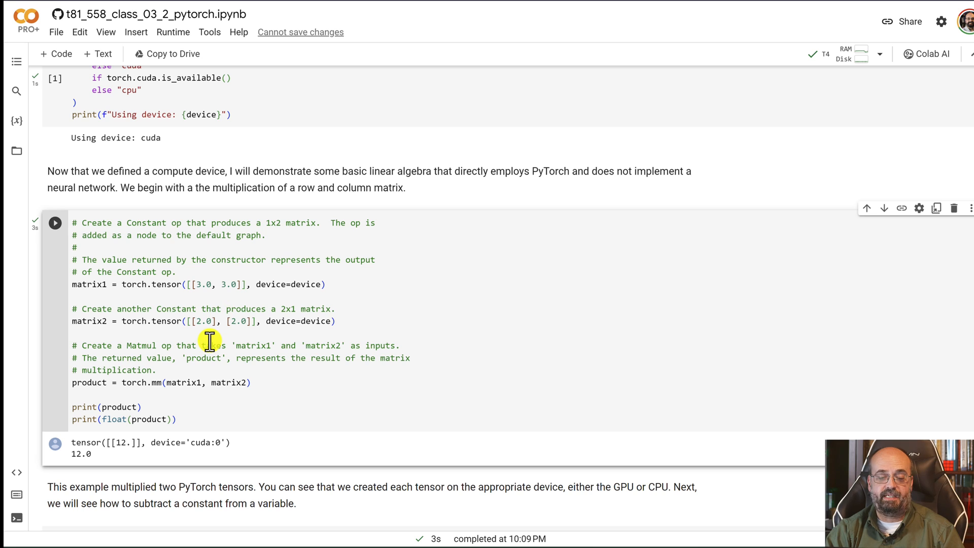
pyautogui.moveTo(211, 284)
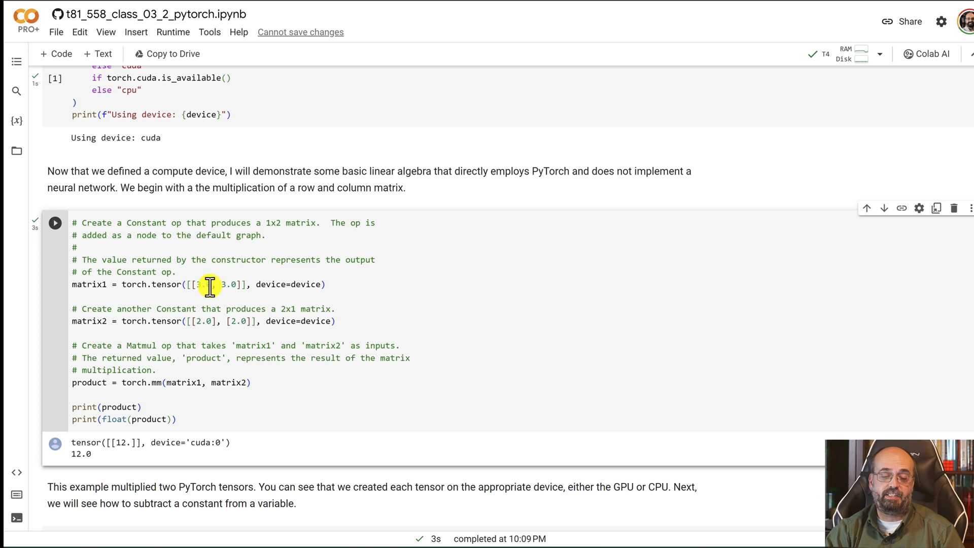
pyautogui.moveTo(231, 318)
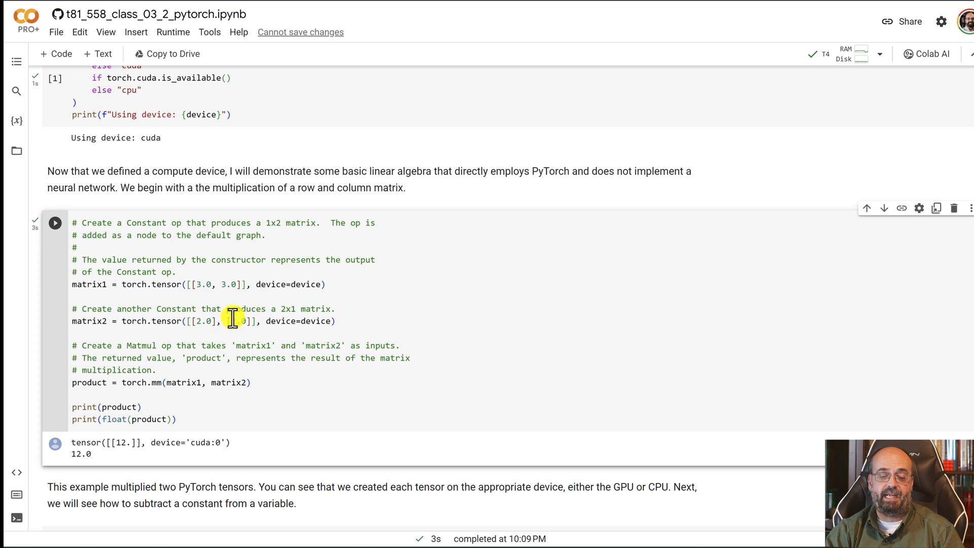
pyautogui.moveTo(248, 351)
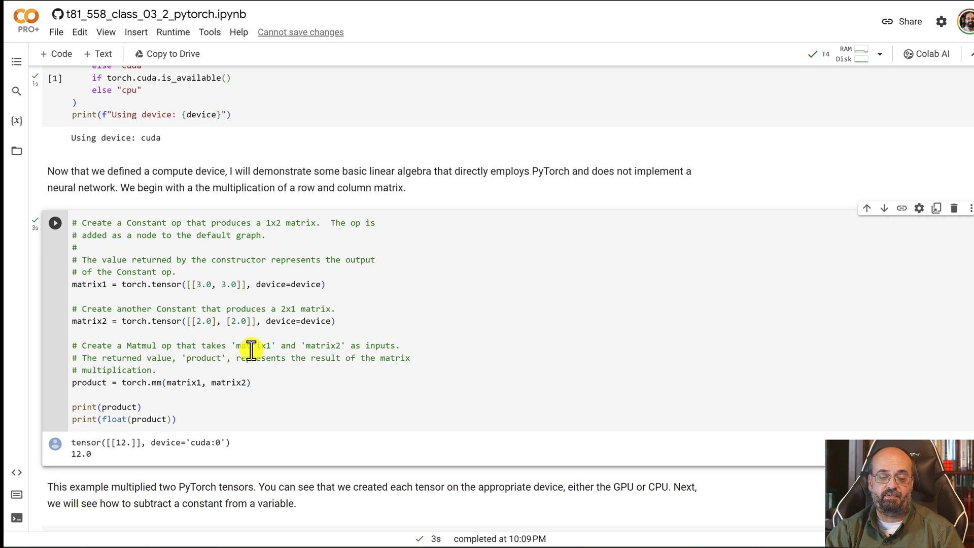
pyautogui.moveTo(221, 332)
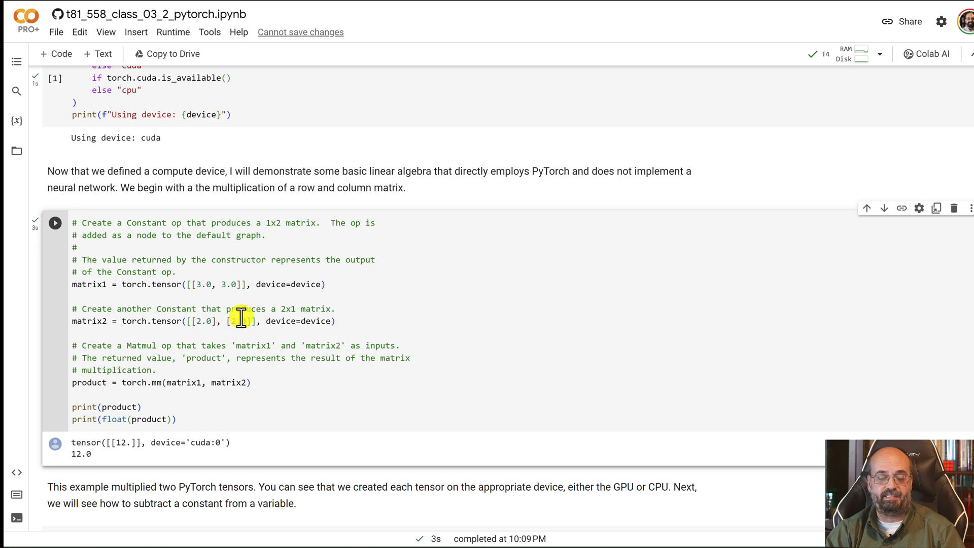
pyautogui.scroll(-3)
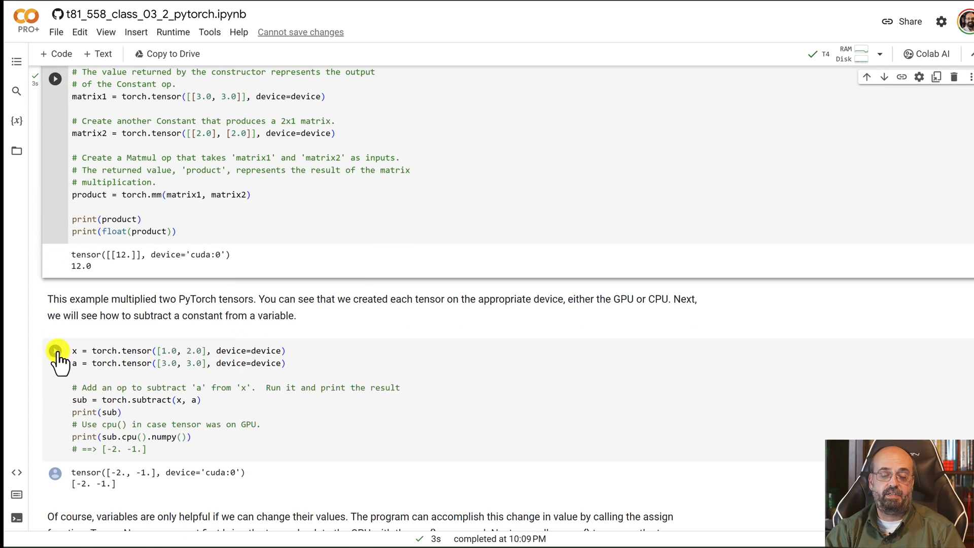
pyautogui.scroll(-3)
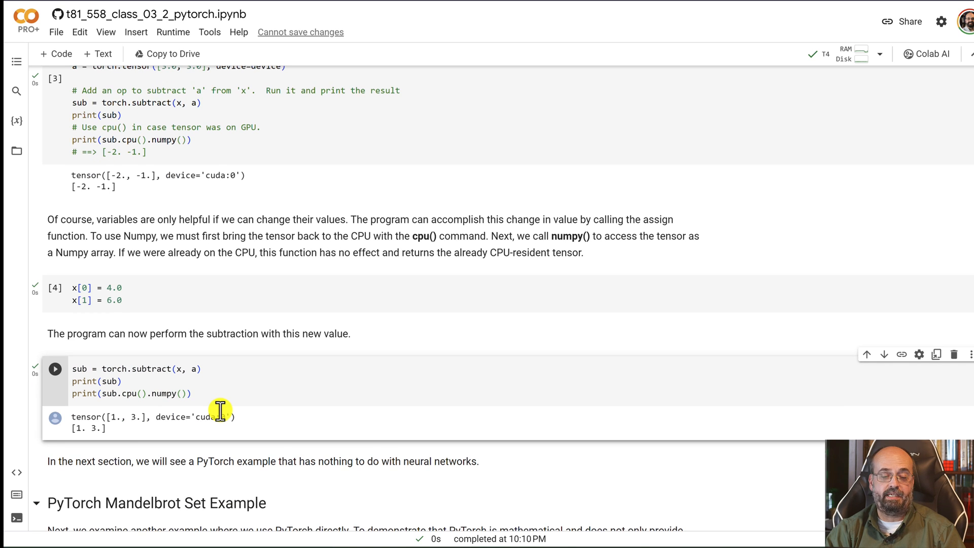
# Scroll past the rendered 640×480 Mandelbrot image to the Simple PyTorch Regression: MPG section.
pyautogui.scroll(-3)
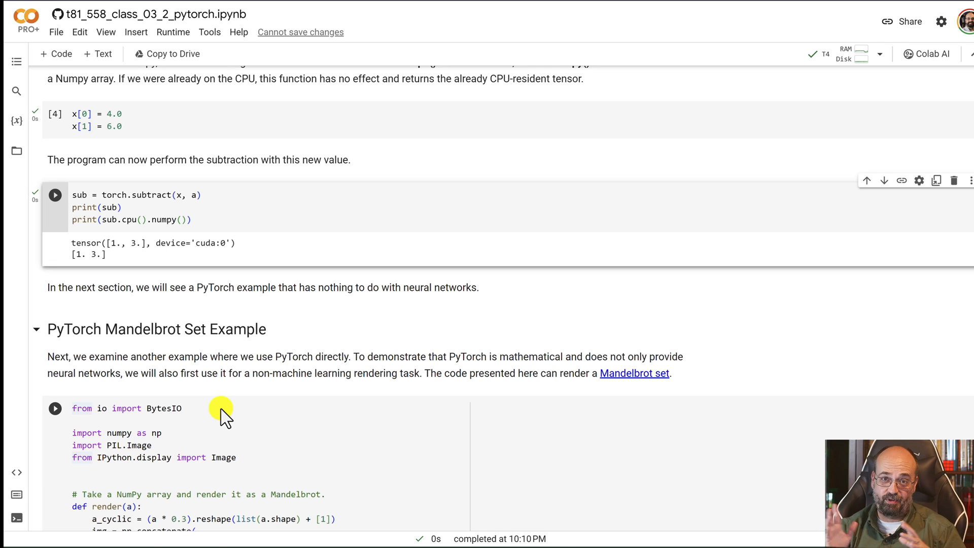
pyautogui.moveTo(254, 441)
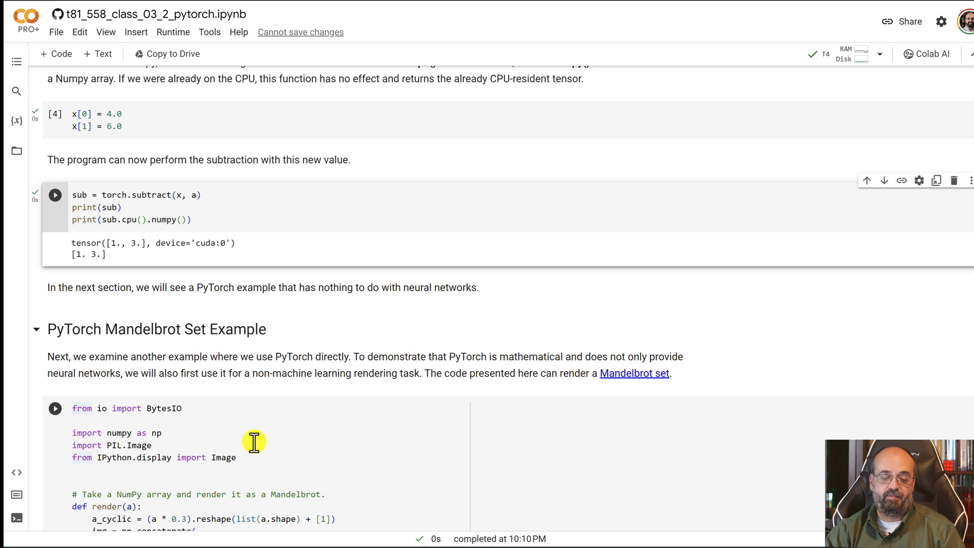
pyautogui.scroll(-3)
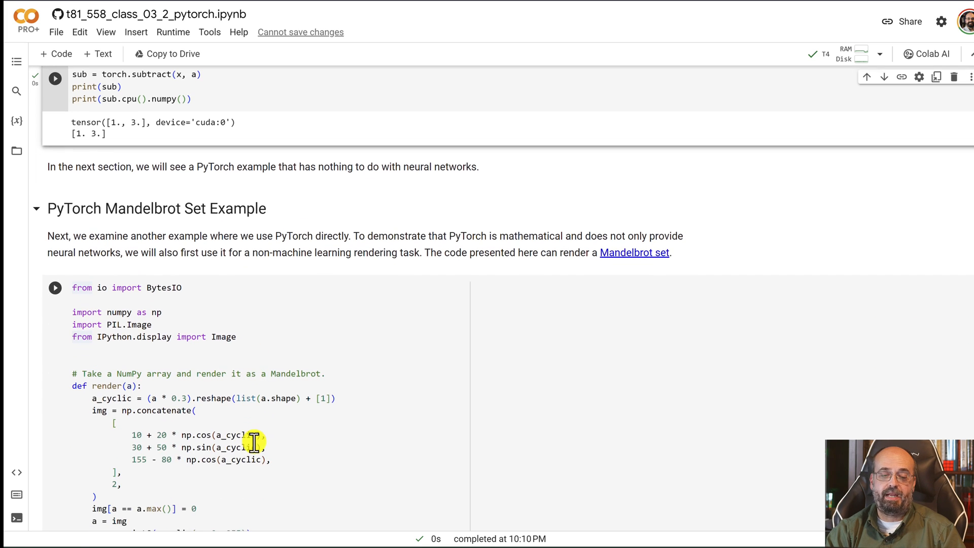
pyautogui.scroll(-3)
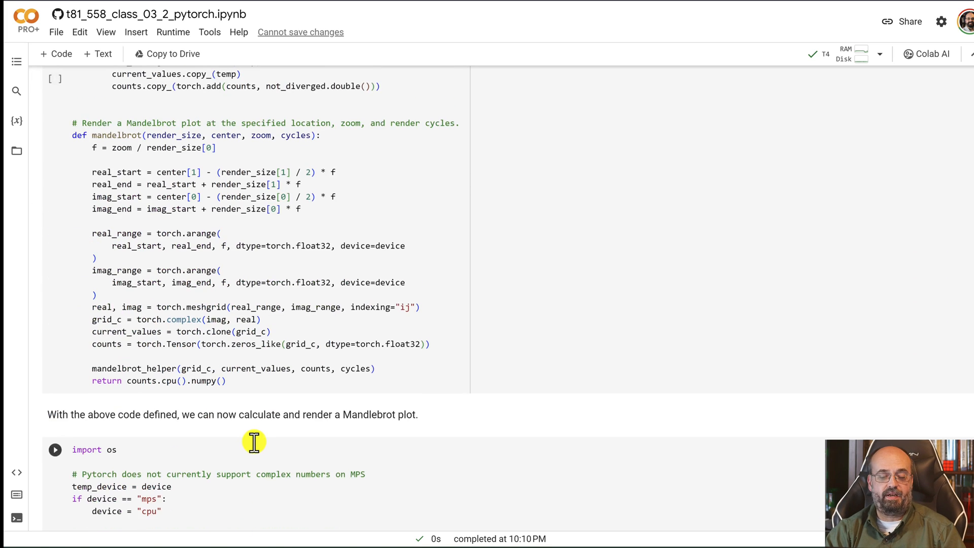
pyautogui.scroll(-3)
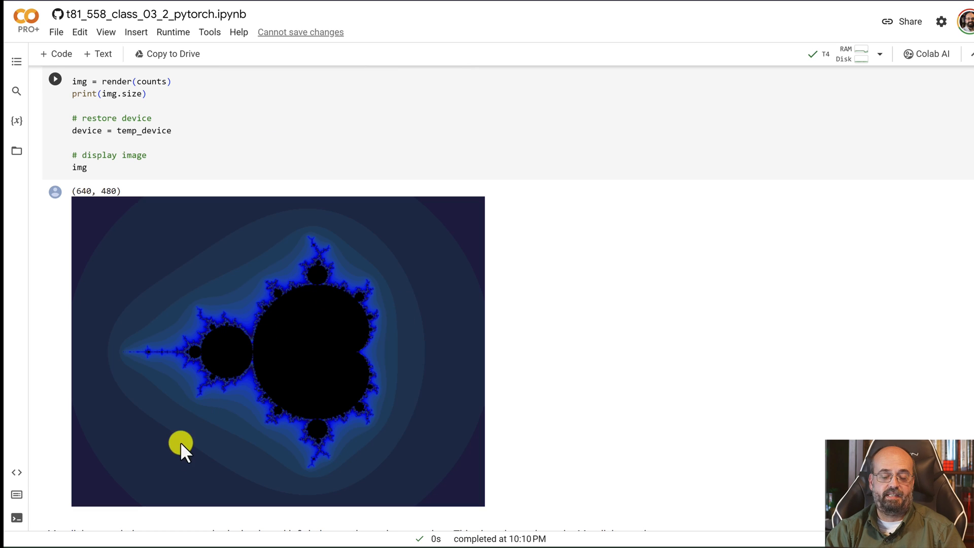
pyautogui.moveTo(264, 304)
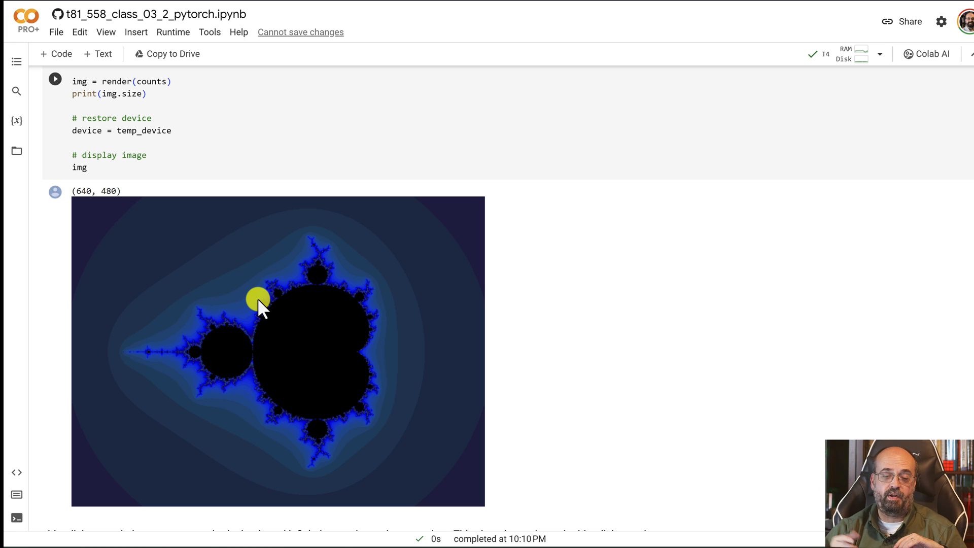
pyautogui.moveTo(316, 261)
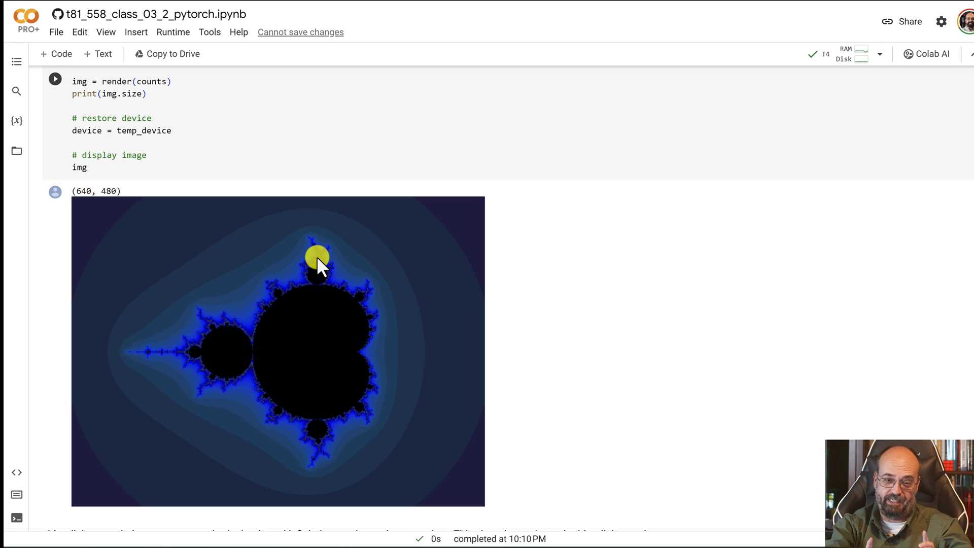
pyautogui.scroll(3)
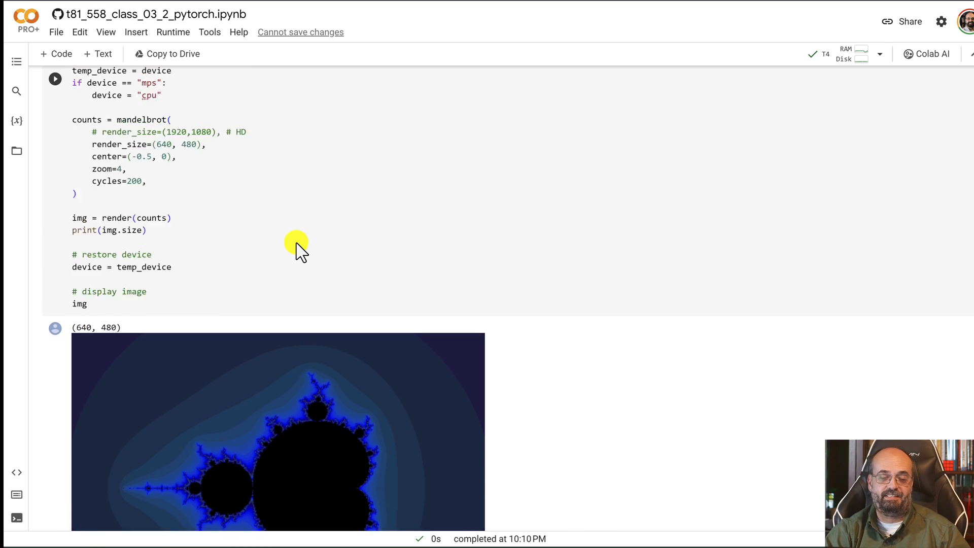
pyautogui.scroll(-3)
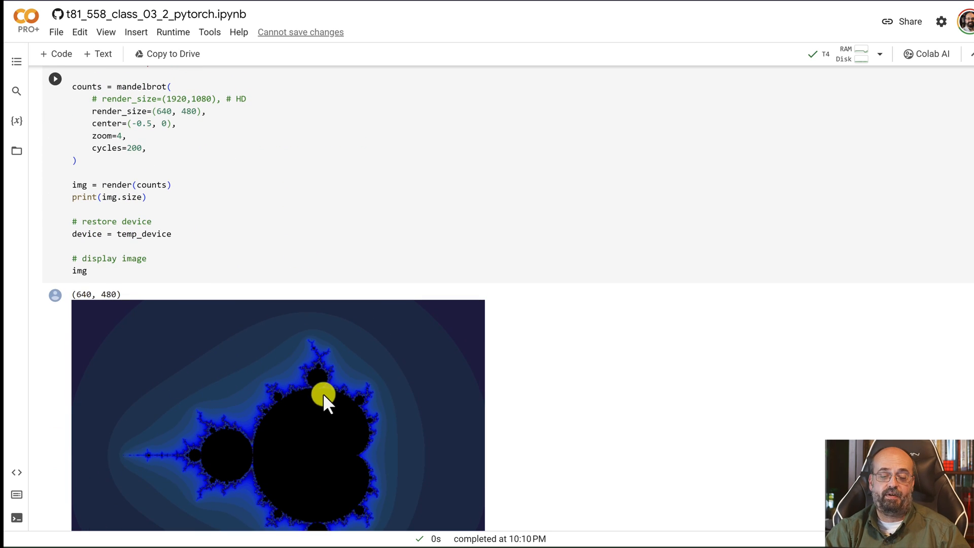
pyautogui.scroll(3)
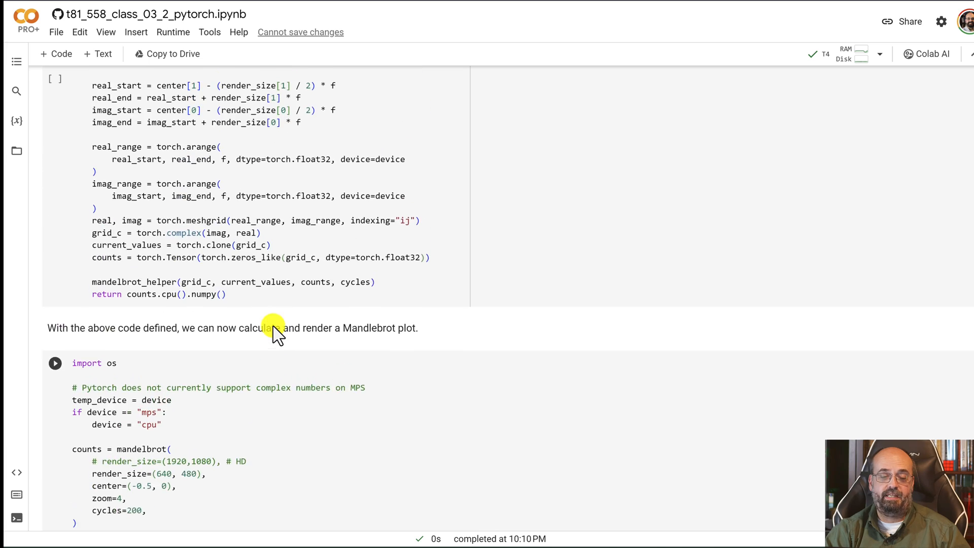
pyautogui.scroll(3)
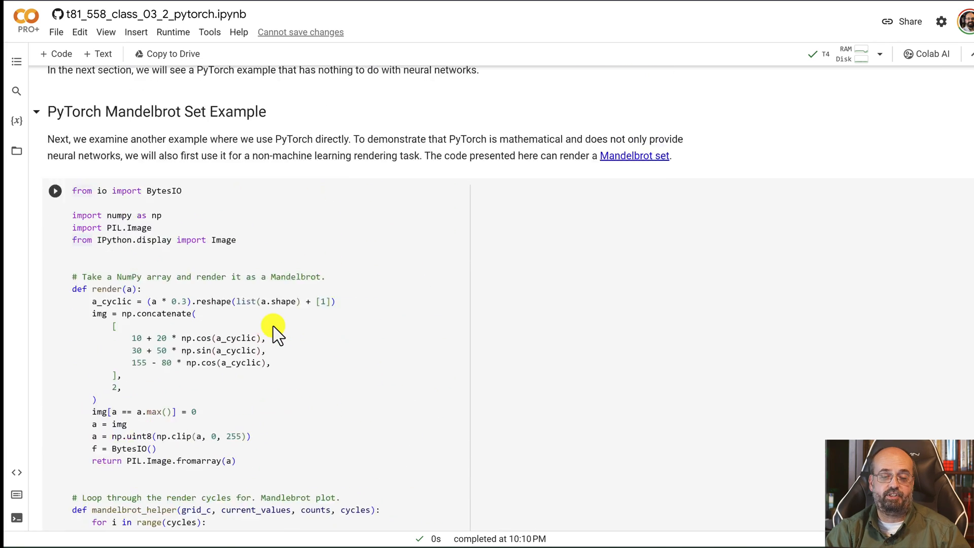
pyautogui.scroll(3)
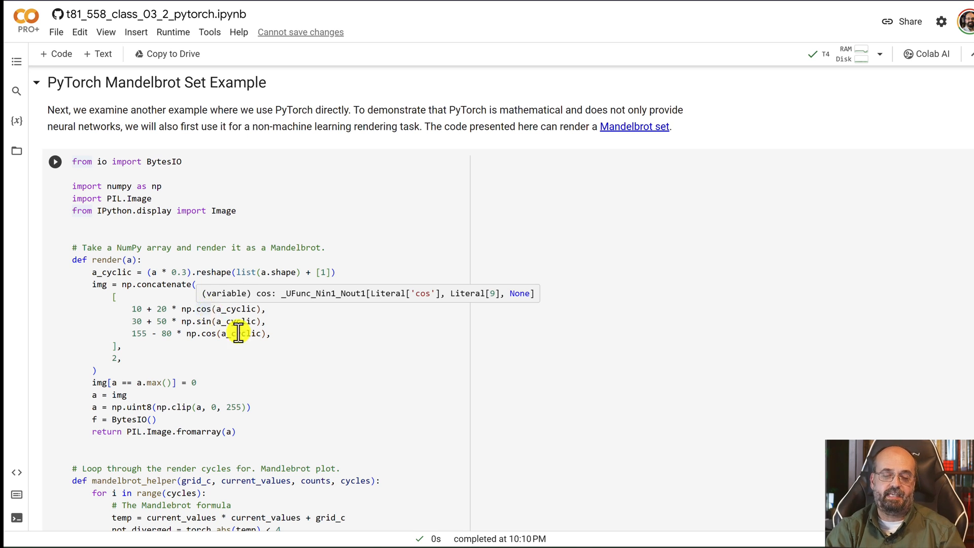
pyautogui.moveTo(292, 276)
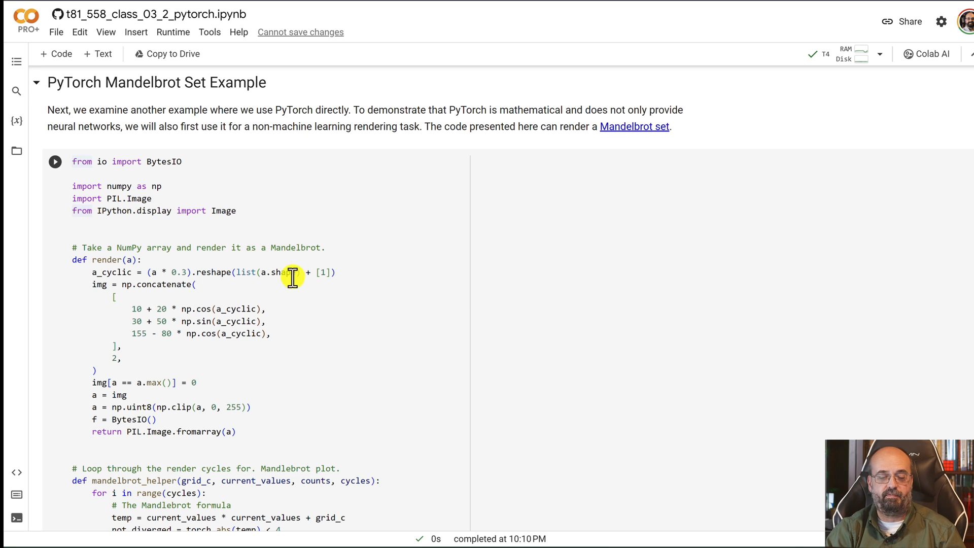
pyautogui.moveTo(138, 287)
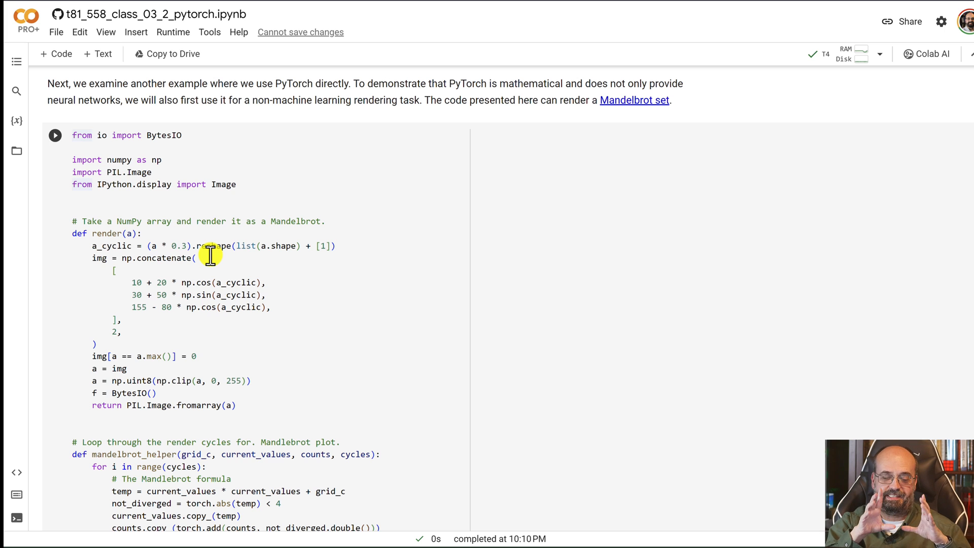
pyautogui.moveTo(324, 421)
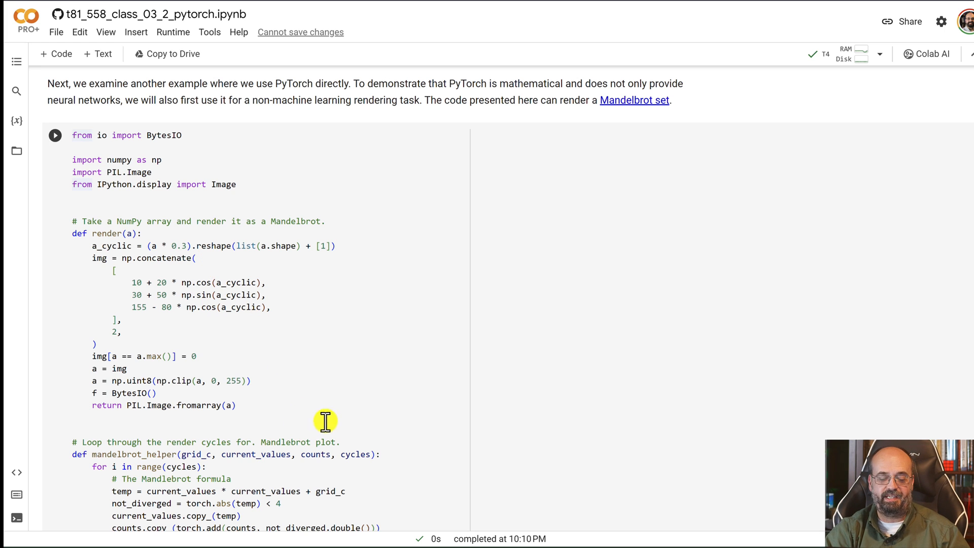
pyautogui.scroll(-3)
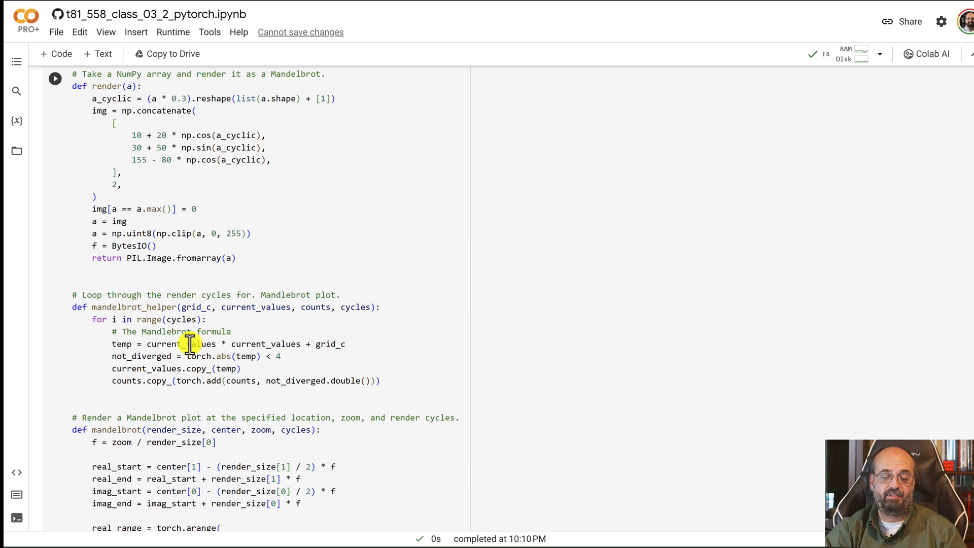
pyautogui.moveTo(235, 391)
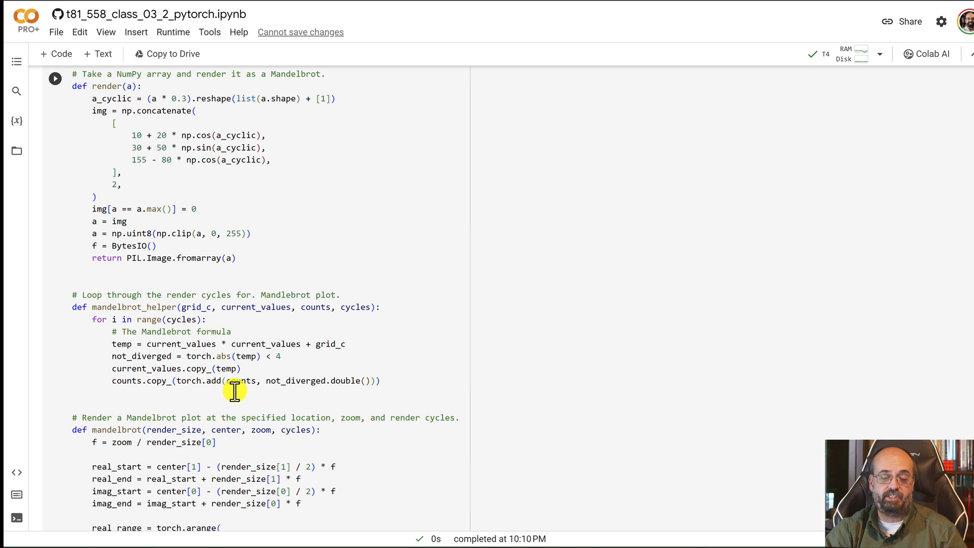
pyautogui.moveTo(143, 360)
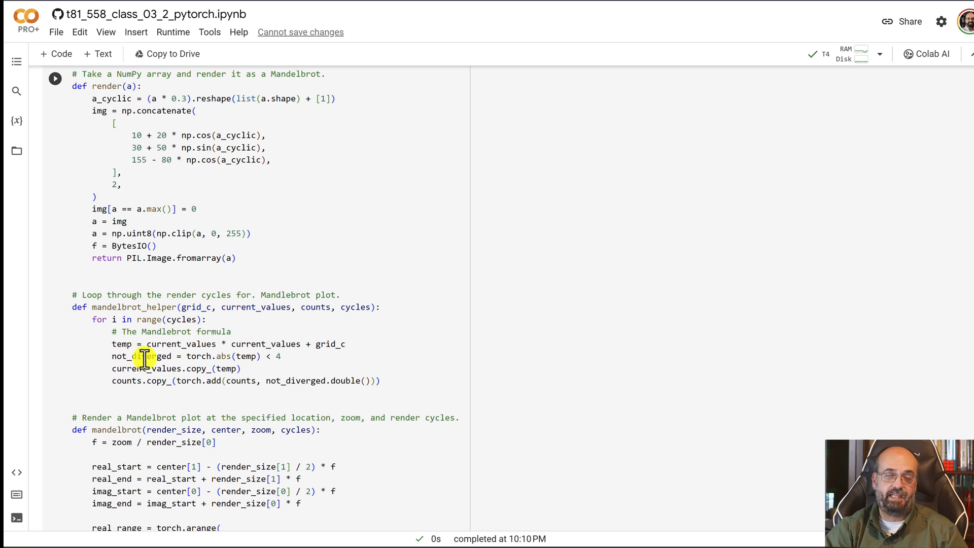
pyautogui.moveTo(263, 320)
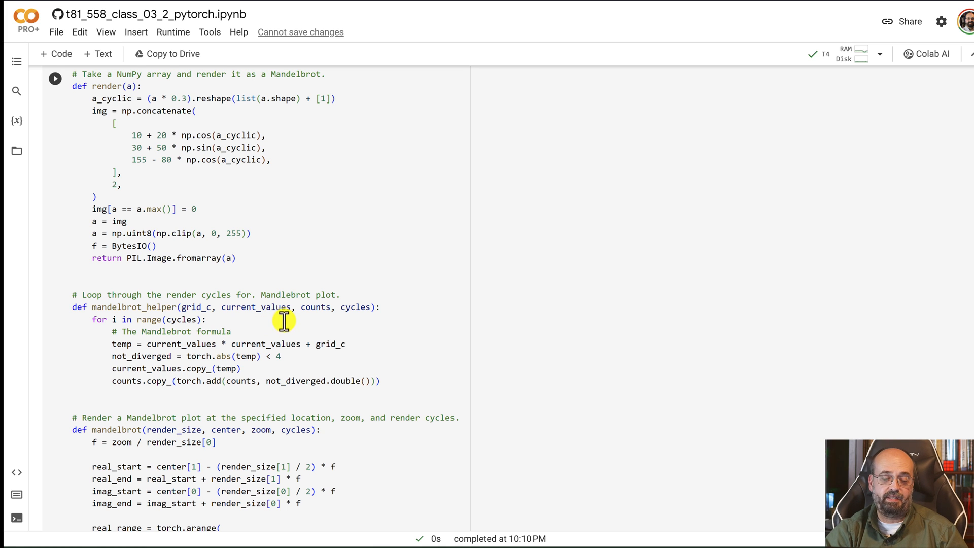
pyautogui.scroll(-3)
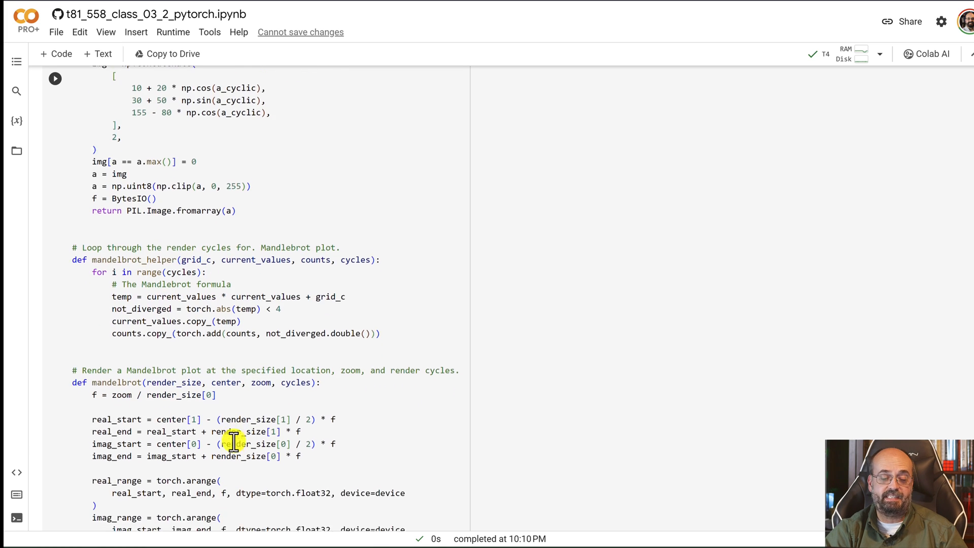
pyautogui.scroll(-3)
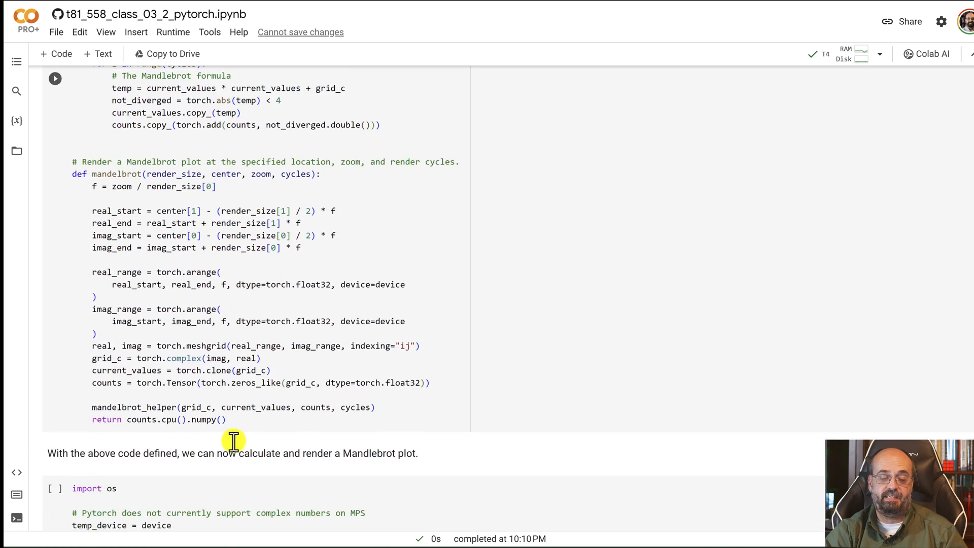
pyautogui.scroll(3)
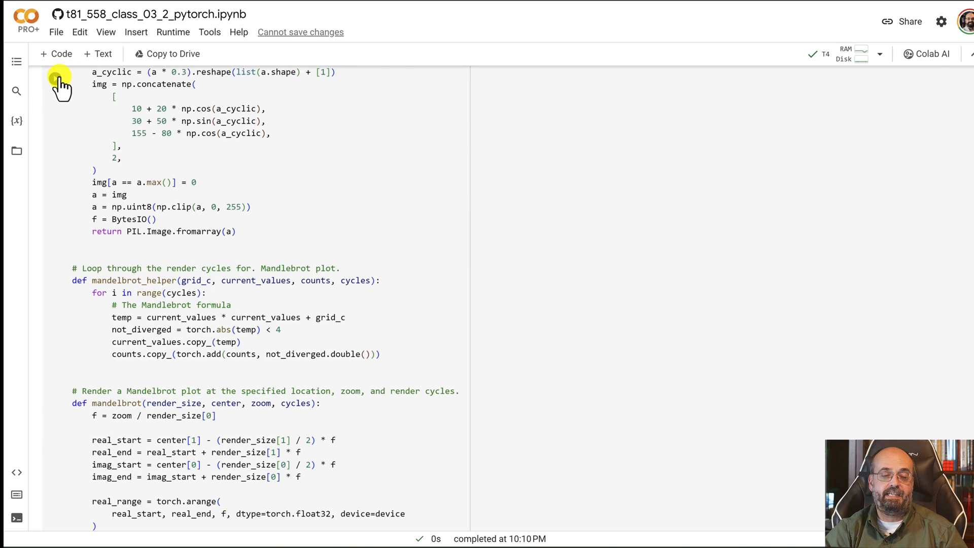
pyautogui.scroll(-3)
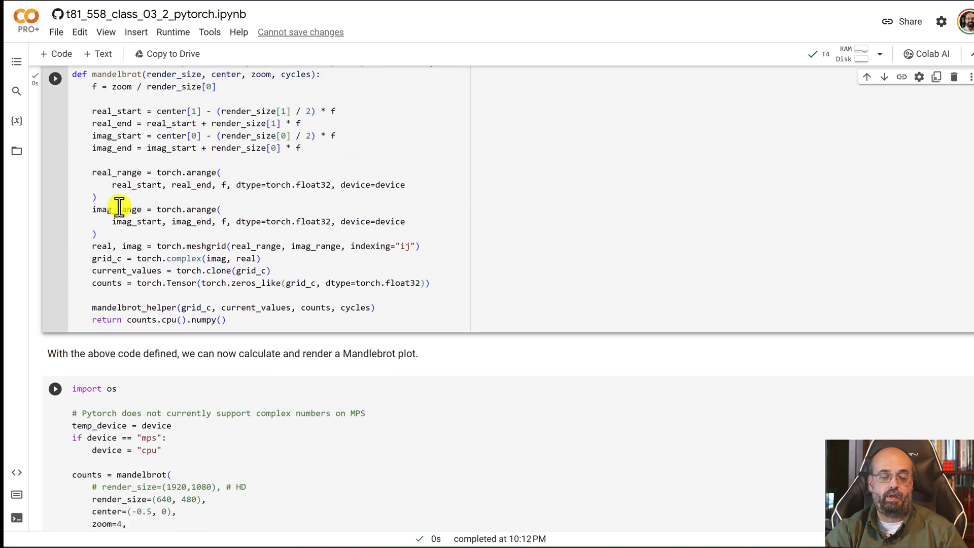
pyautogui.scroll(-3)
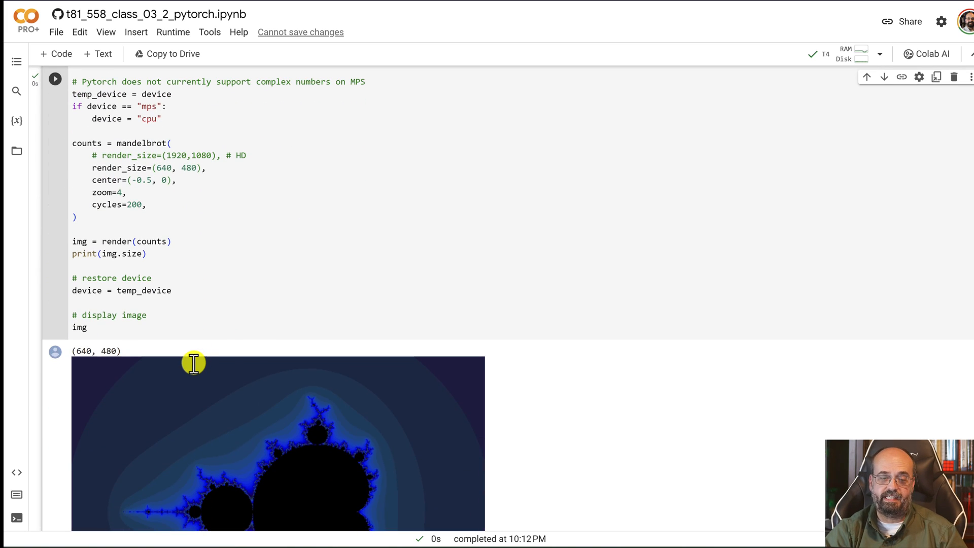
pyautogui.scroll(-3)
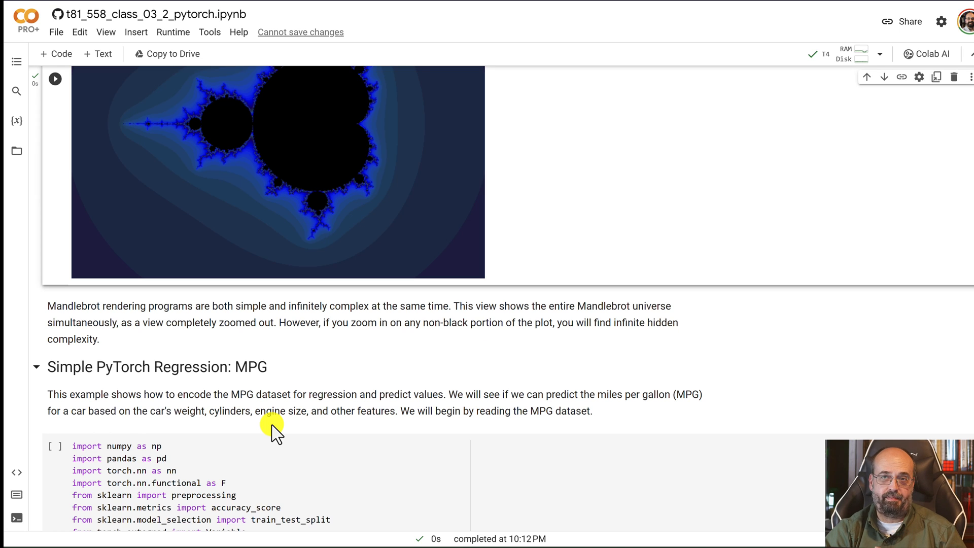
# Run the MPG cell loading the auto-mpg CSV into tensors, then scroll through its code.
pyautogui.scroll(-3)
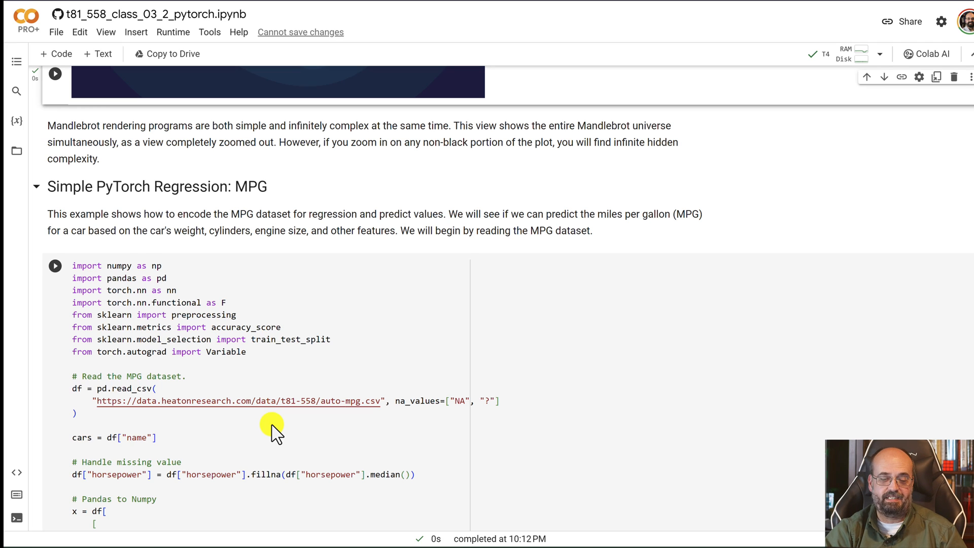
pyautogui.scroll(-3)
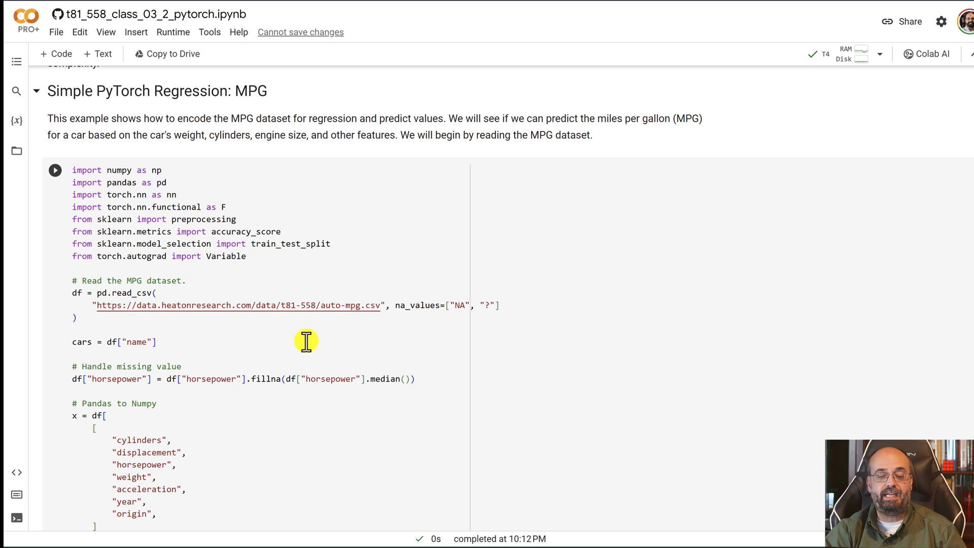
pyautogui.moveTo(321, 305)
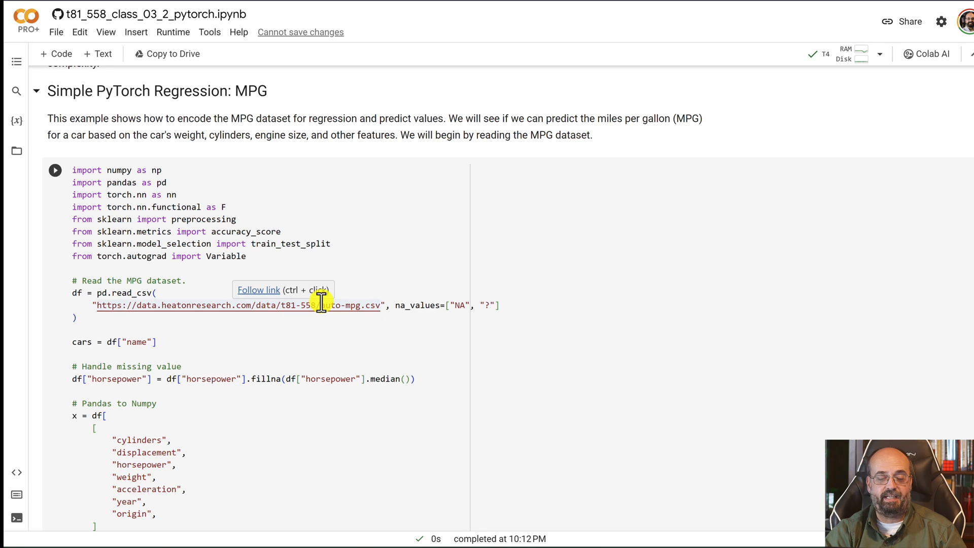
pyautogui.moveTo(320, 352)
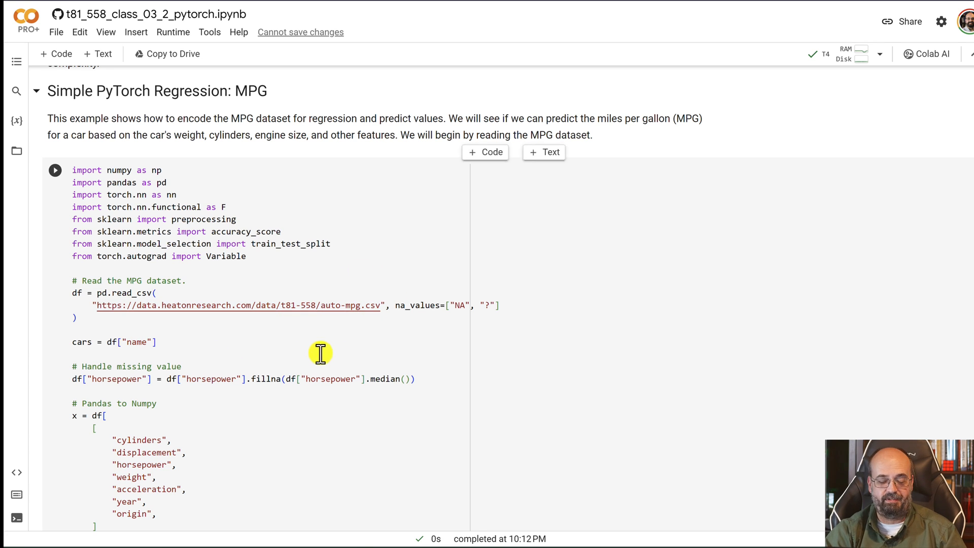
pyautogui.moveTo(54, 174)
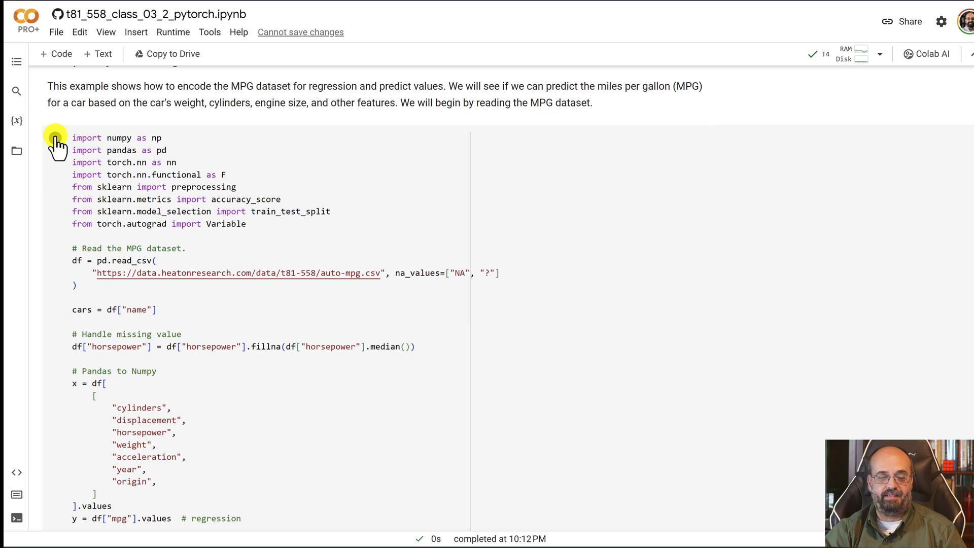
pyautogui.click(55, 138)
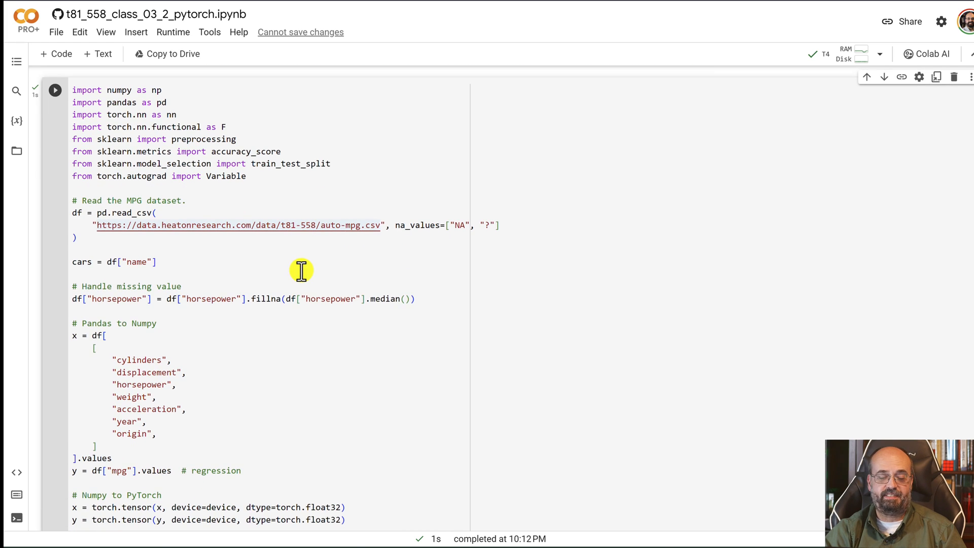
pyautogui.scroll(-3)
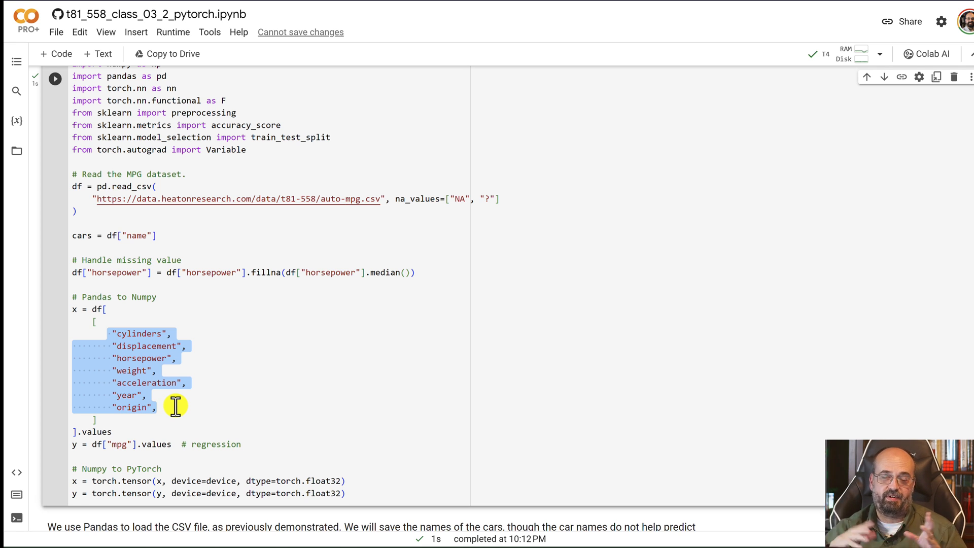
pyautogui.scroll(-3)
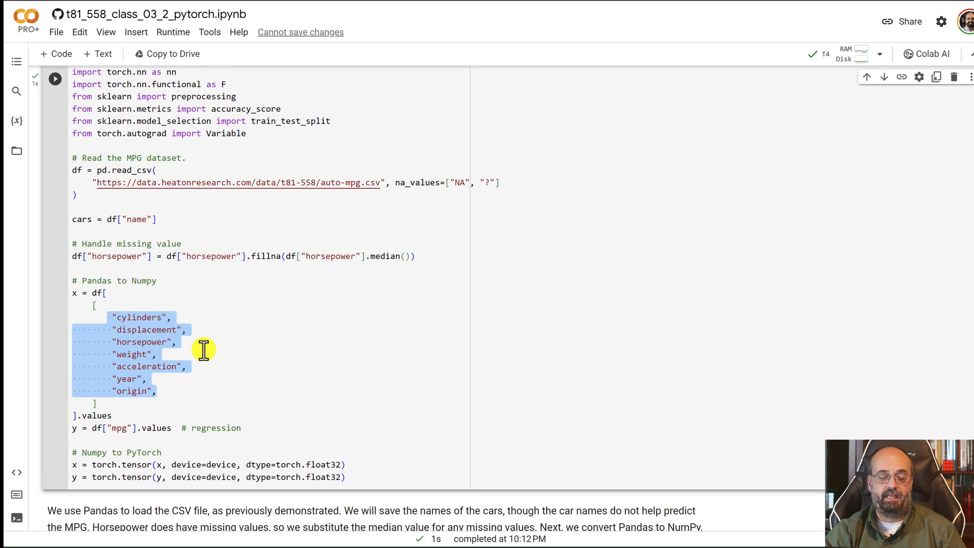
pyautogui.moveTo(72, 463)
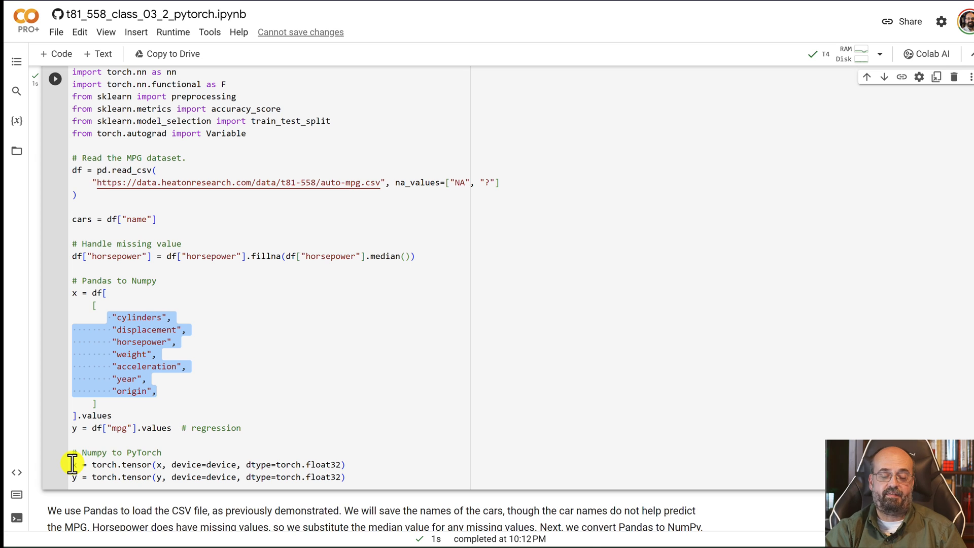
pyautogui.moveTo(143, 379)
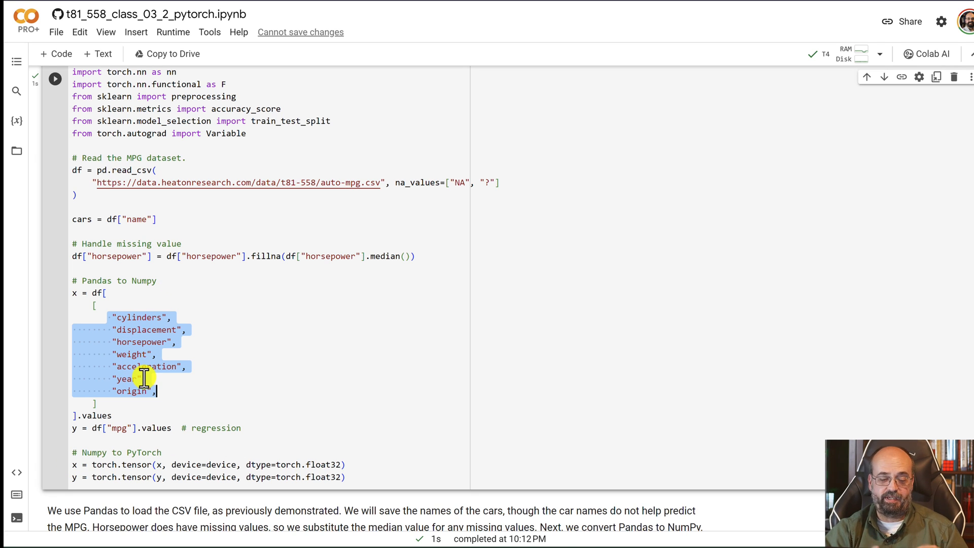
pyautogui.moveTo(155, 487)
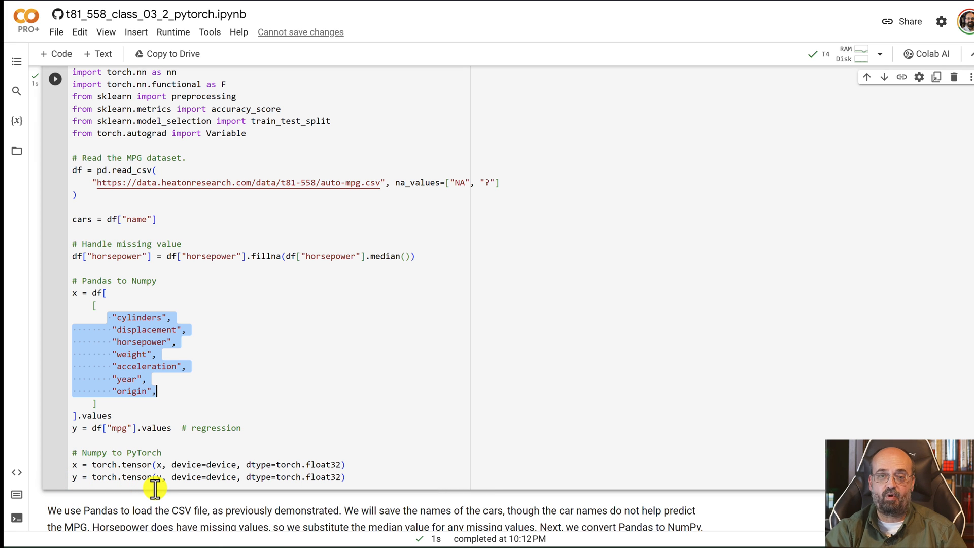
pyautogui.moveTo(303, 424)
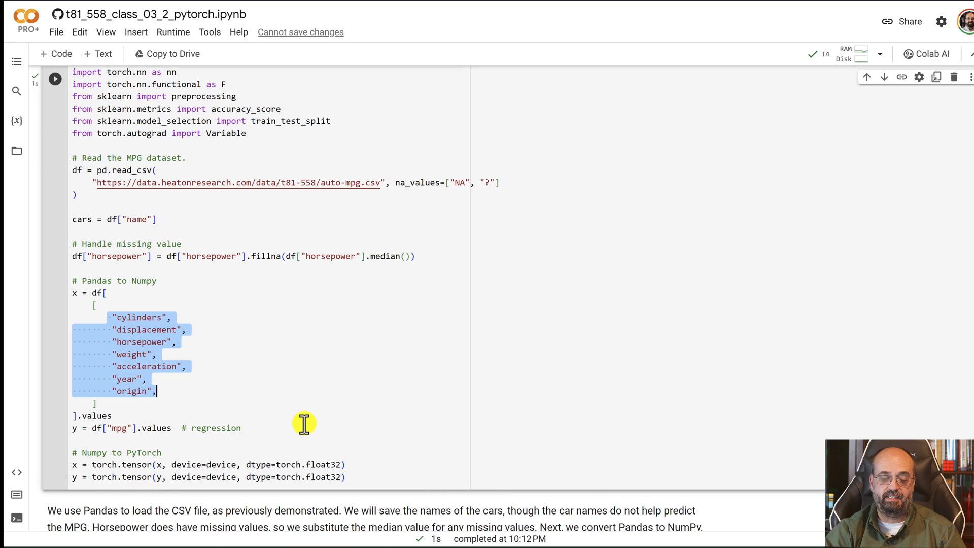
pyautogui.scroll(-3)
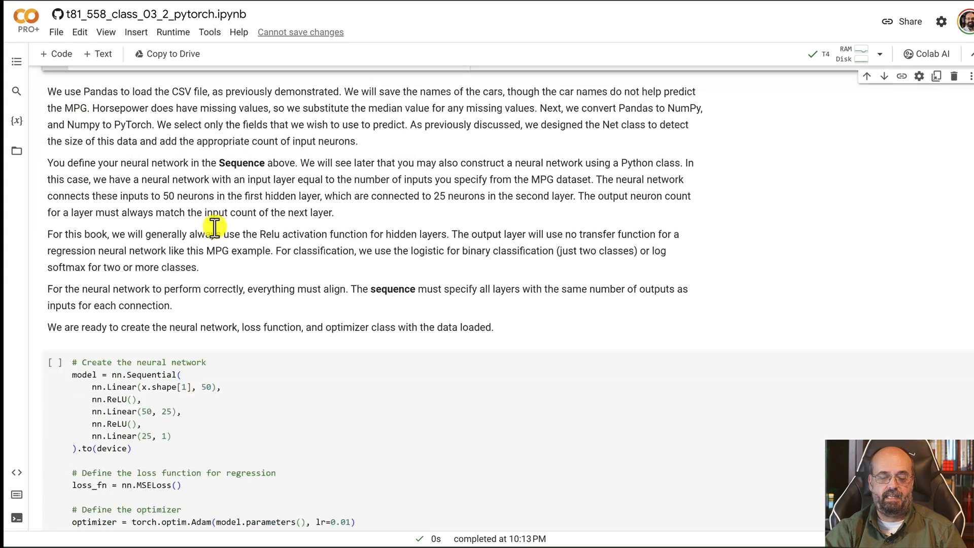
pyautogui.scroll(-3)
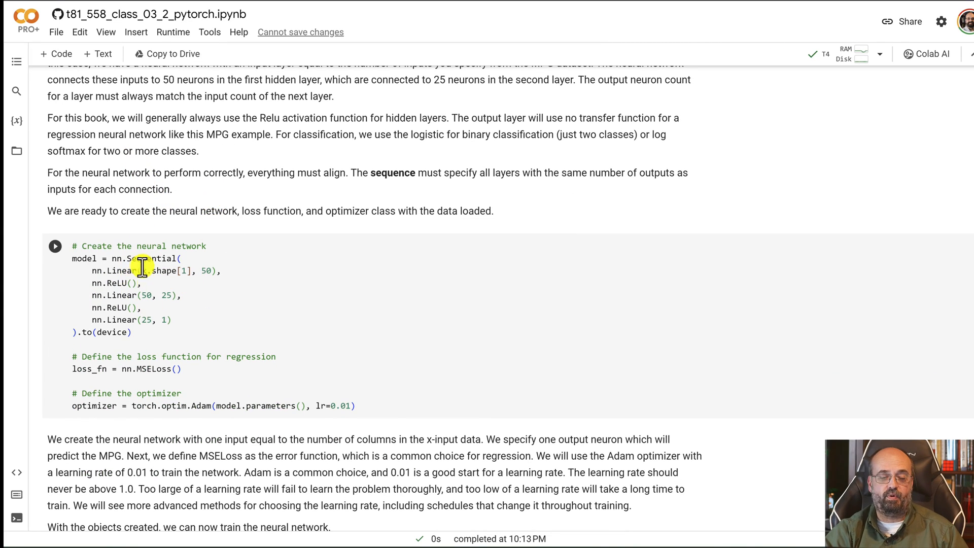
pyautogui.moveTo(110, 259)
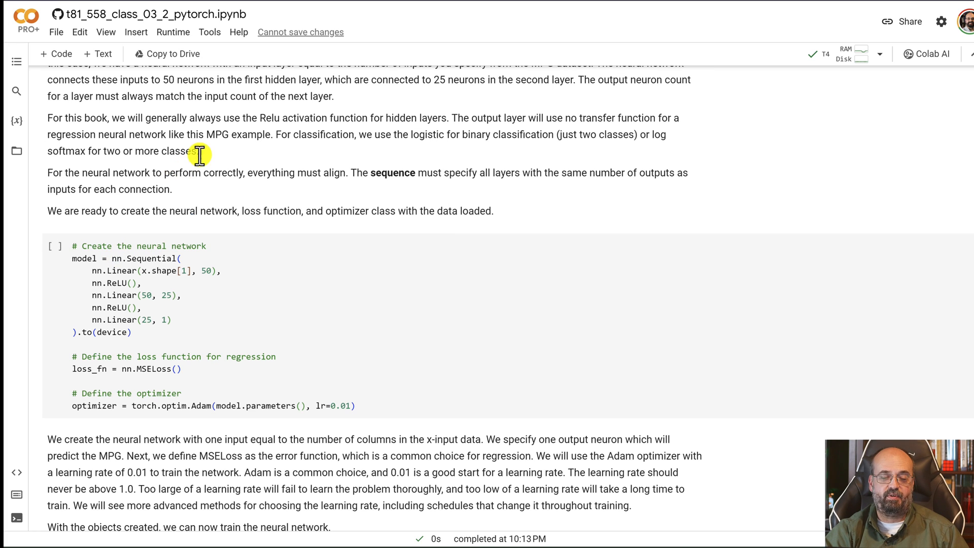
pyautogui.moveTo(200, 205)
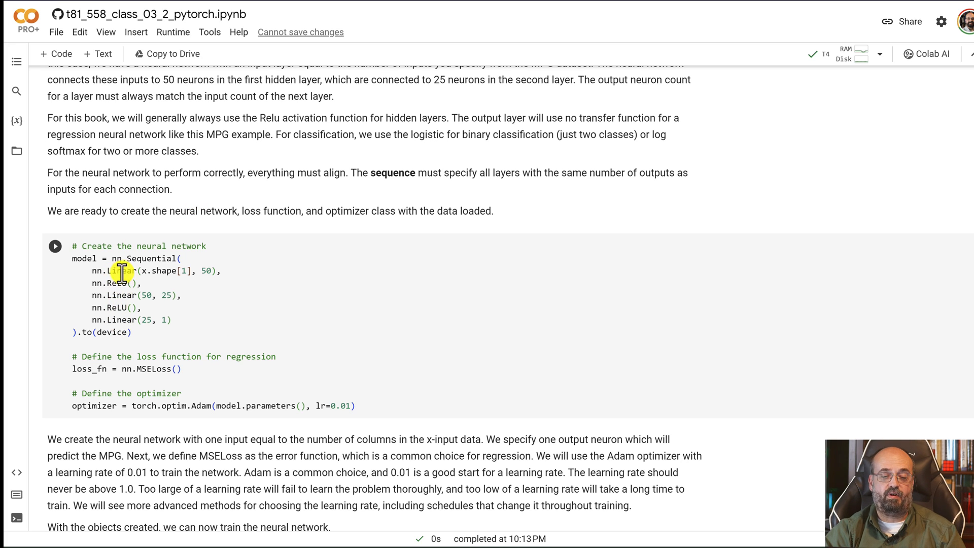
pyautogui.moveTo(235, 270)
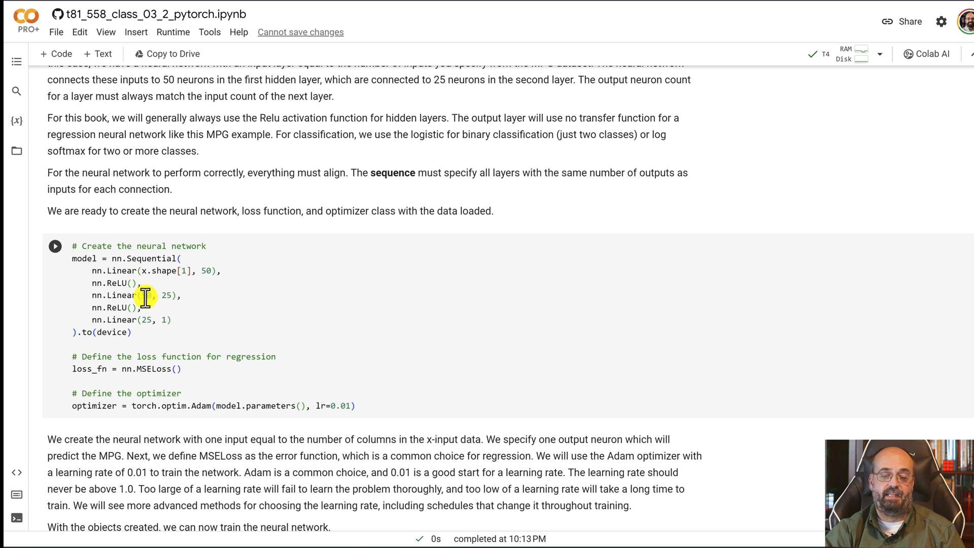
pyautogui.moveTo(149, 295)
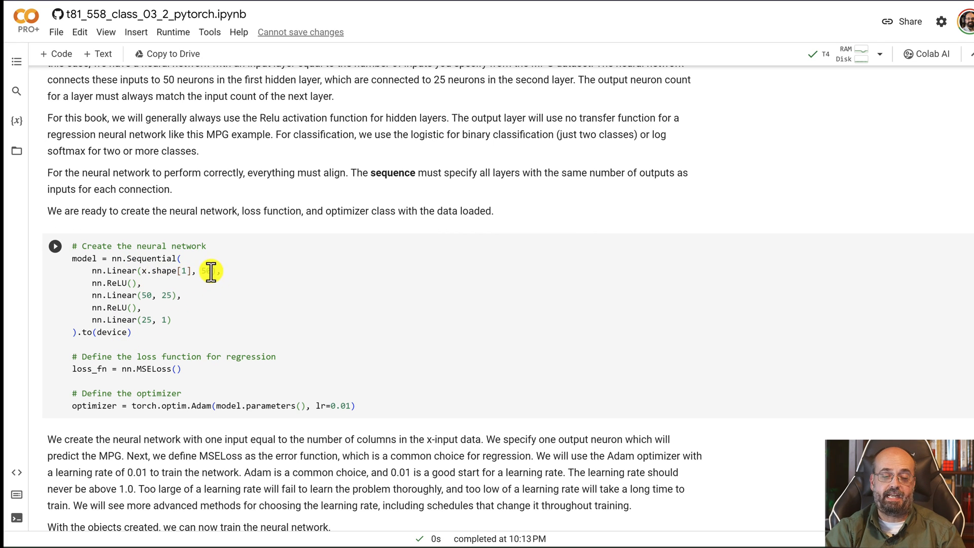
pyautogui.moveTo(172, 294)
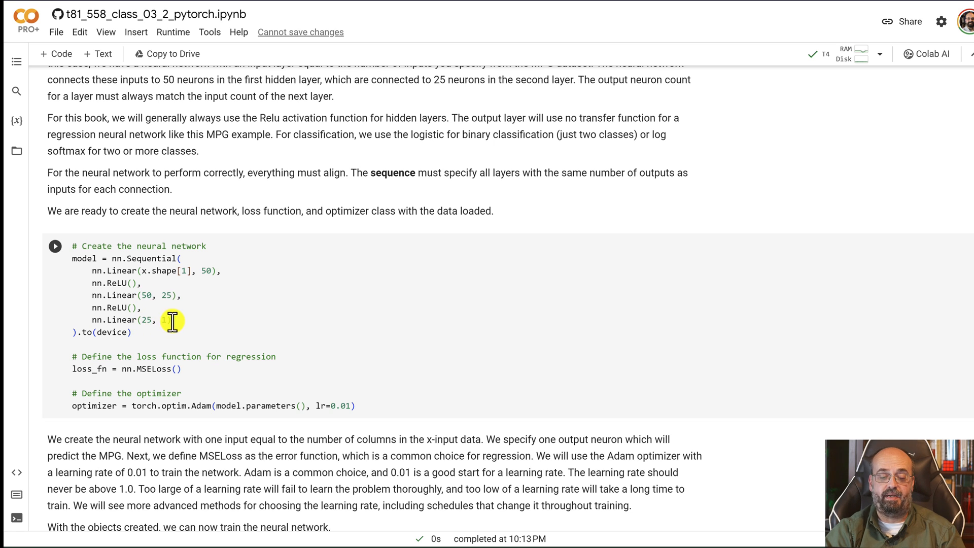
pyautogui.write('1')
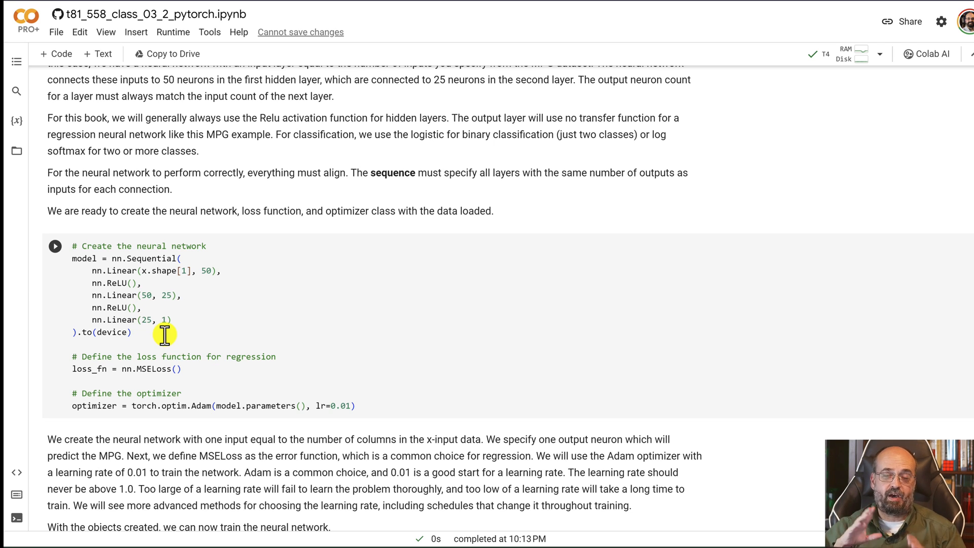
pyautogui.moveTo(187, 331)
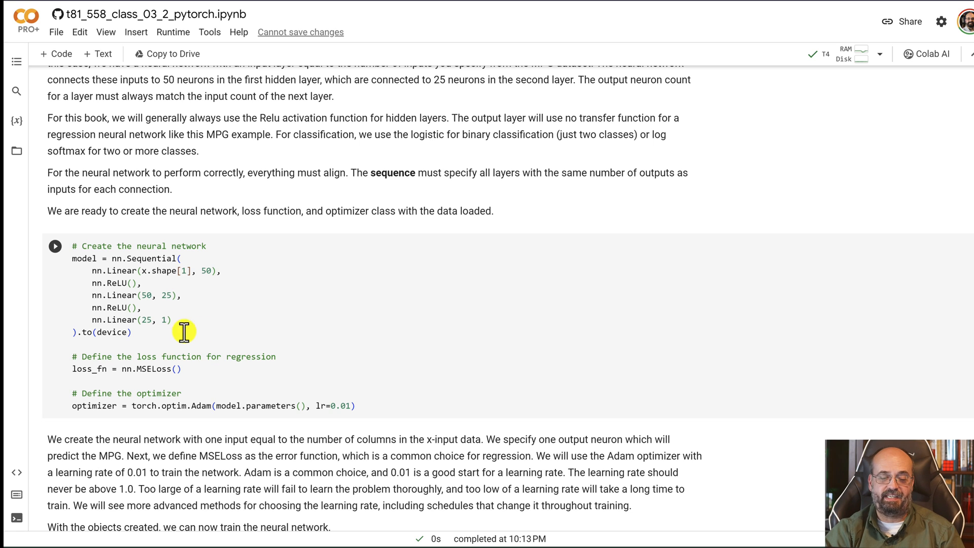
pyautogui.moveTo(192, 368)
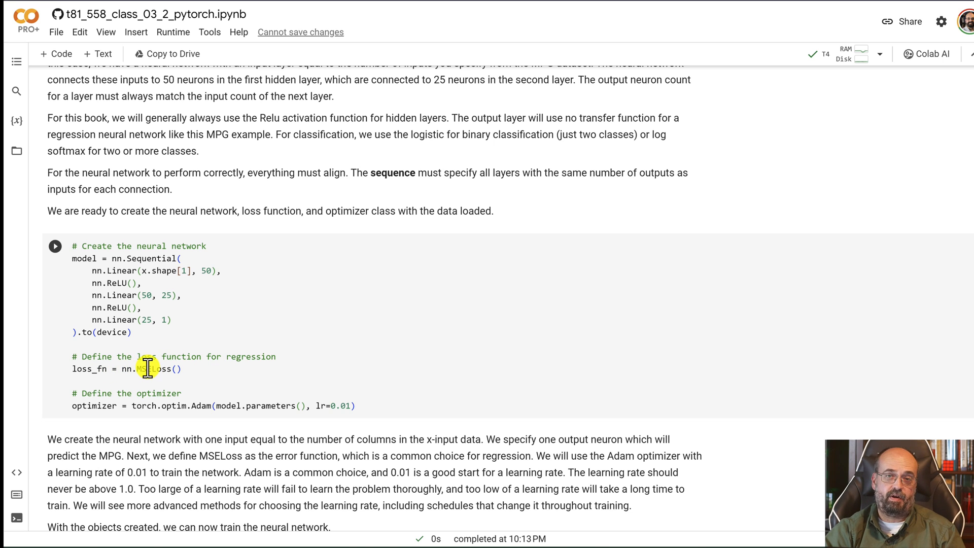
pyautogui.moveTo(93, 373)
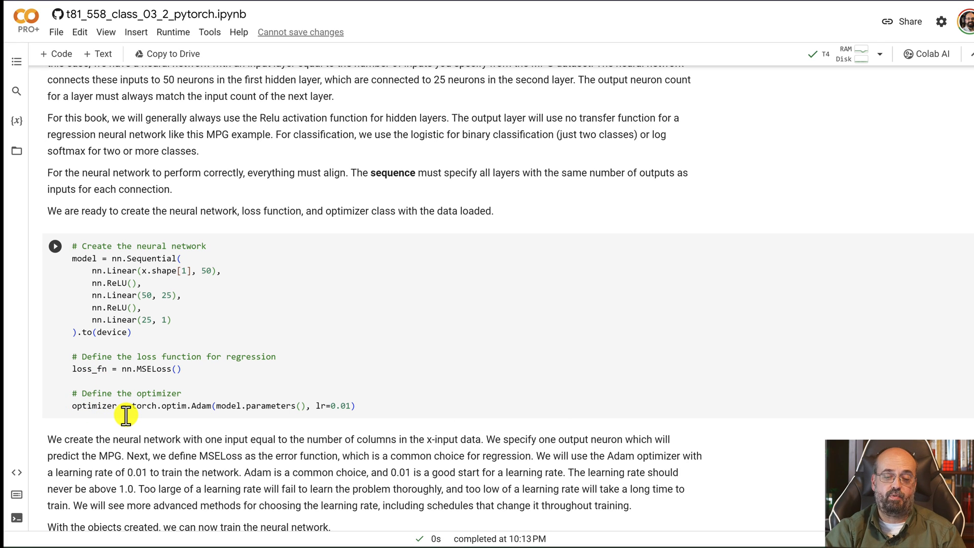
pyautogui.moveTo(373, 401)
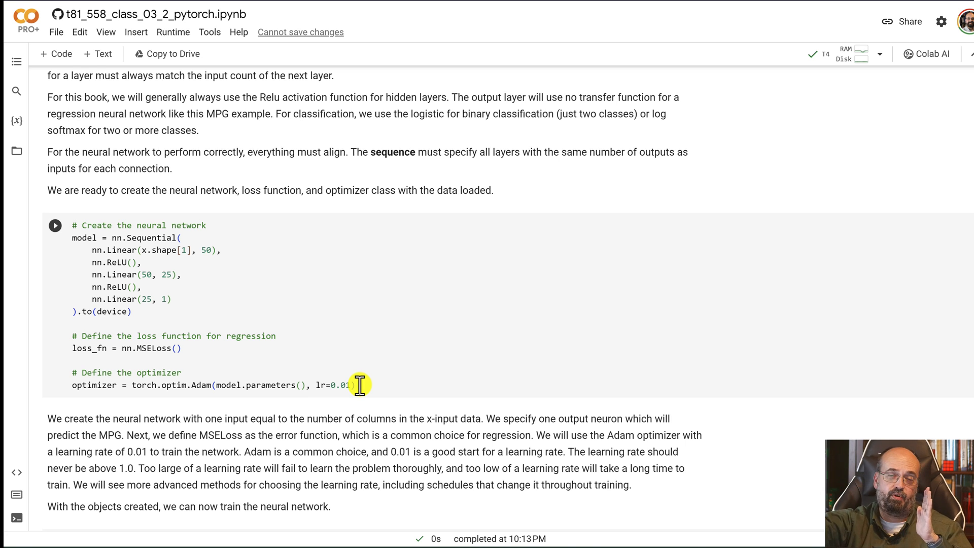
pyautogui.moveTo(349, 374)
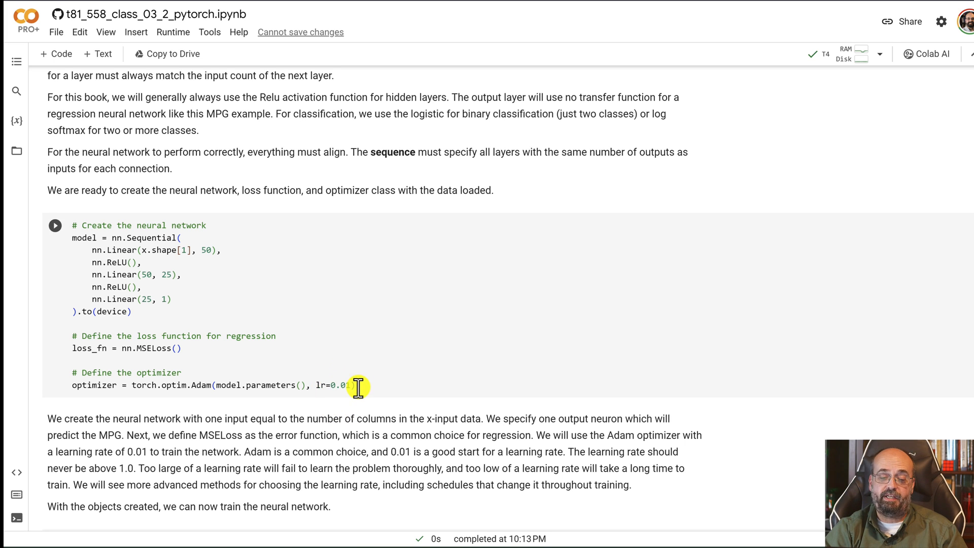
pyautogui.scroll(-3)
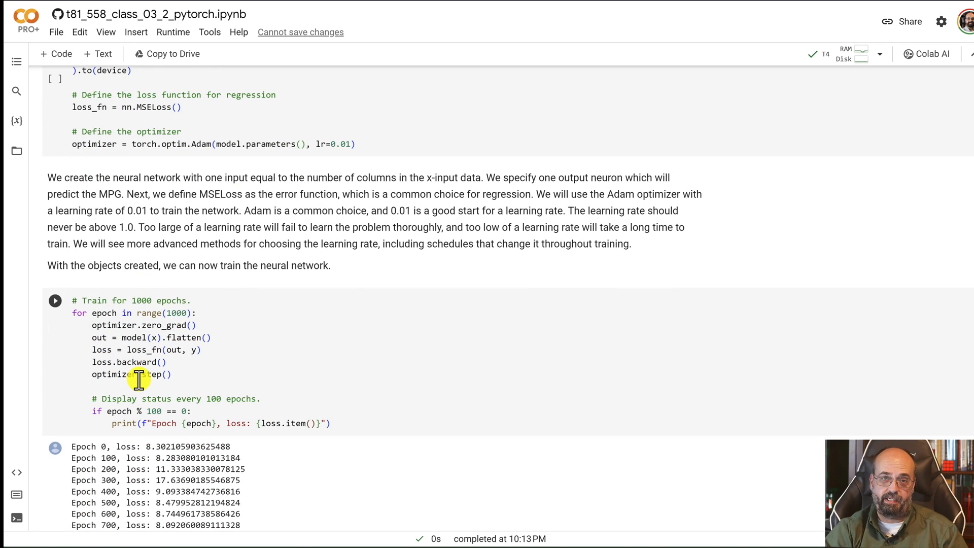
pyautogui.moveTo(147, 312)
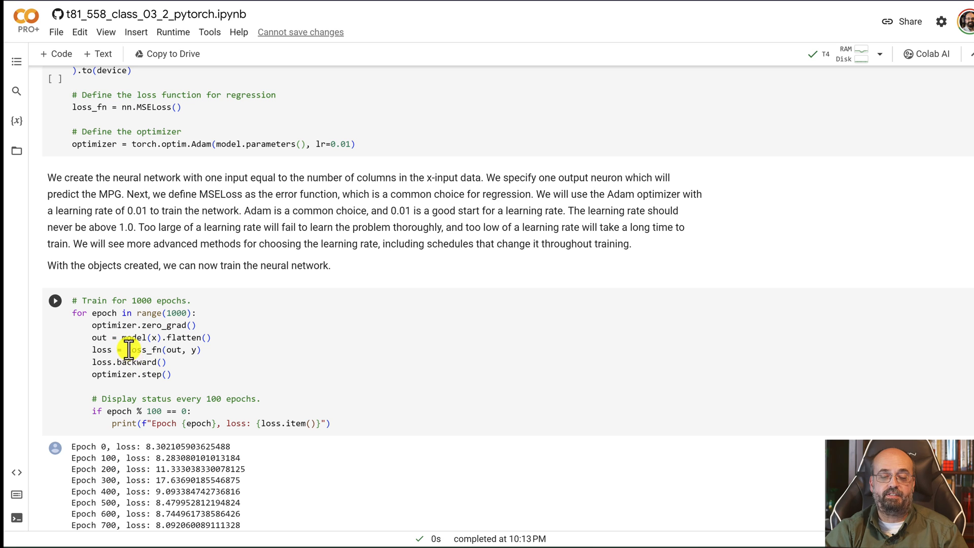
pyautogui.moveTo(214, 354)
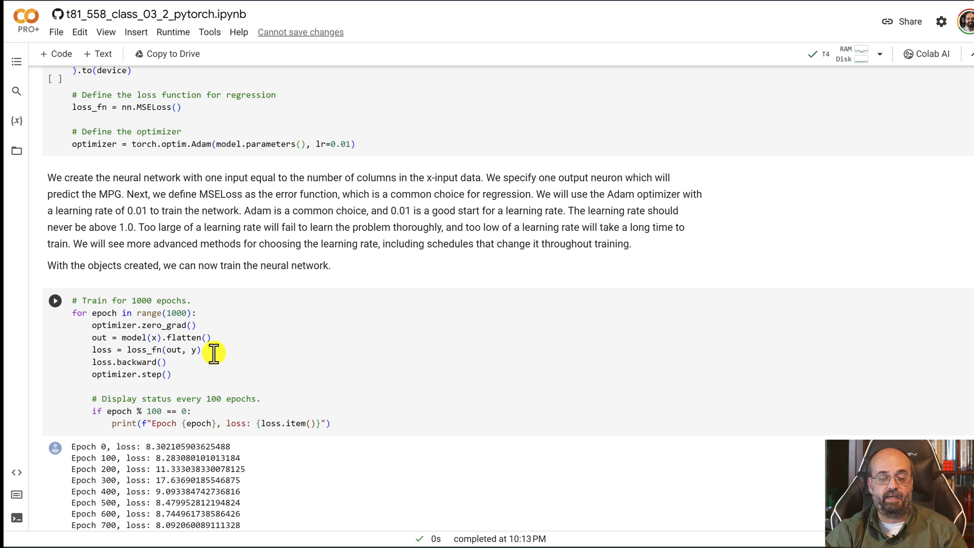
pyautogui.moveTo(181, 364)
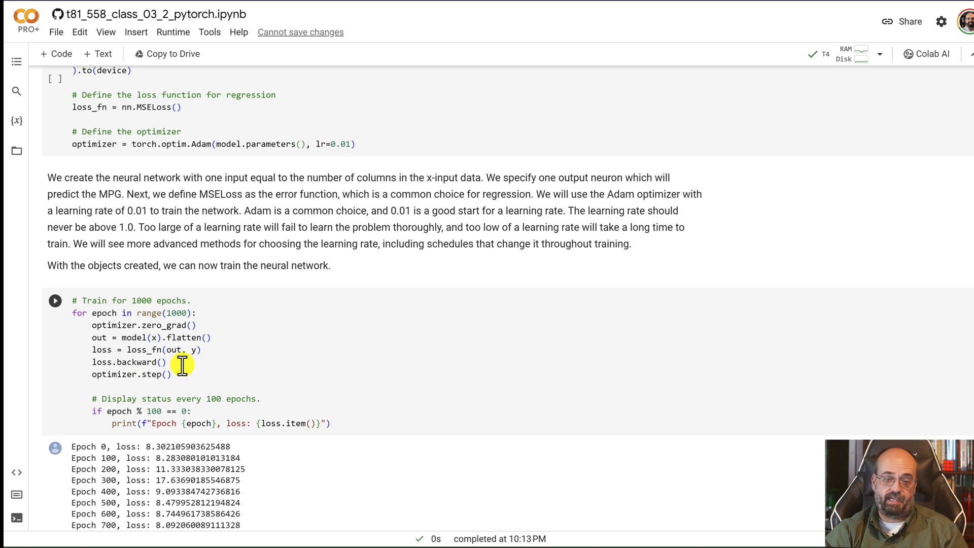
pyautogui.moveTo(176, 374)
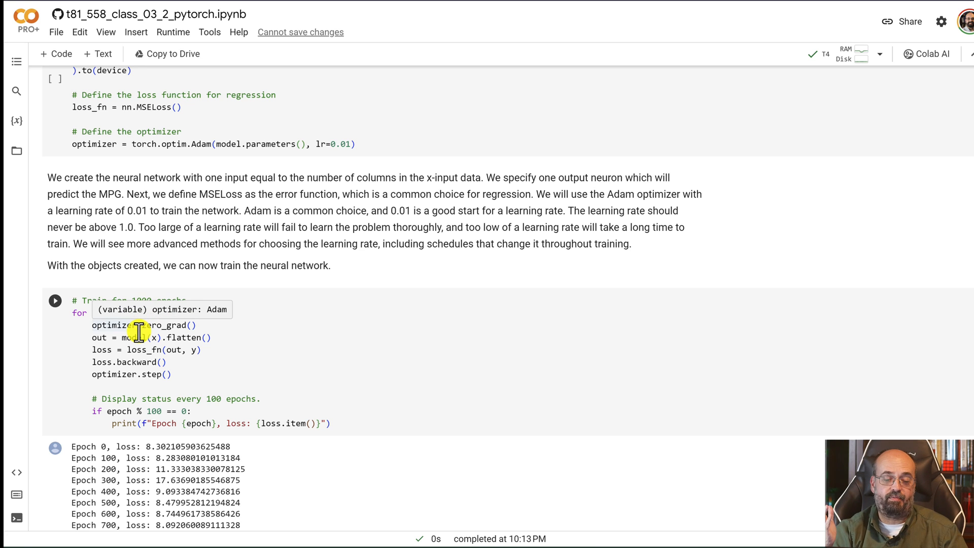
pyautogui.moveTo(149, 380)
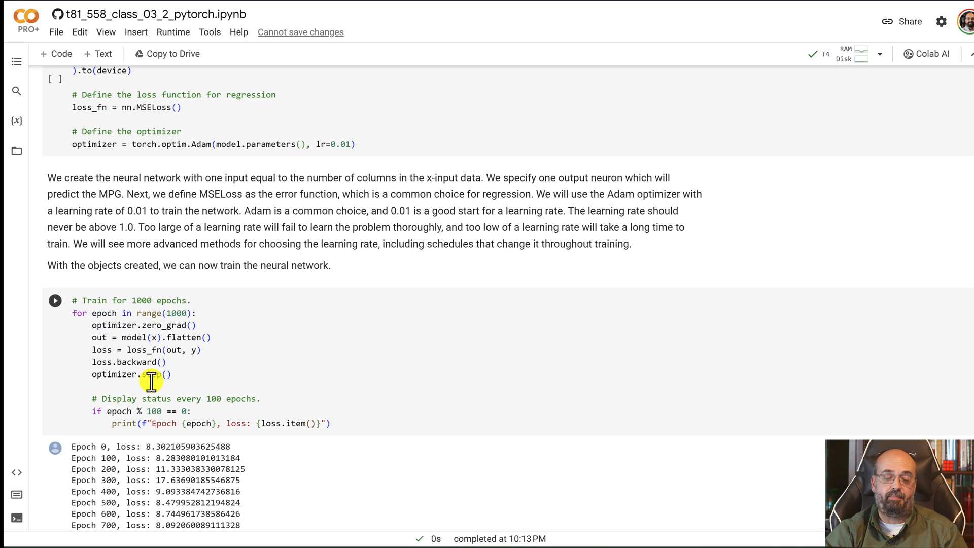
pyautogui.moveTo(190, 325)
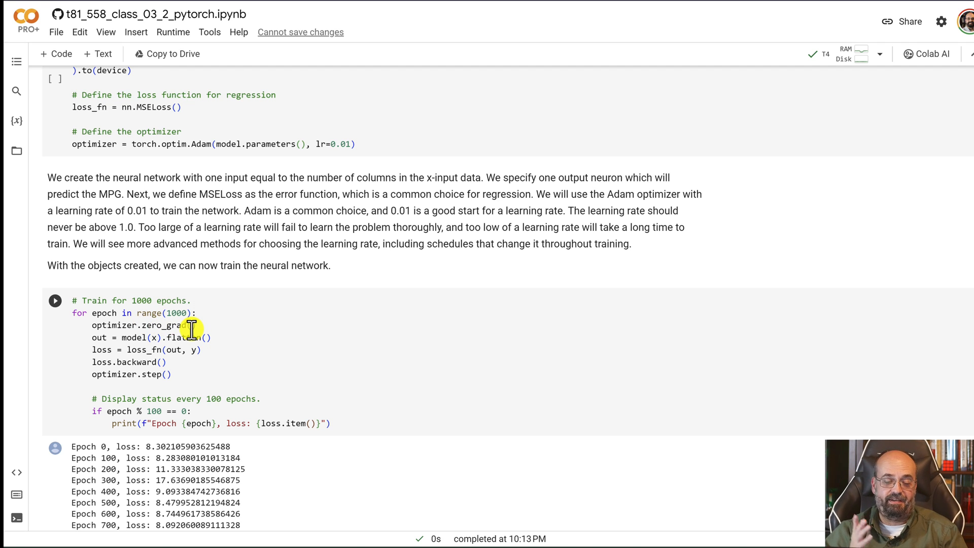
pyautogui.moveTo(121, 416)
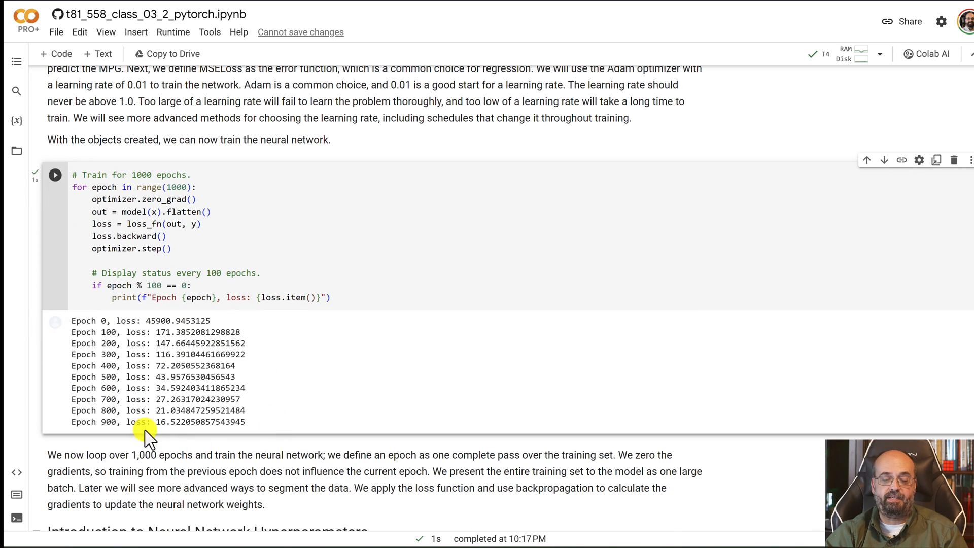
pyautogui.moveTo(224, 454)
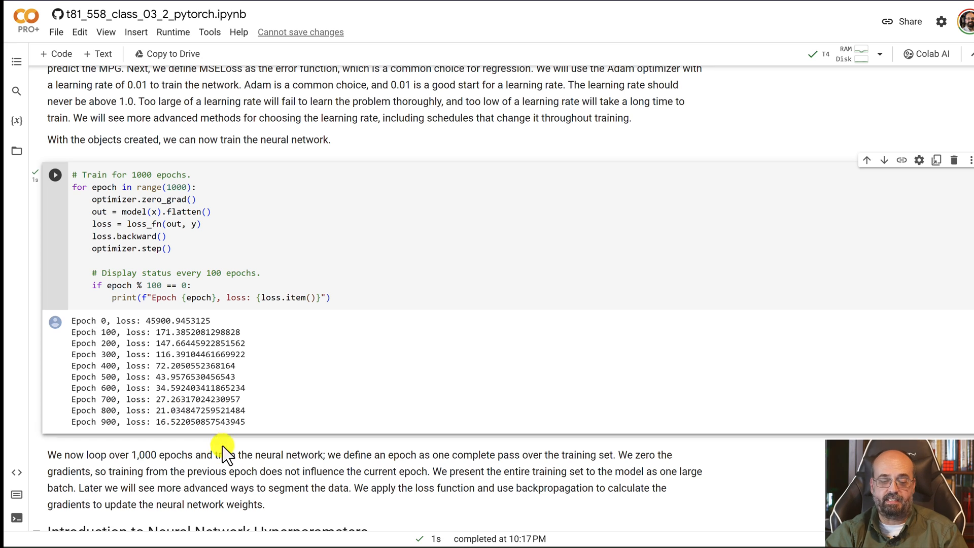
pyautogui.moveTo(164, 426)
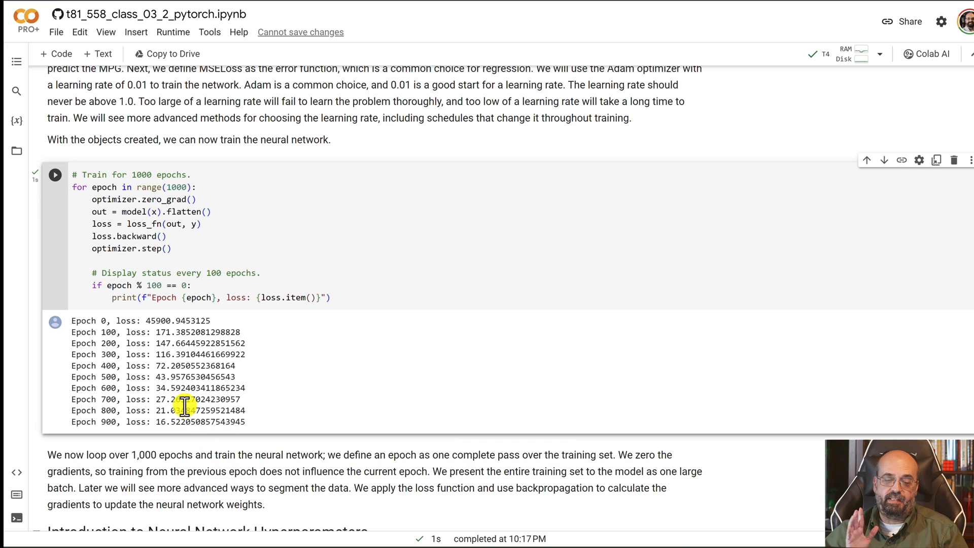
# Compute RMSE with Sklearn and torch mse_loss (both 3.7393) and show ten sample car predictions.
pyautogui.scroll(-3)
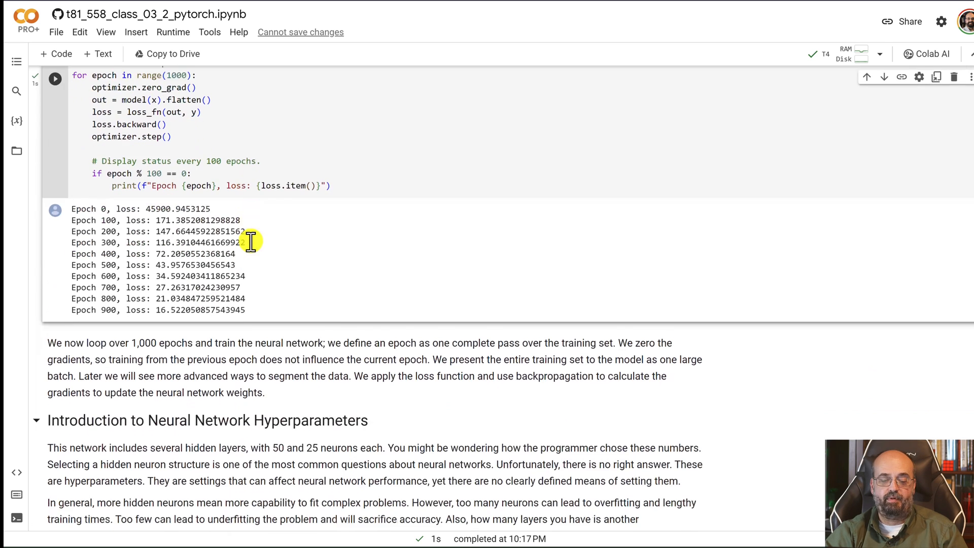
pyautogui.scroll(-3)
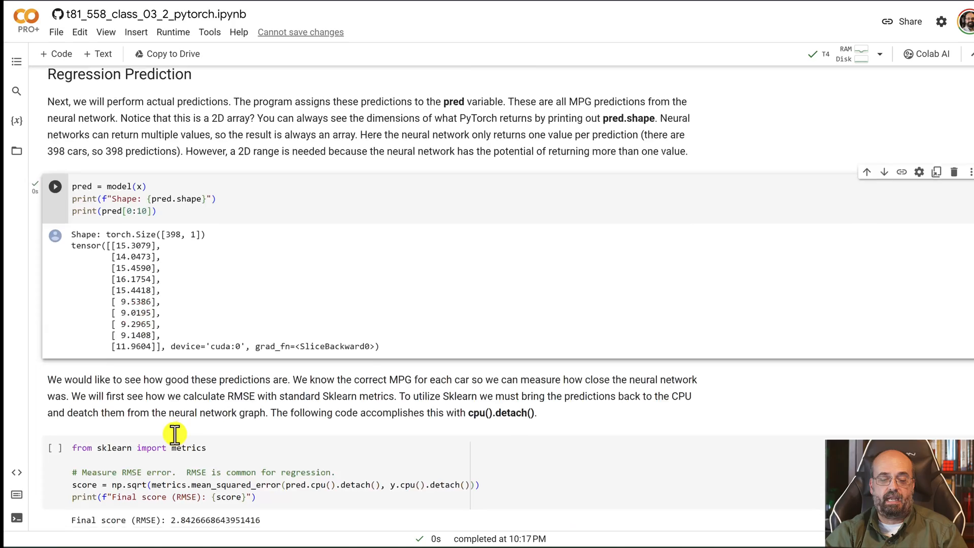
pyautogui.scroll(-3)
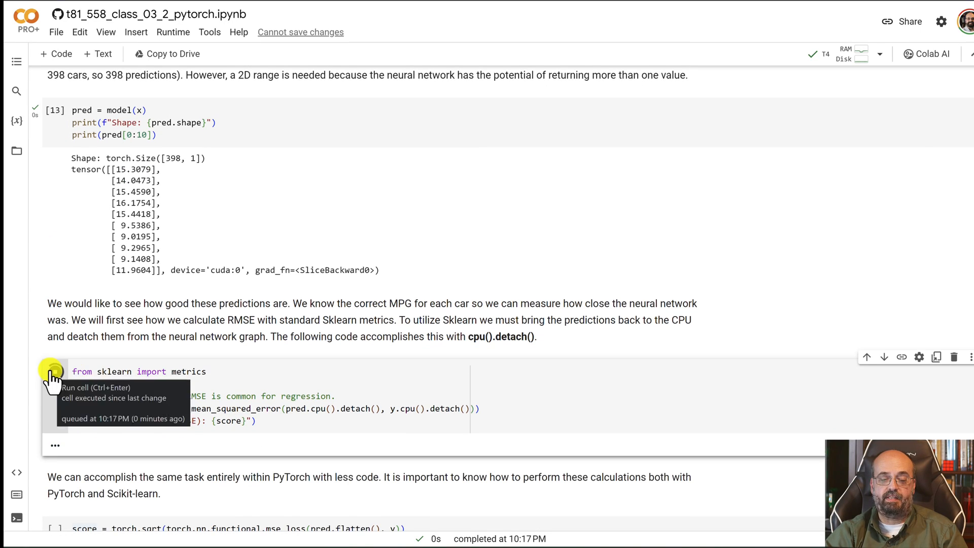
pyautogui.click(55, 371)
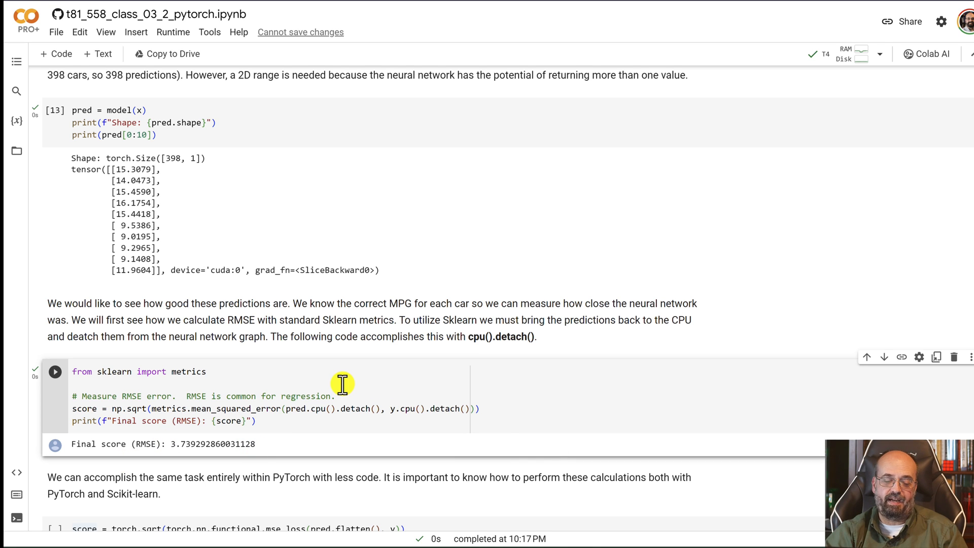
pyautogui.scroll(-3)
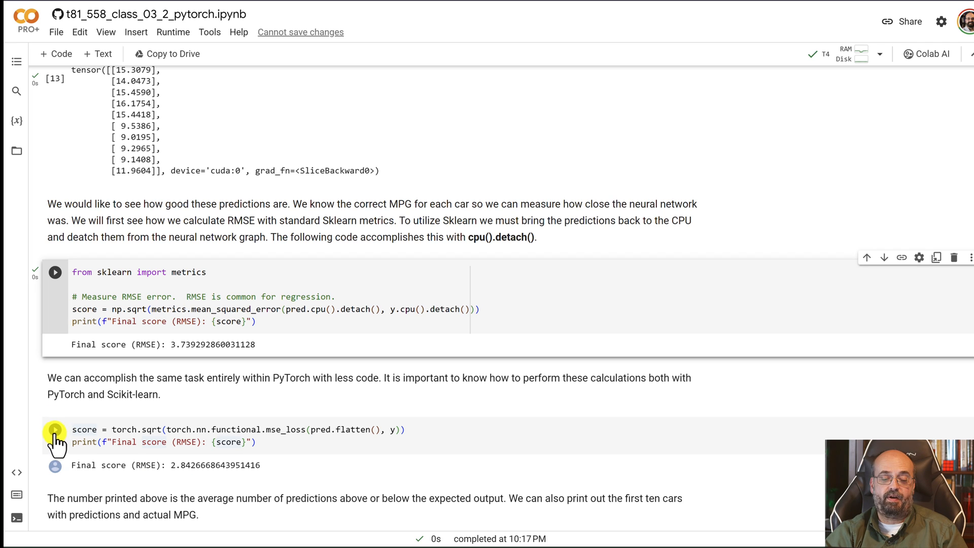
pyautogui.click(55, 429)
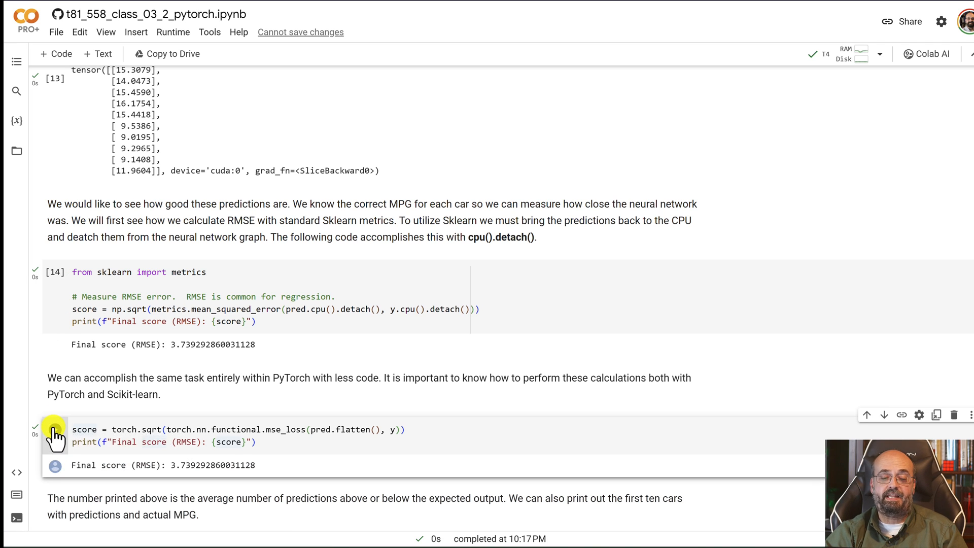
pyautogui.moveTo(178, 393)
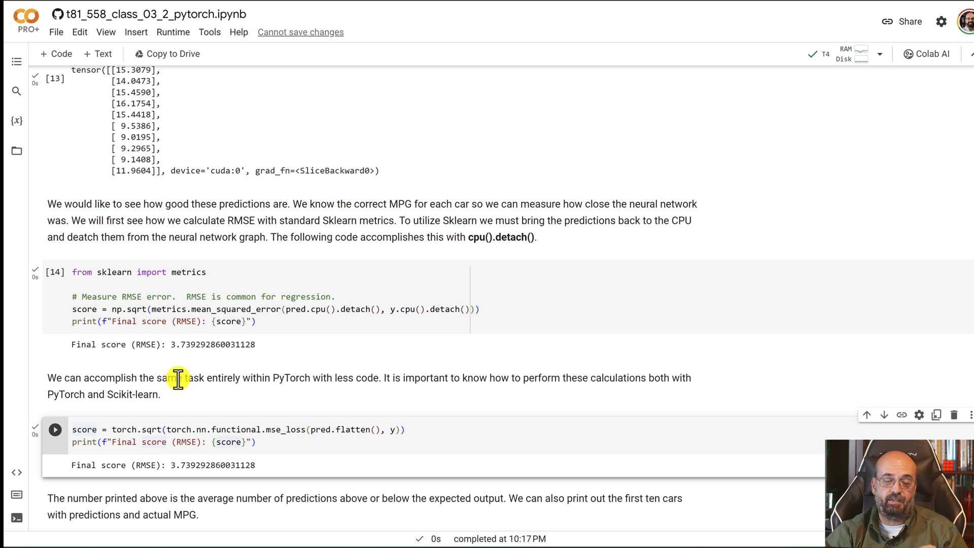
pyautogui.moveTo(106, 441)
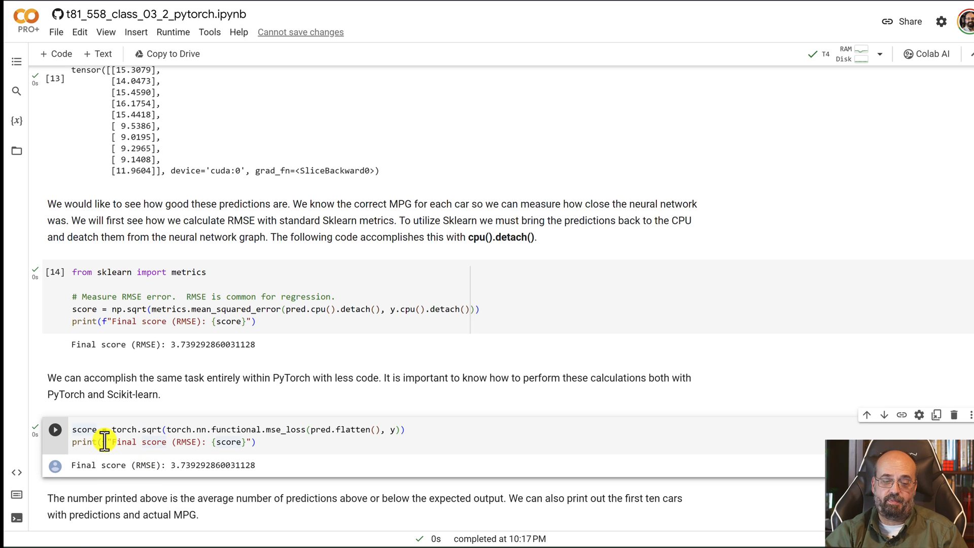
pyautogui.scroll(-3)
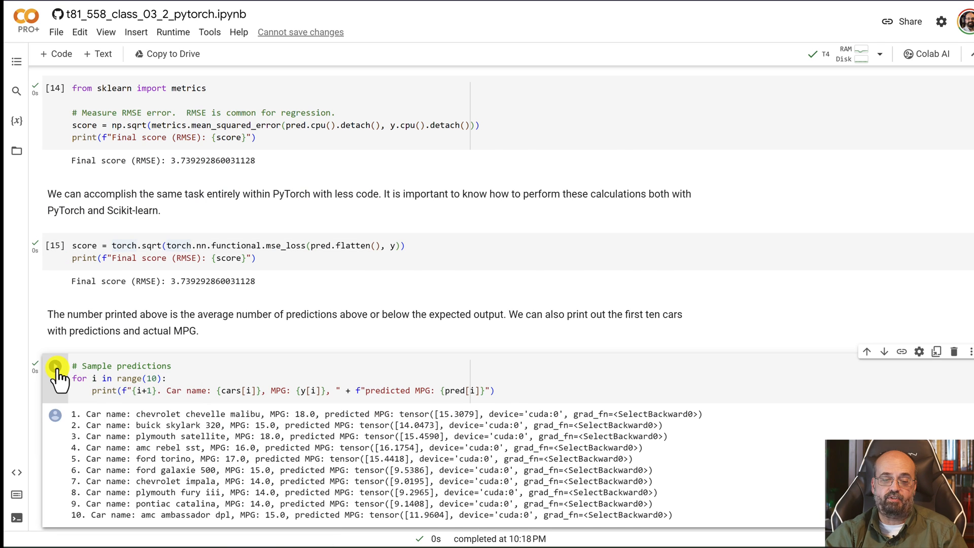
pyautogui.scroll(-3)
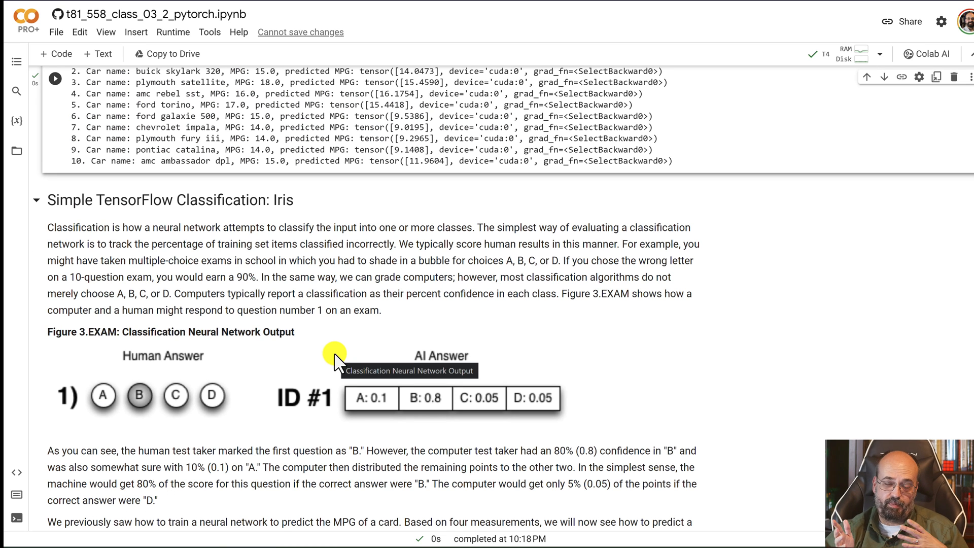
pyautogui.moveTo(310, 279)
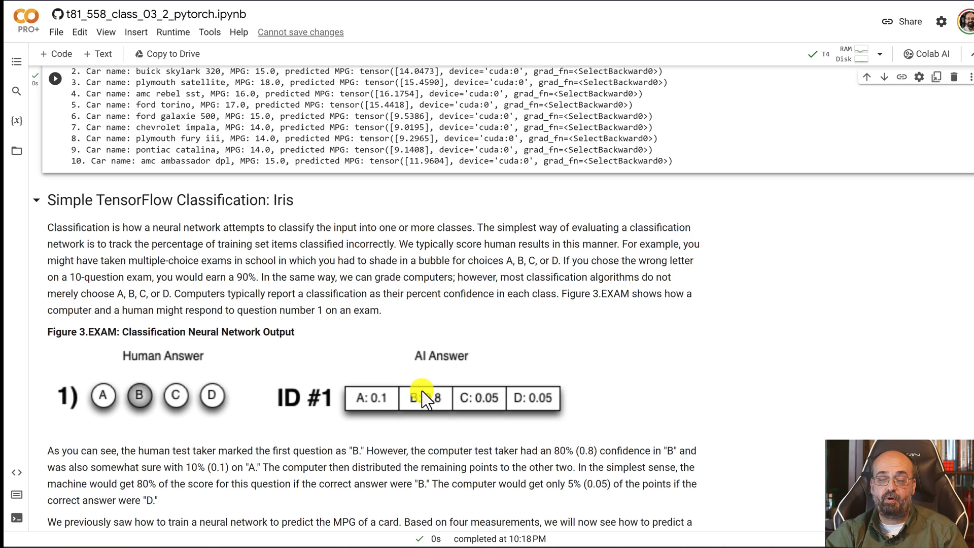
pyautogui.moveTo(431, 388)
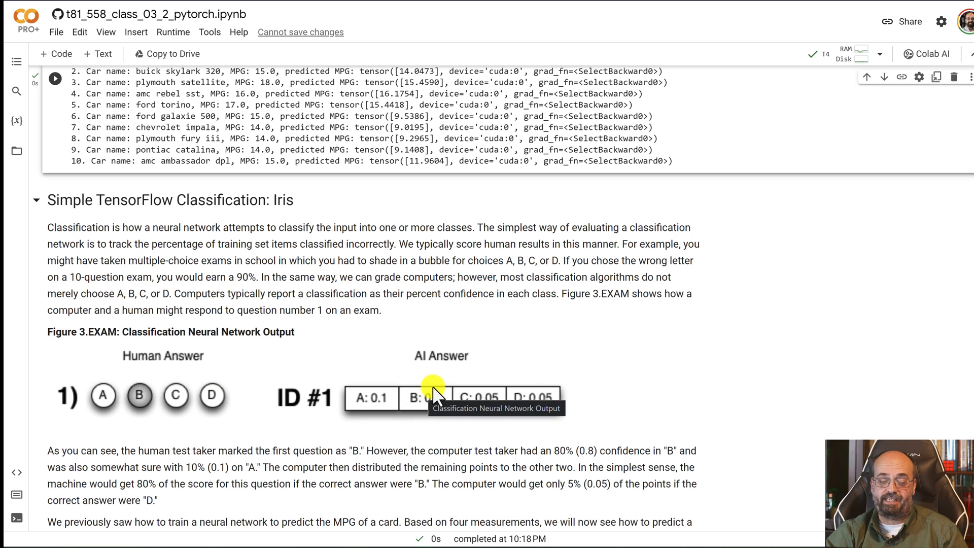
pyautogui.moveTo(441, 413)
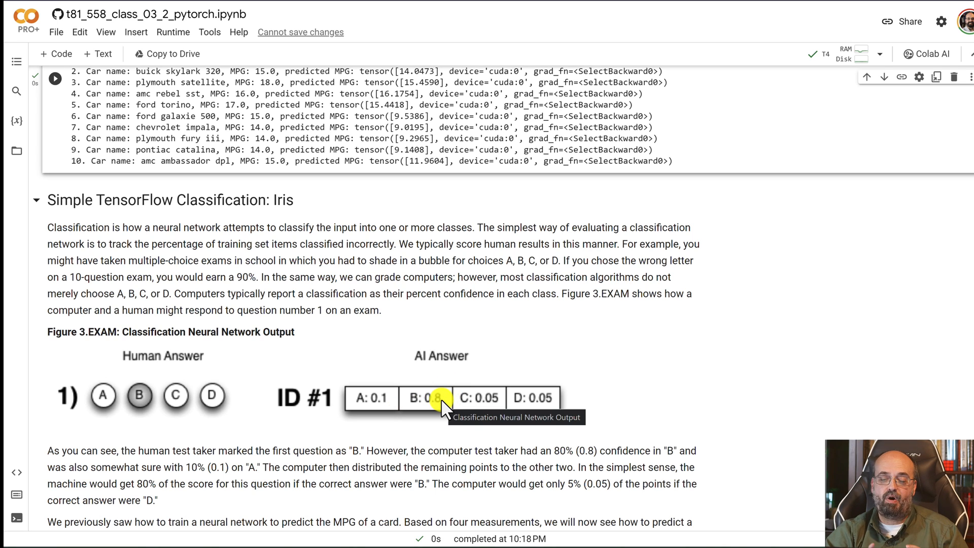
pyautogui.moveTo(410, 410)
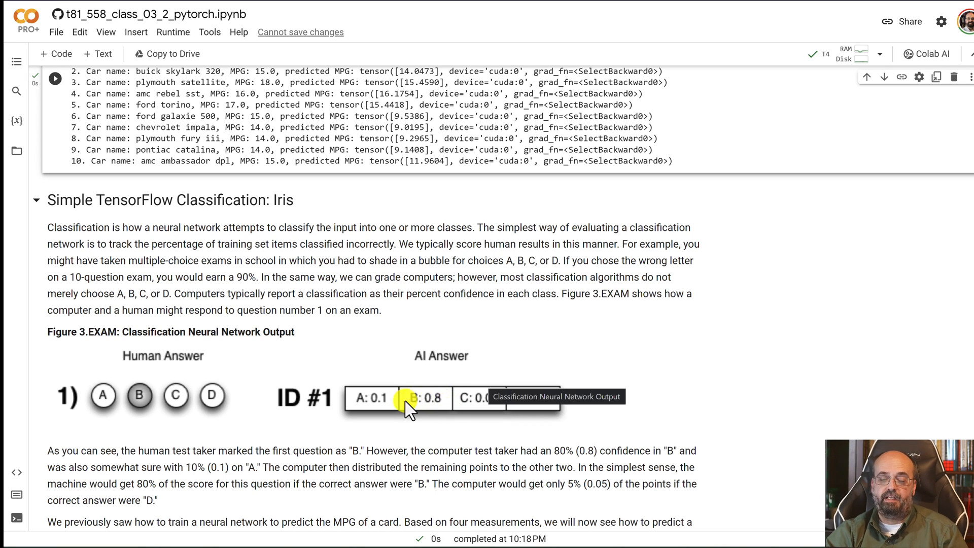
pyautogui.moveTo(550, 410)
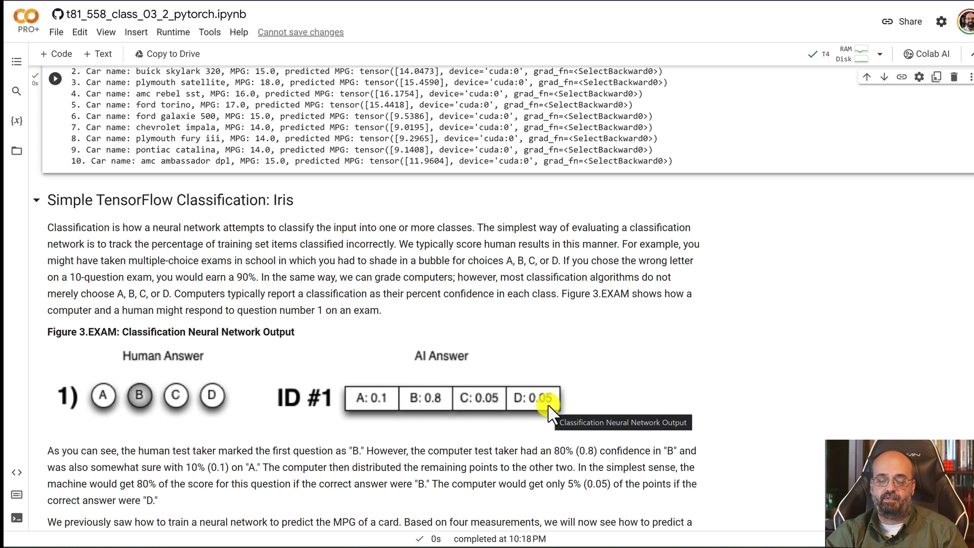
pyautogui.moveTo(472, 406)
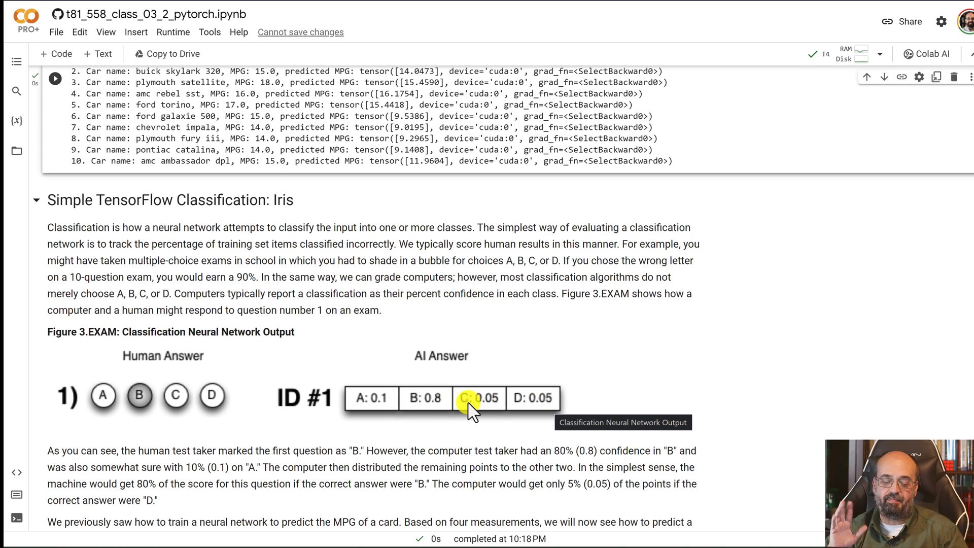
pyautogui.scroll(-3)
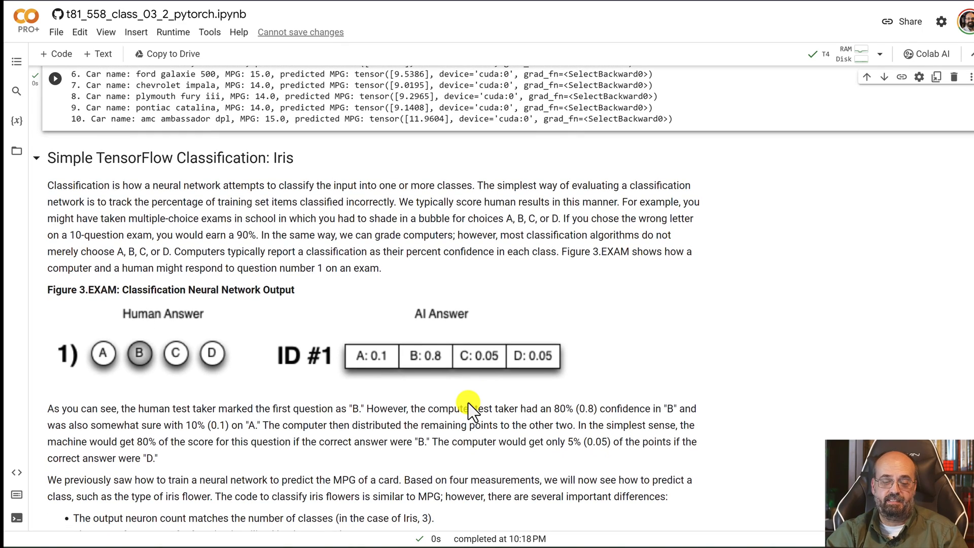
pyautogui.scroll(-3)
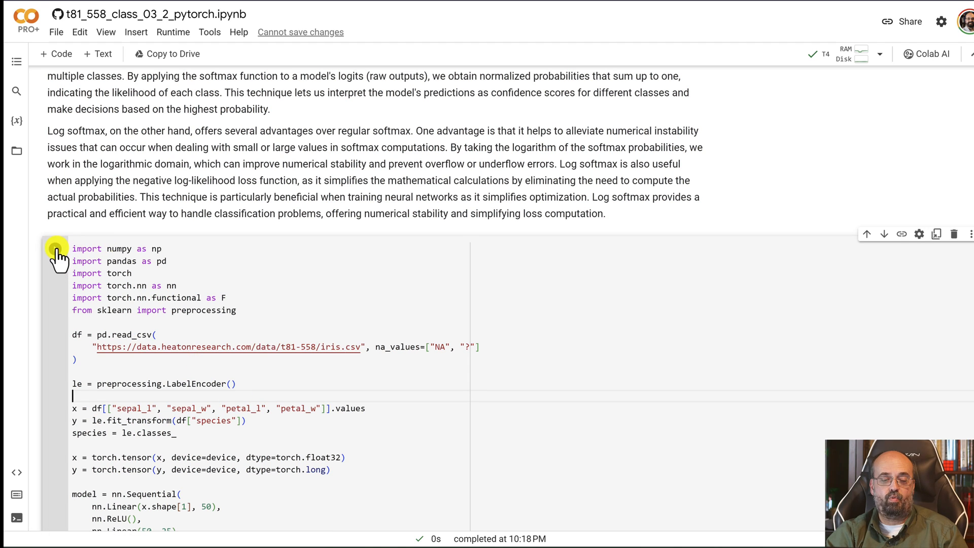
pyautogui.click(55, 248)
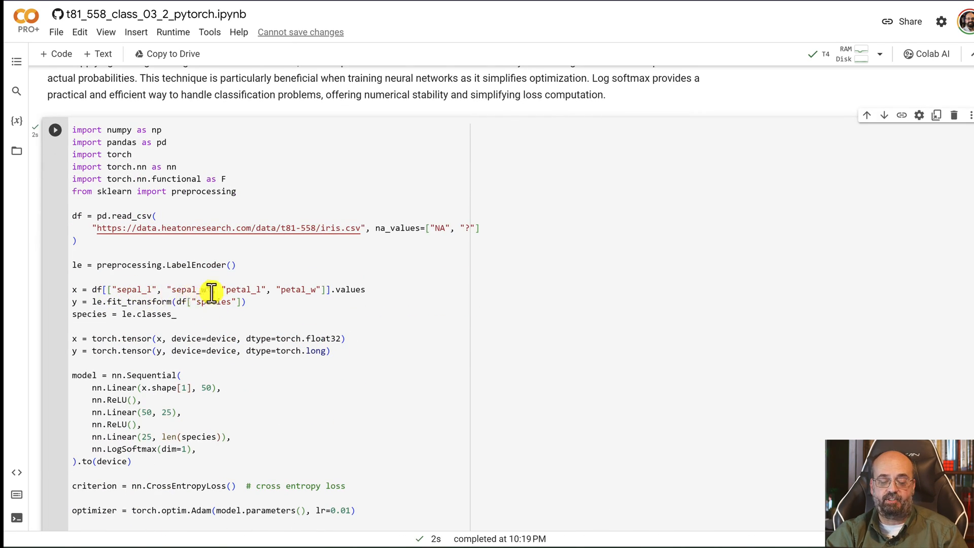
pyautogui.moveTo(198, 304)
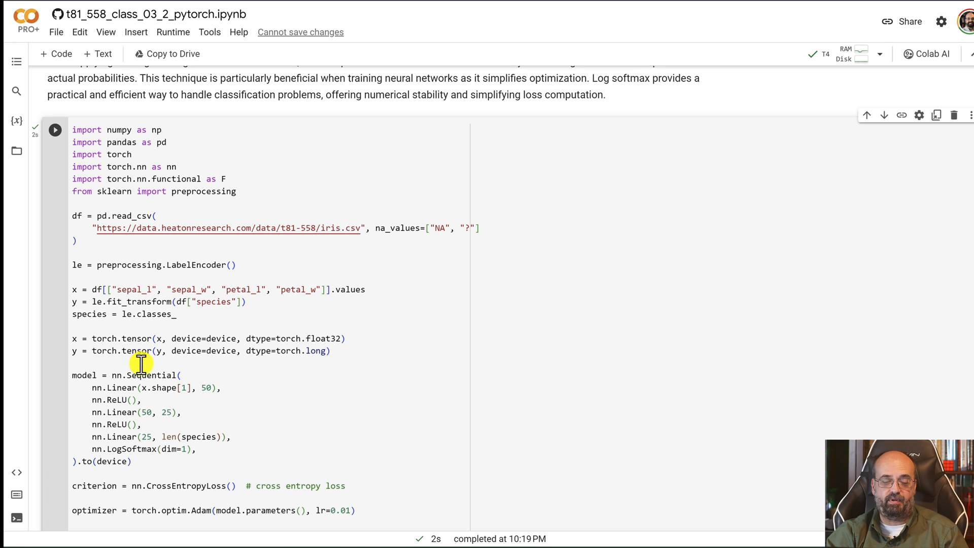
pyautogui.moveTo(168, 320)
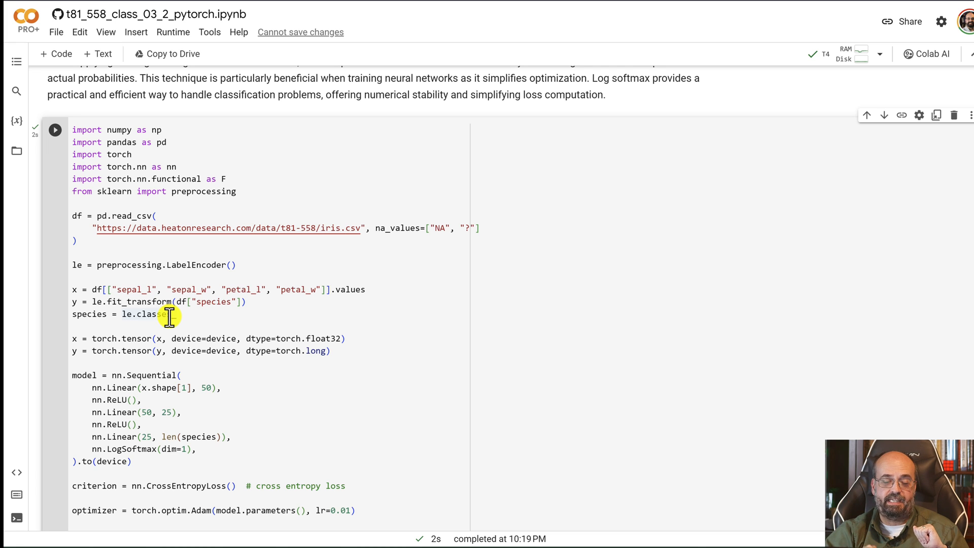
pyautogui.scroll(3)
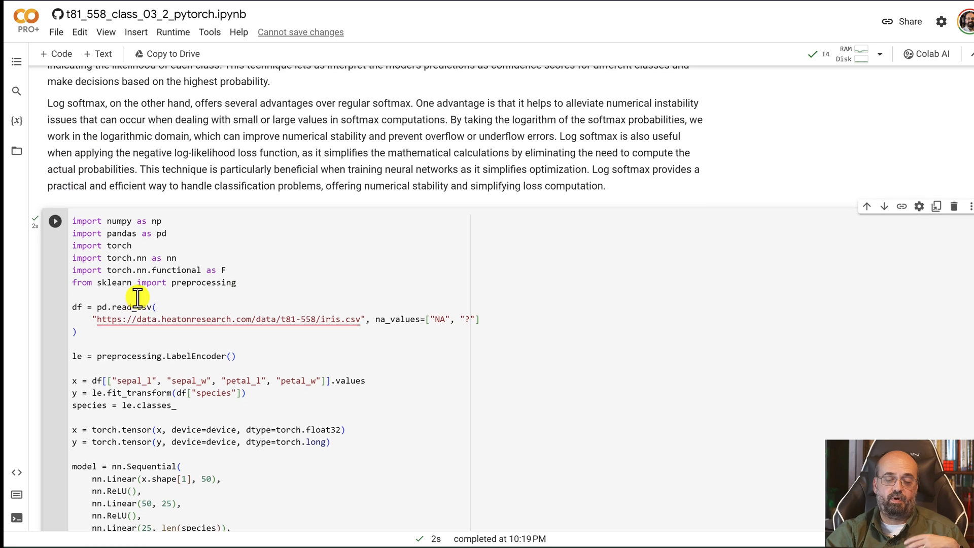
pyautogui.moveTo(97, 416)
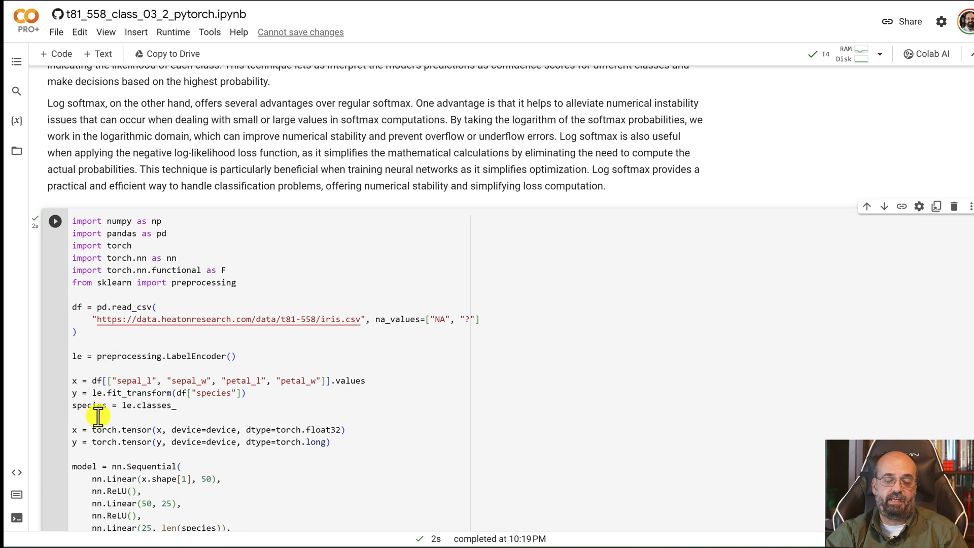
pyautogui.moveTo(197, 410)
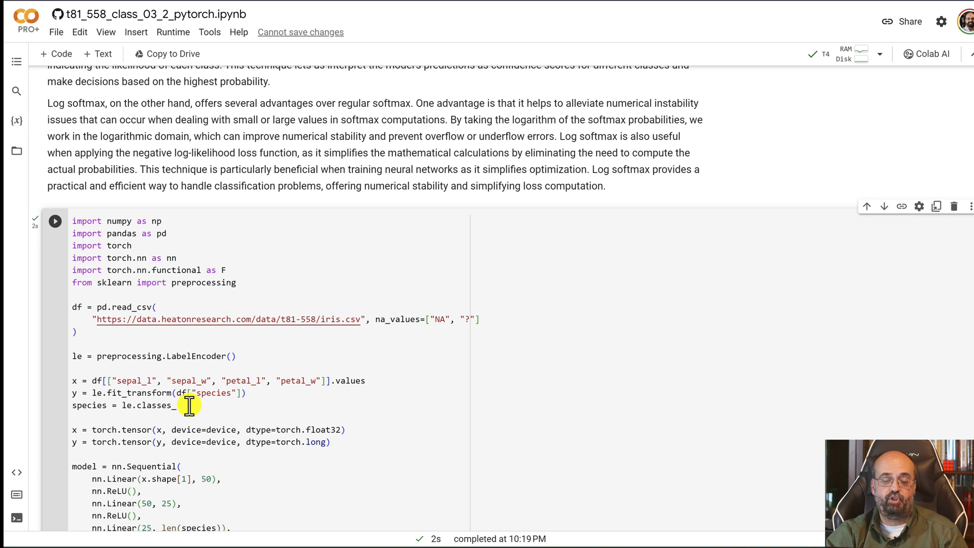
pyautogui.scroll(-3)
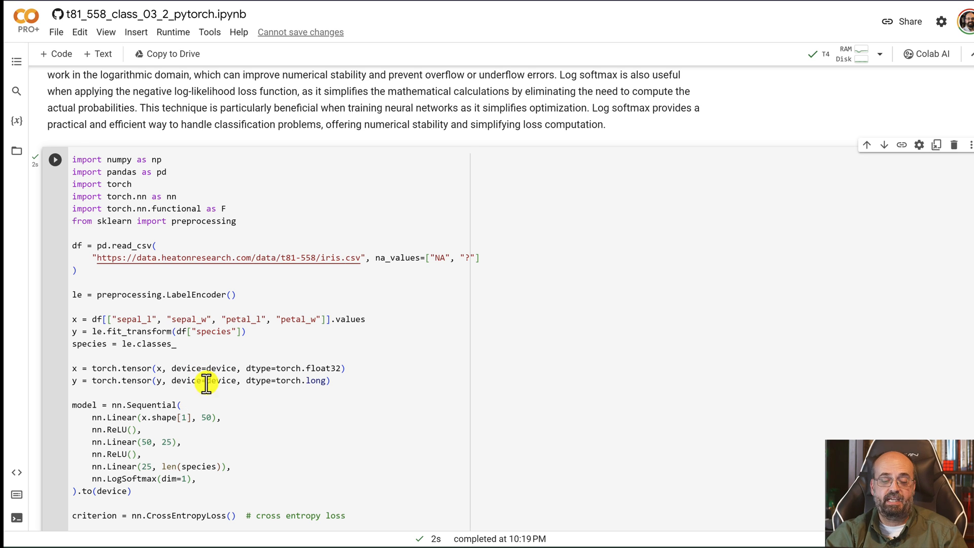
pyautogui.moveTo(197, 440)
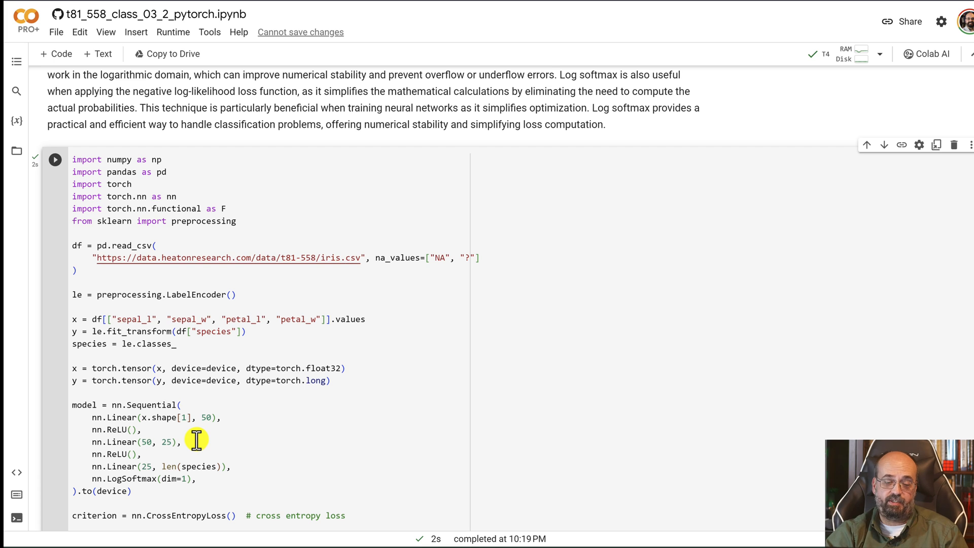
pyautogui.scroll(-3)
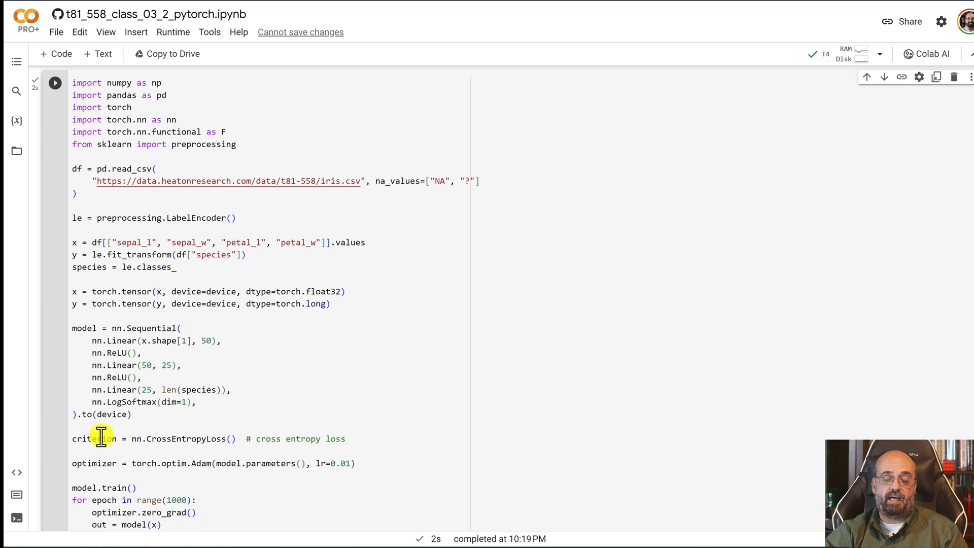
pyautogui.moveTo(118, 438)
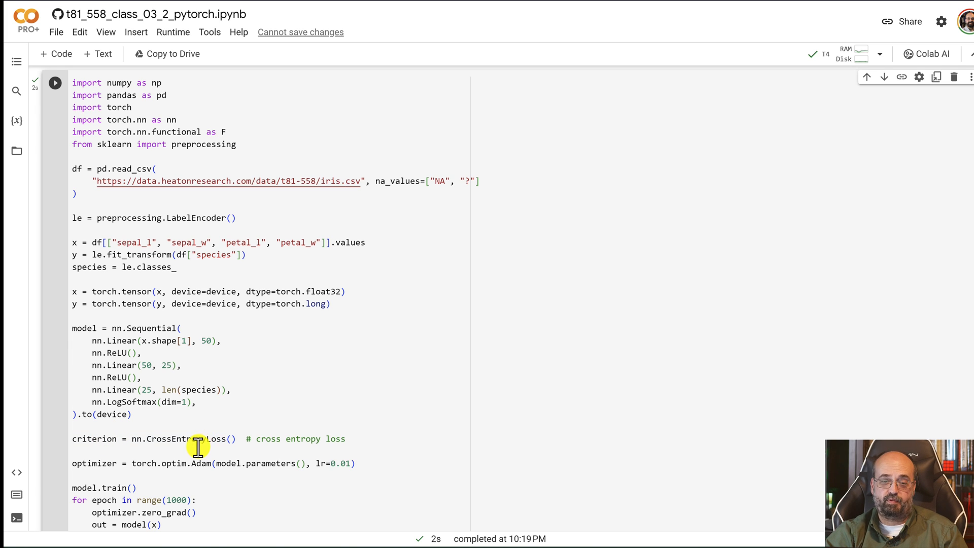
pyautogui.scroll(-3)
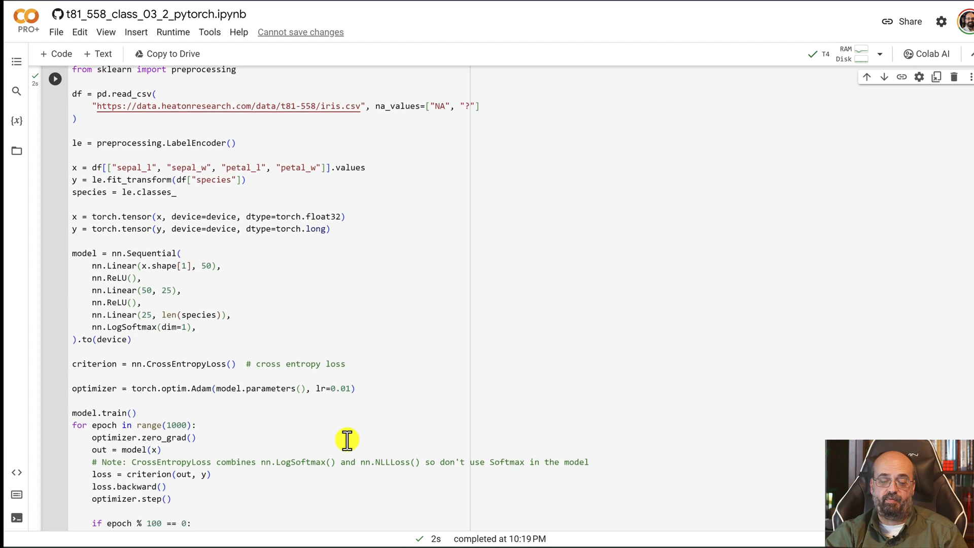
pyautogui.scroll(-3)
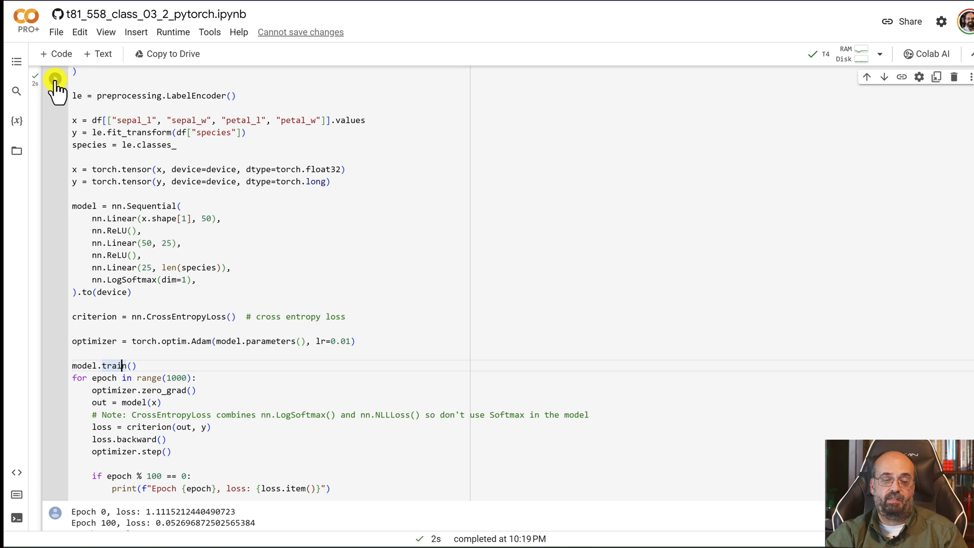
# Retrain the iris classifier to loss near 0.0397 and generate predictions for all flowers.
pyautogui.click(55, 79)
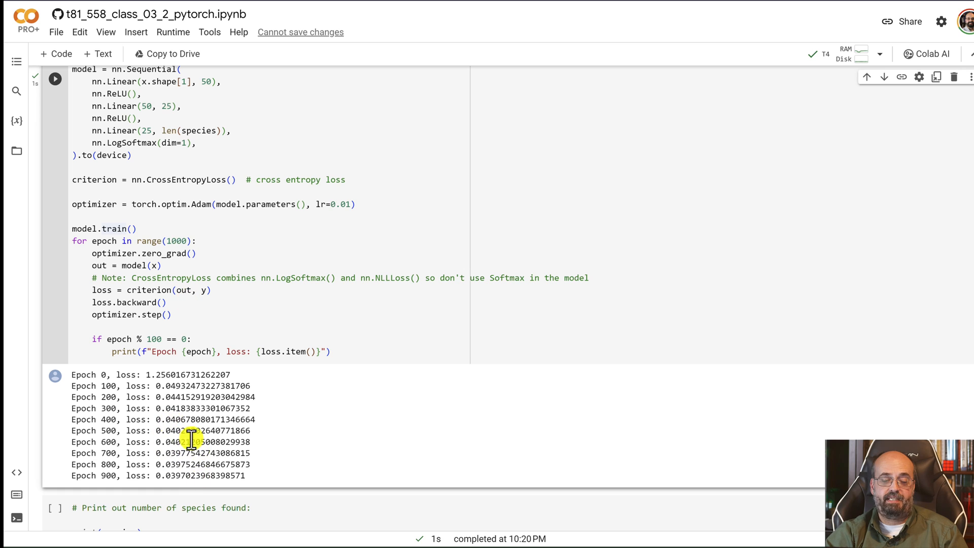
pyautogui.scroll(-3)
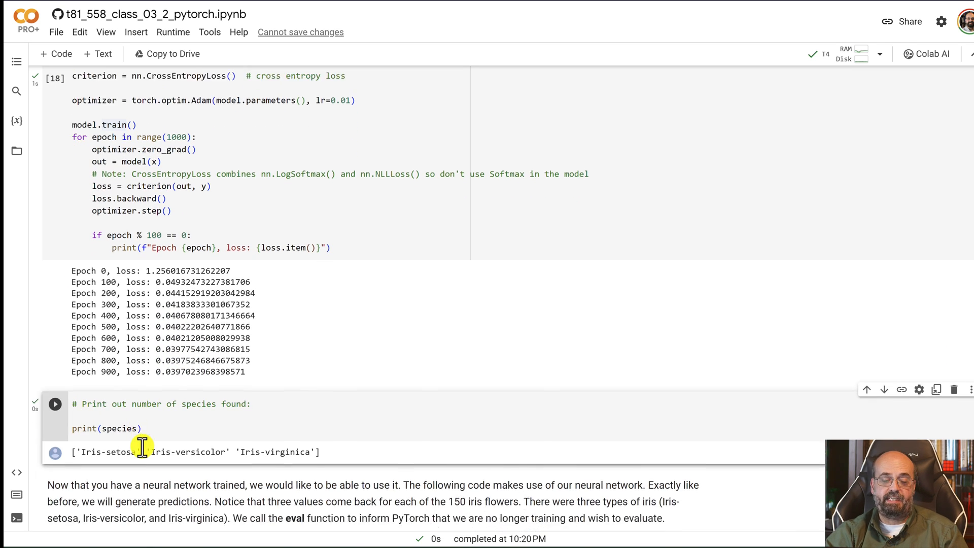
pyautogui.scroll(-3)
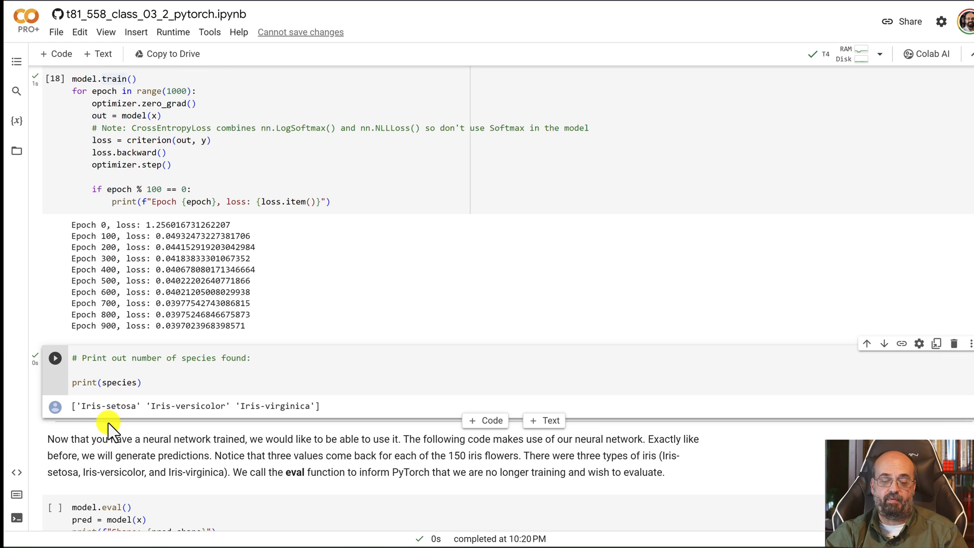
pyautogui.moveTo(186, 435)
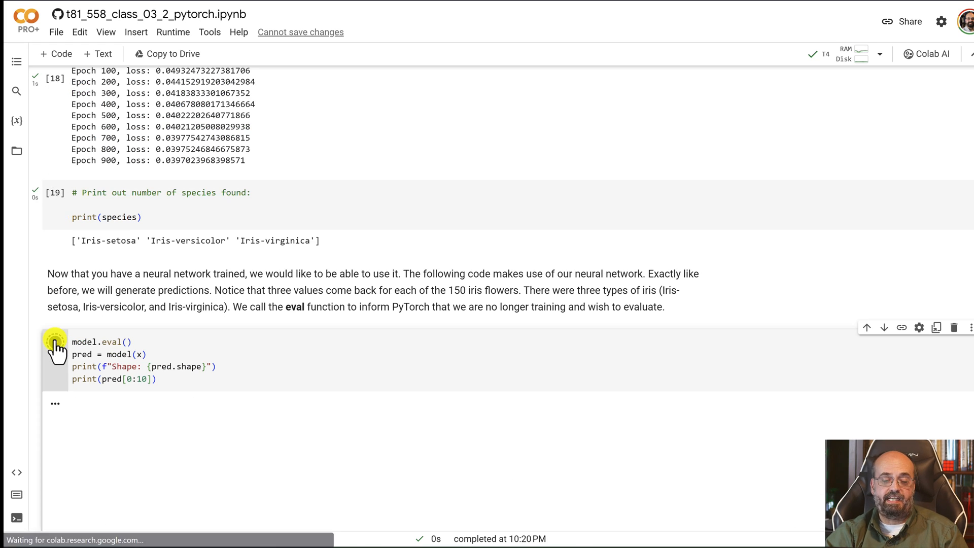
pyautogui.click(54, 341)
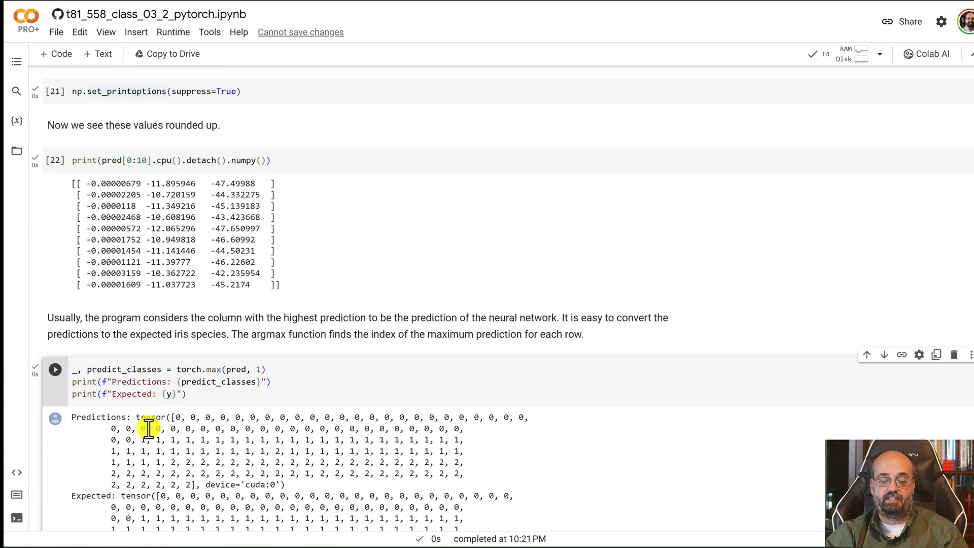
# Scroll through the predicted species names (Iris-setosa) and the 0.98667 accuracy score.
pyautogui.scroll(-3)
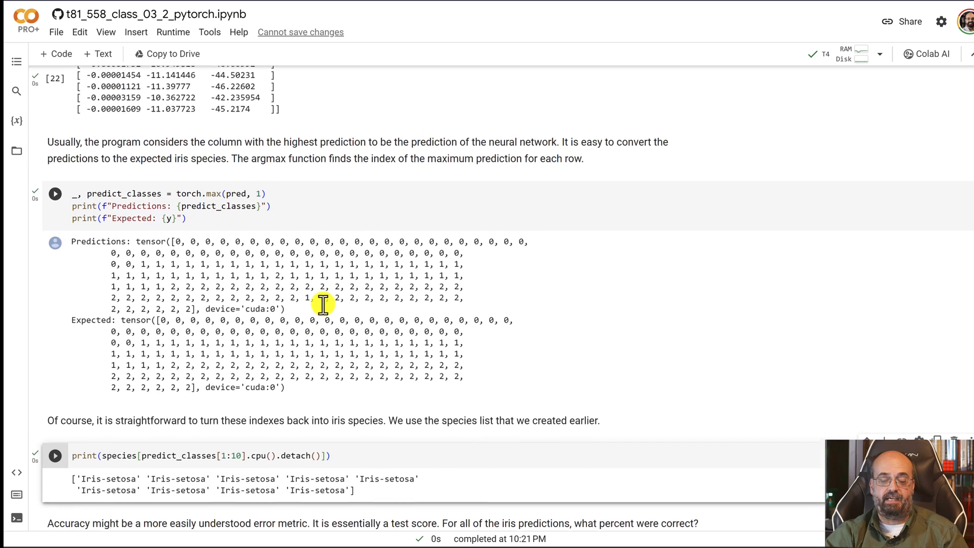
pyautogui.scroll(3)
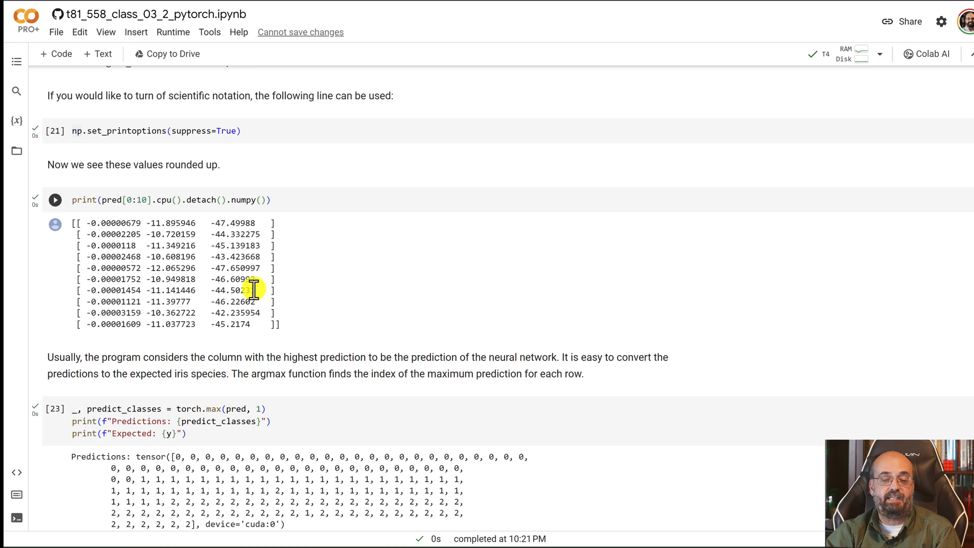
pyautogui.moveTo(302, 326)
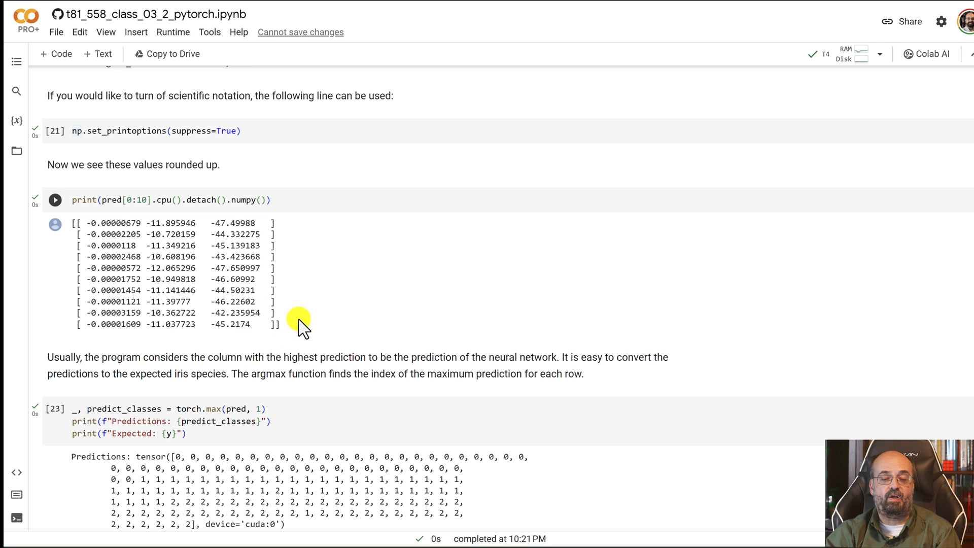
pyautogui.moveTo(301, 329)
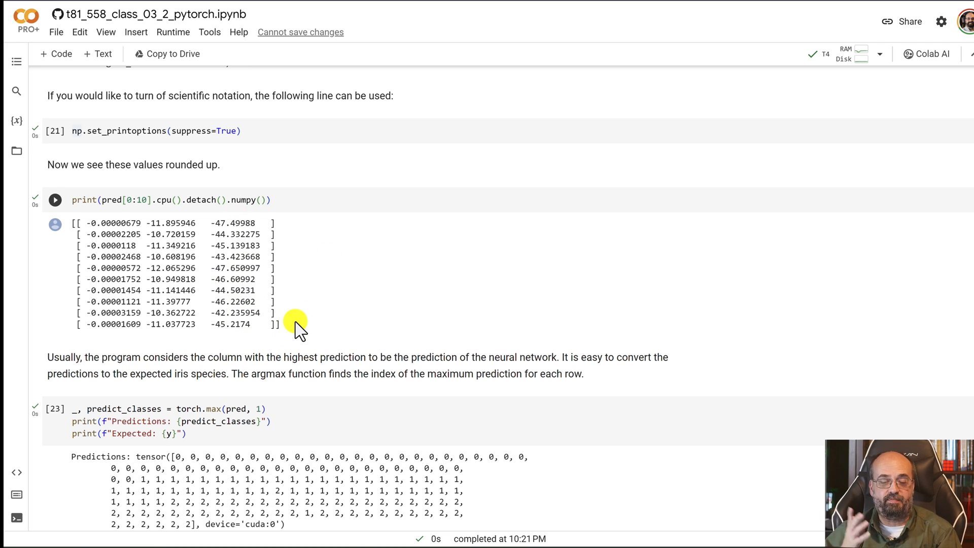
pyautogui.moveTo(242, 308)
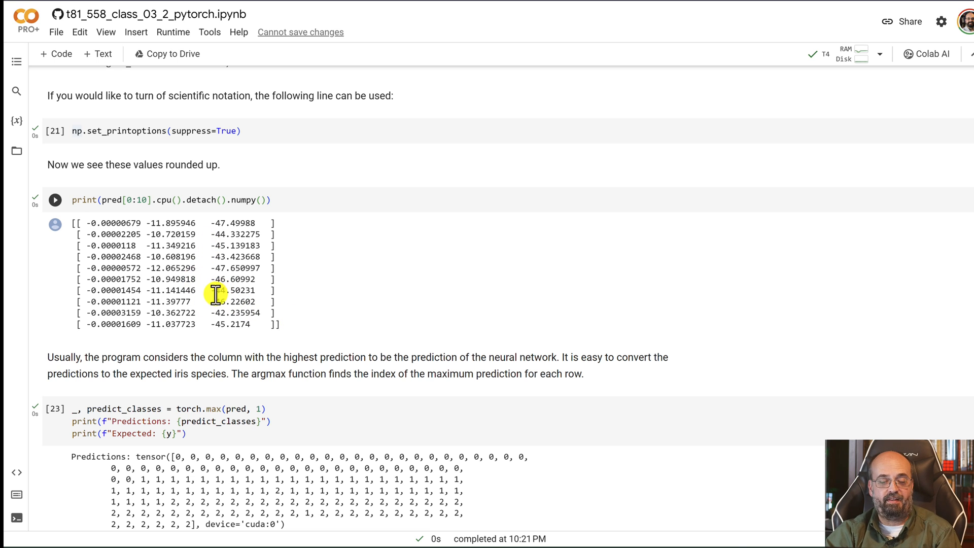
pyautogui.scroll(-3)
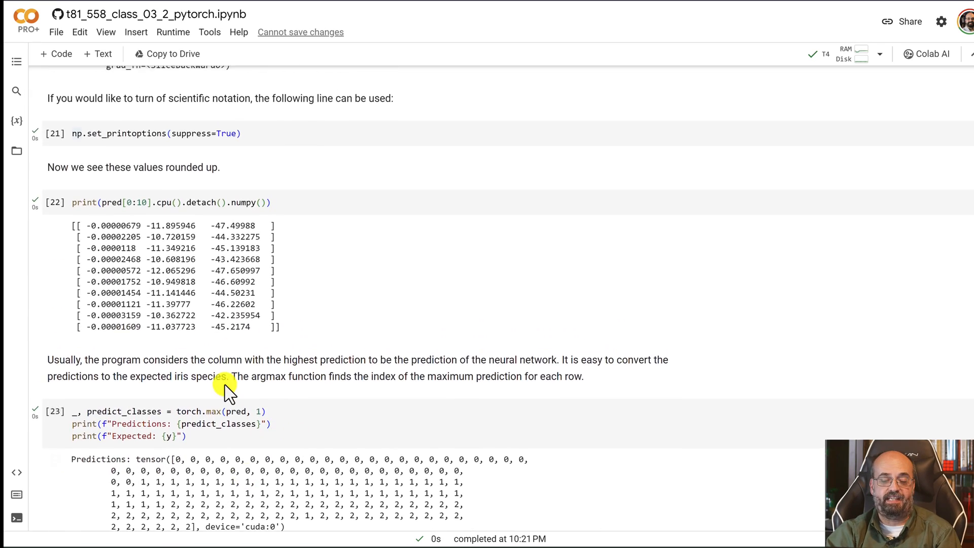
pyautogui.scroll(-3)
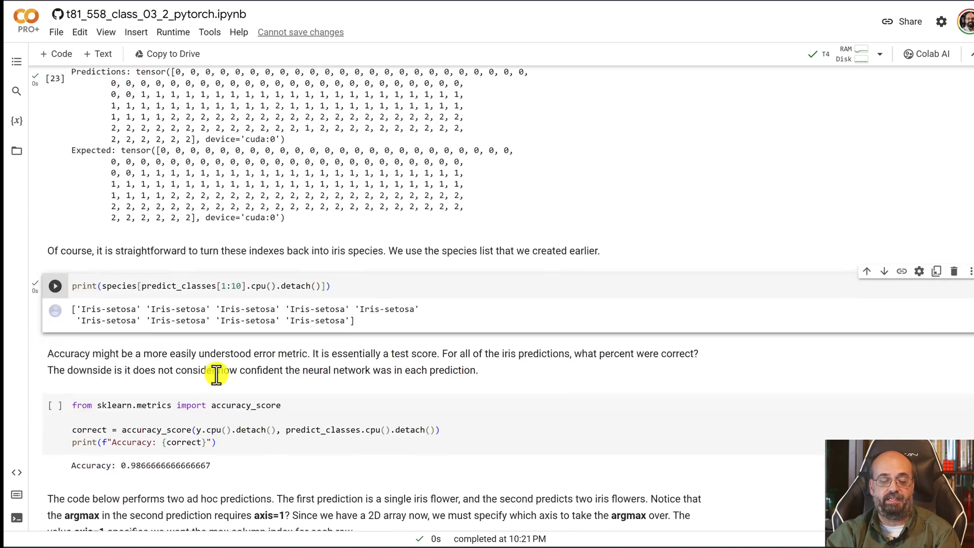
pyautogui.moveTo(55, 405)
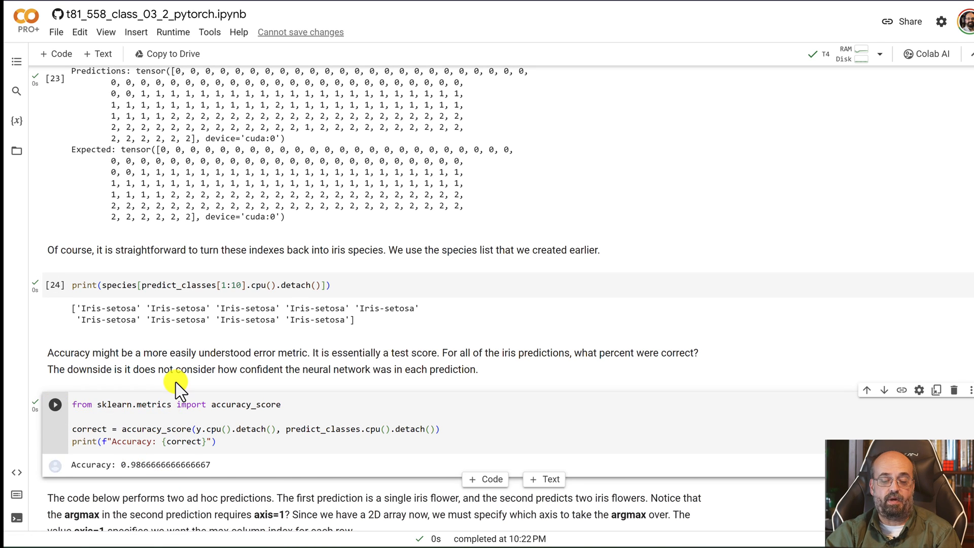
# Scroll past the Iris-versicolor single-flower prediction and run the two-flower prediction cell.
pyautogui.scroll(-3)
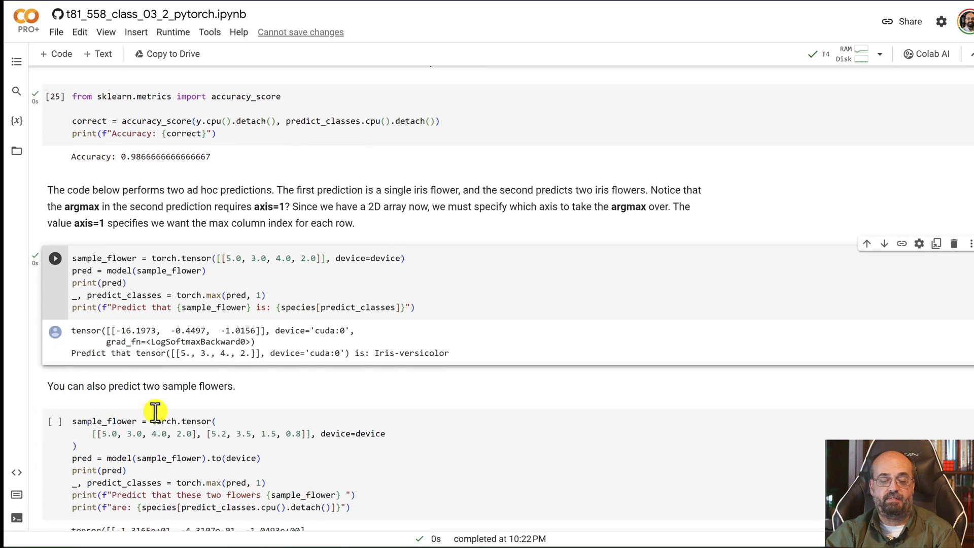
pyautogui.moveTo(55, 429)
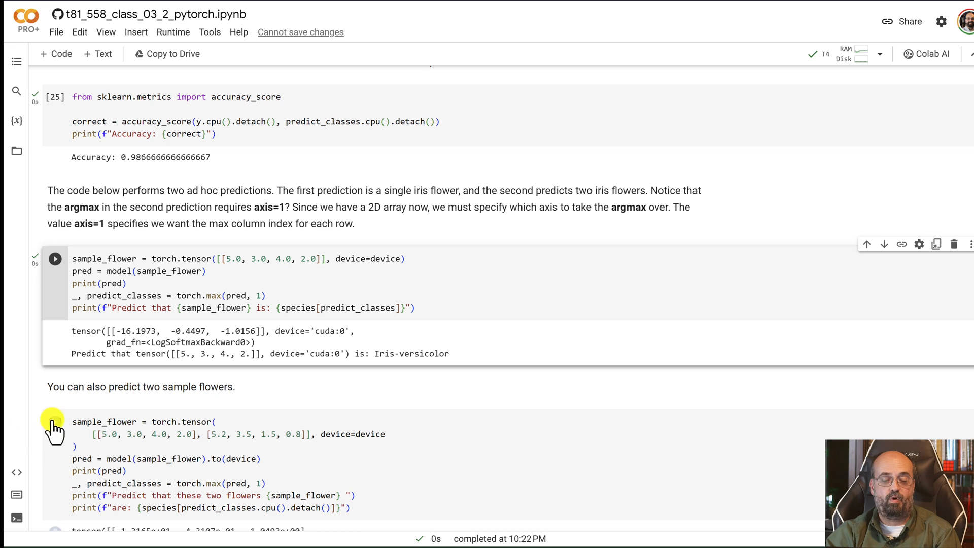
pyautogui.click(55, 258)
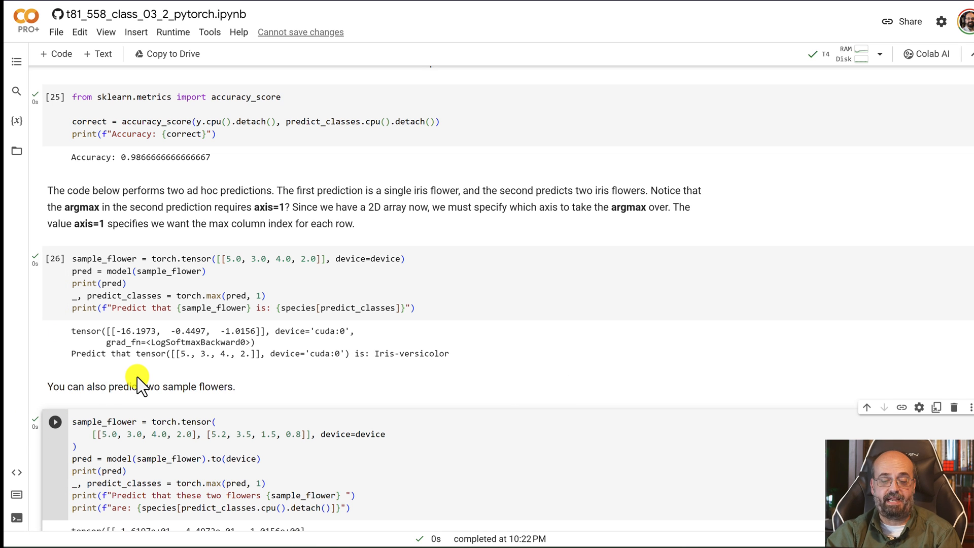